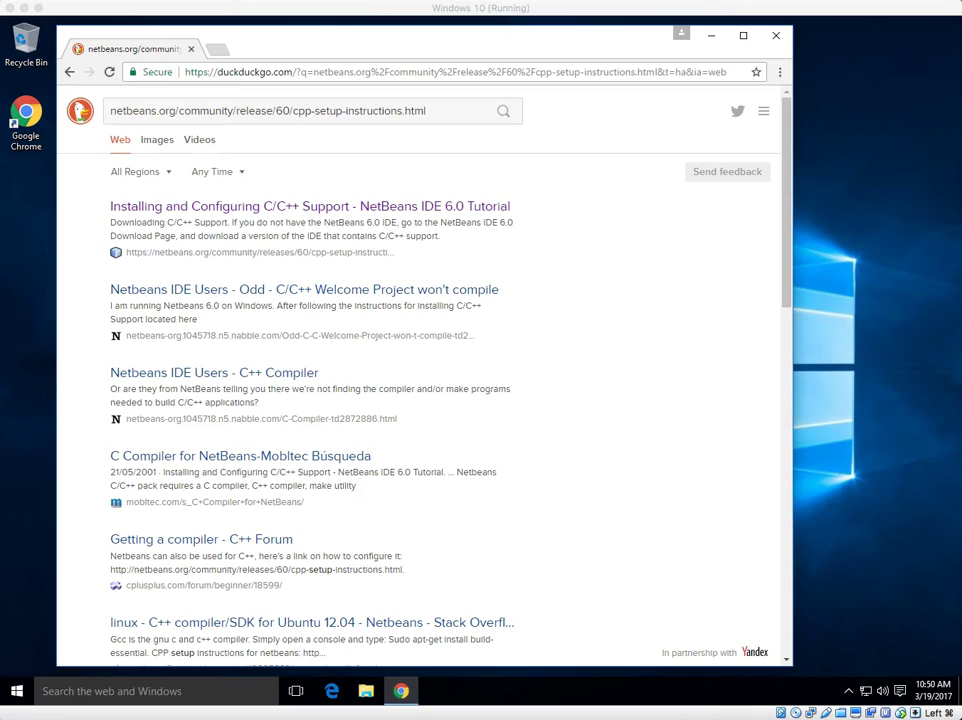
mouse_move(145, 162)
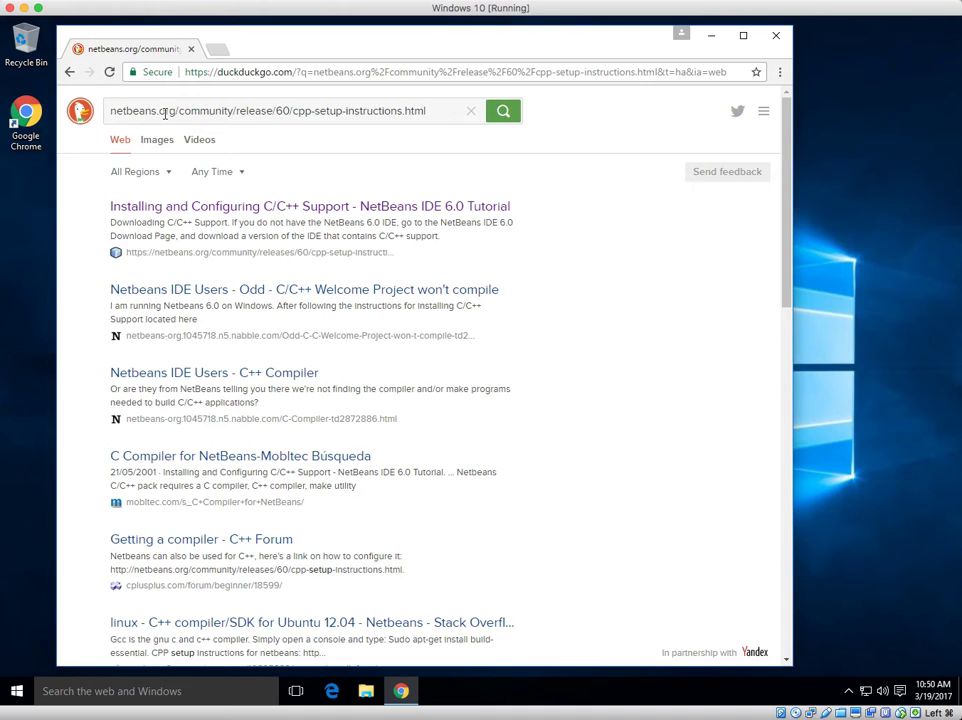
mouse_move(248, 120)
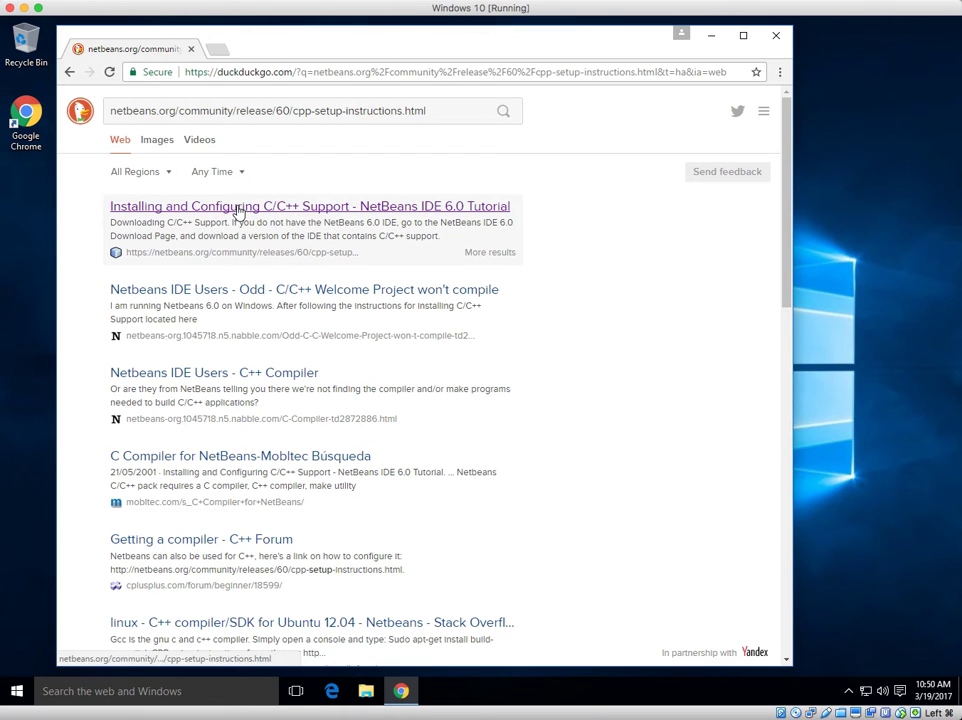
- Open the NetBeans C/C++ support tutorial and scroll to its Cygwin compilers and tools section
left_click(309, 206)
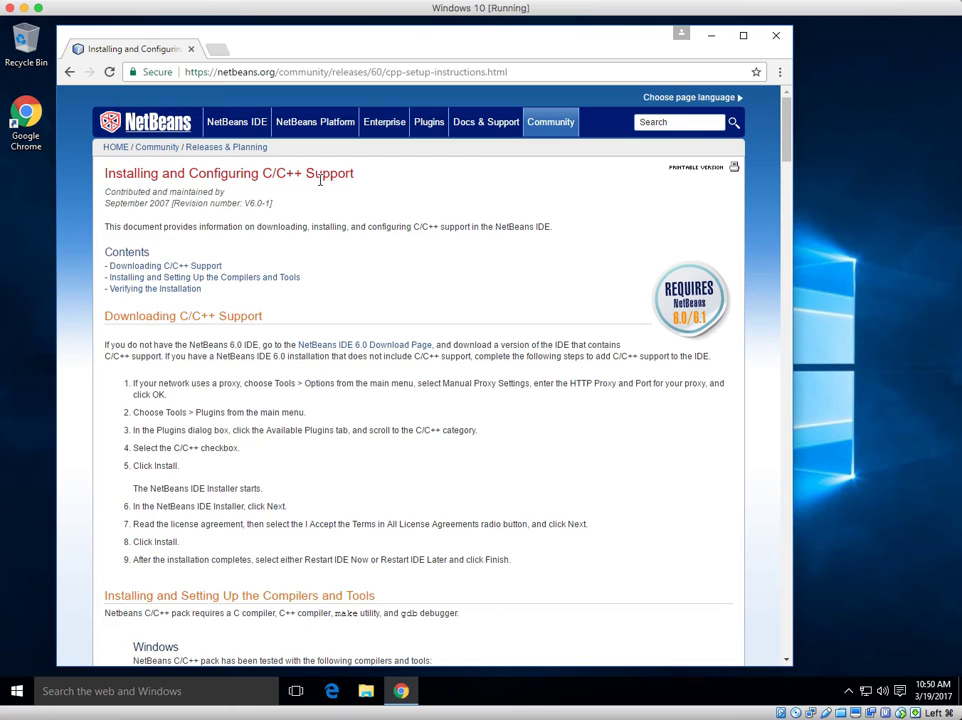
mouse_move(368, 244)
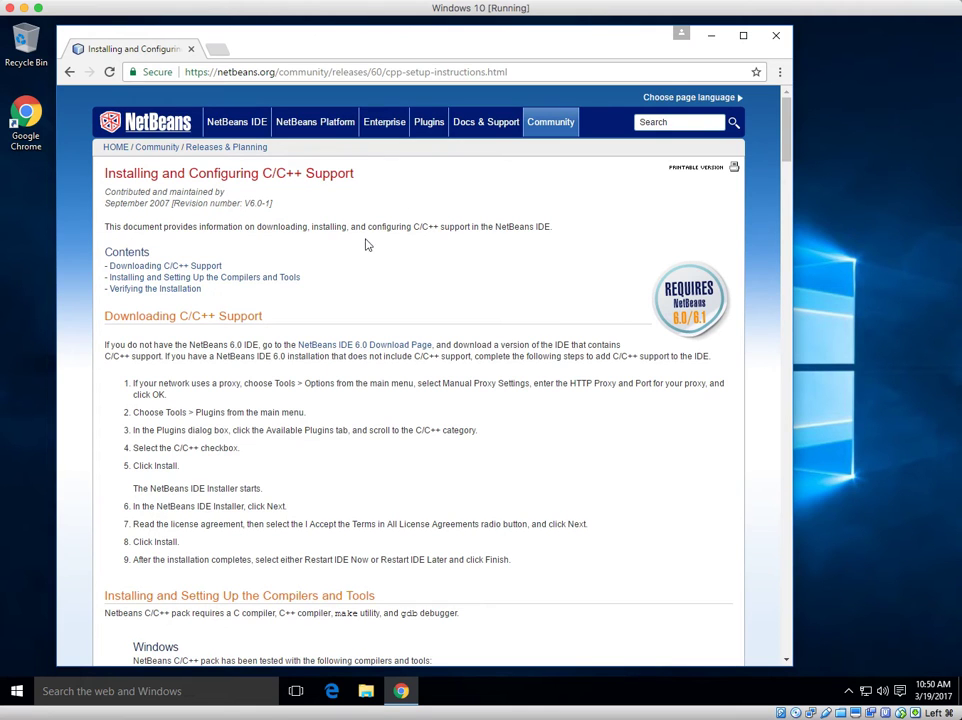
scroll("down", 3)
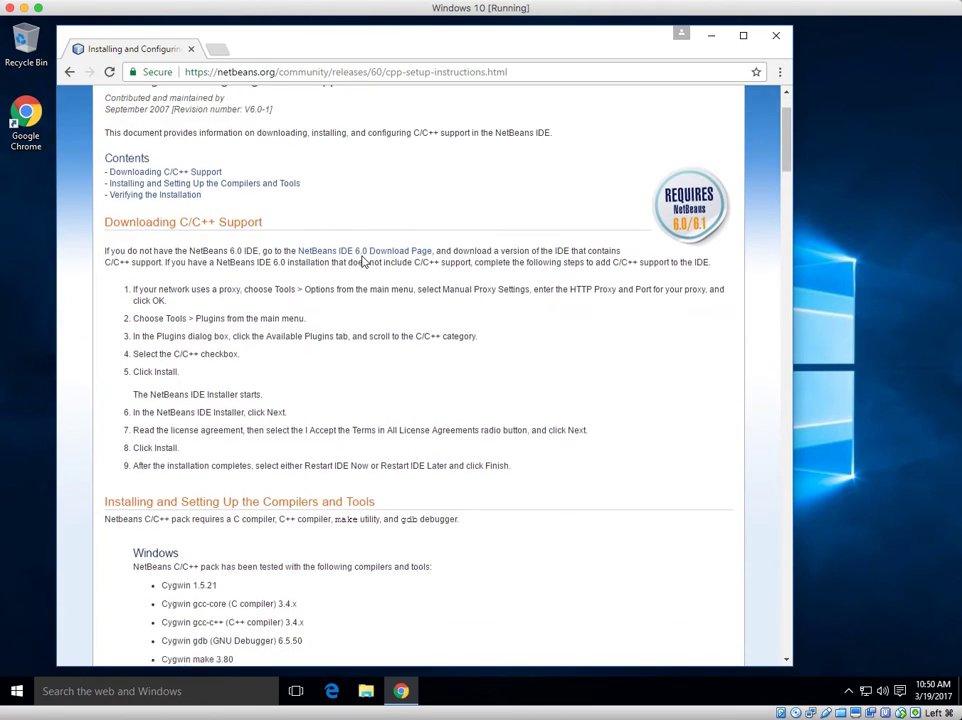
scroll("down", 3)
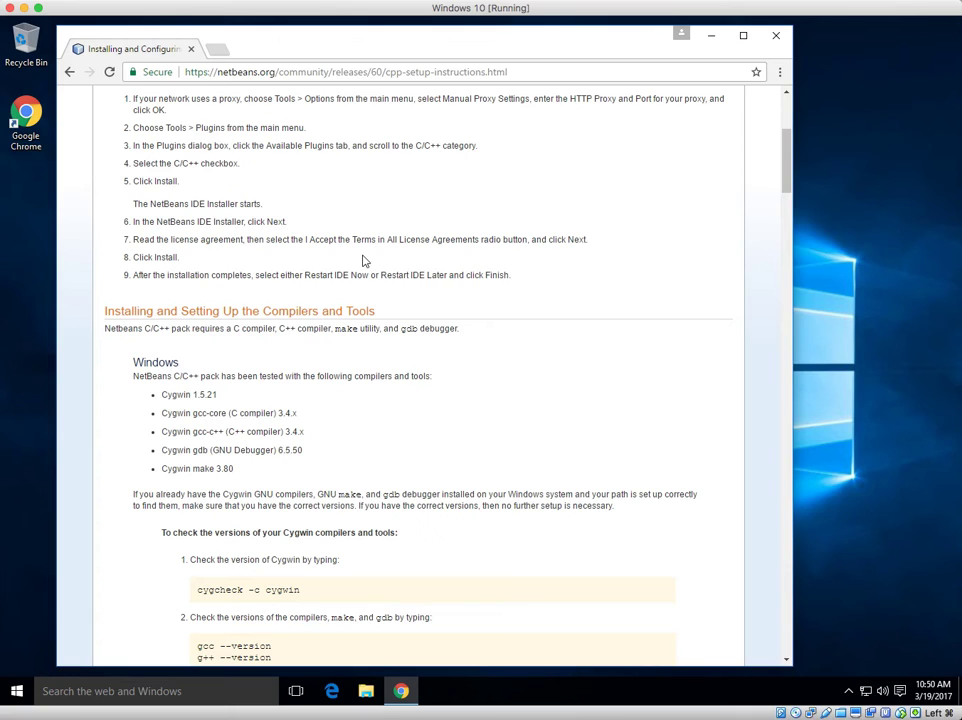
mouse_move(332, 505)
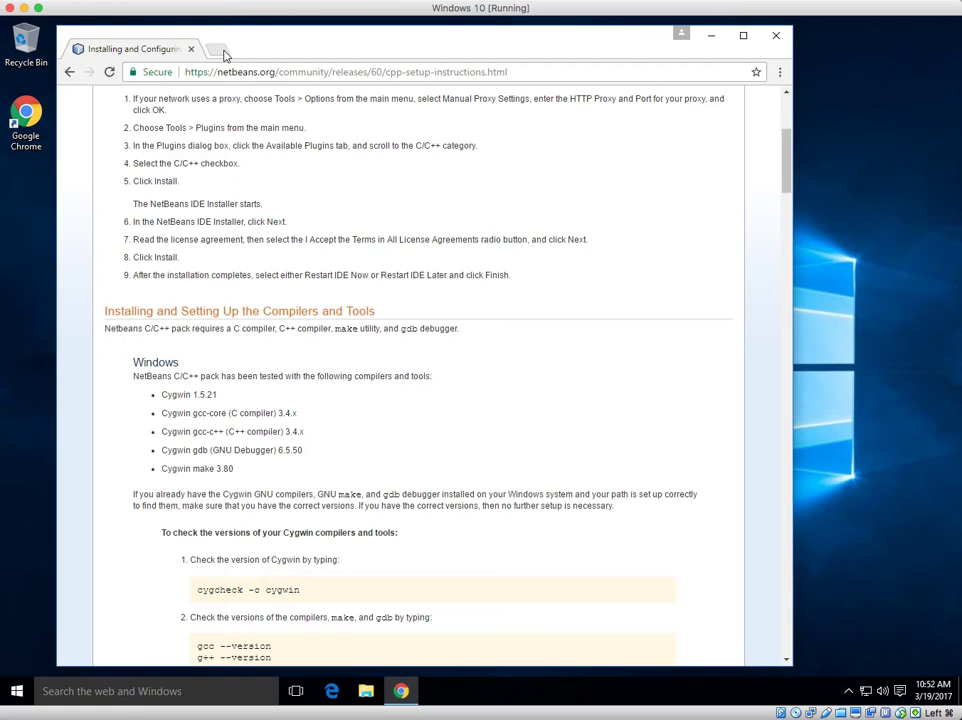
- Search 'cygwin install' in a new tab and open the 'Installing and Updating Cygwin Packages' page
left_click(223, 50)
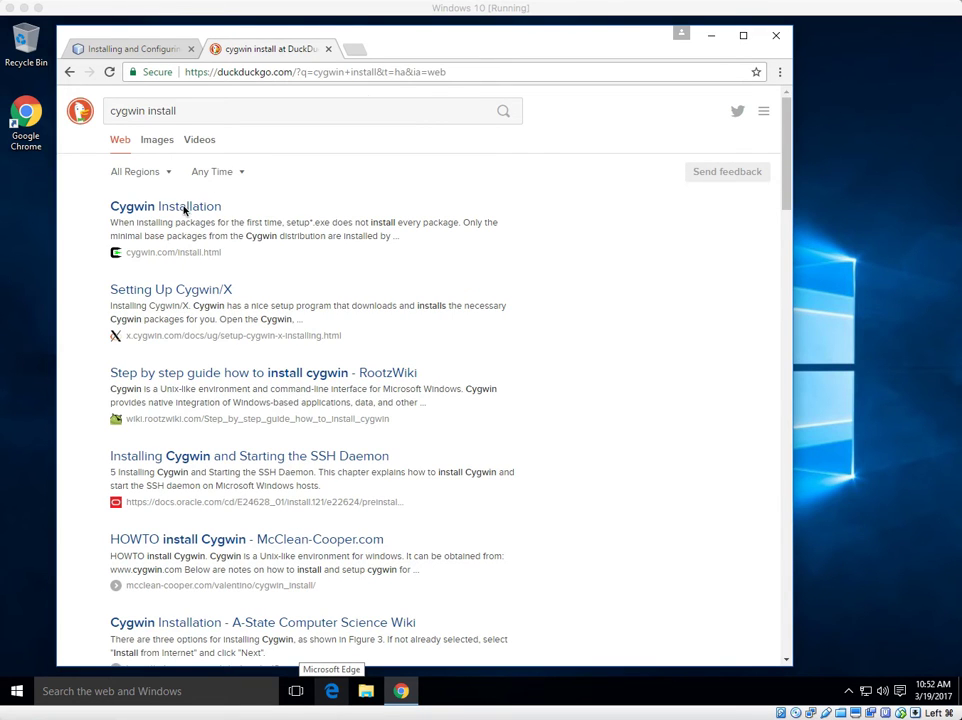
left_click(165, 206)
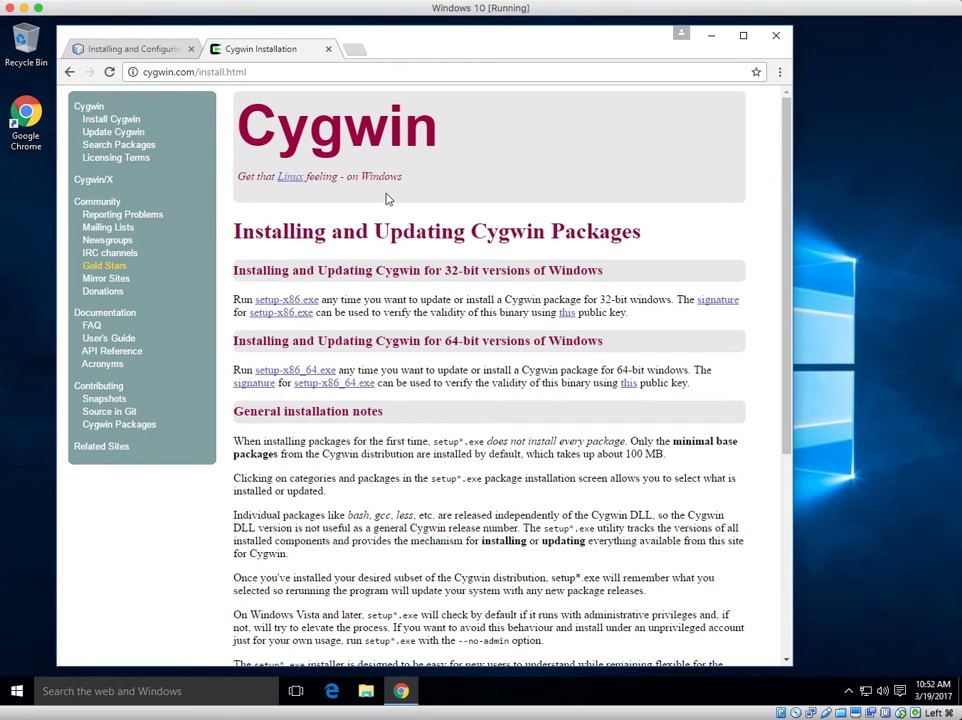
mouse_move(420, 312)
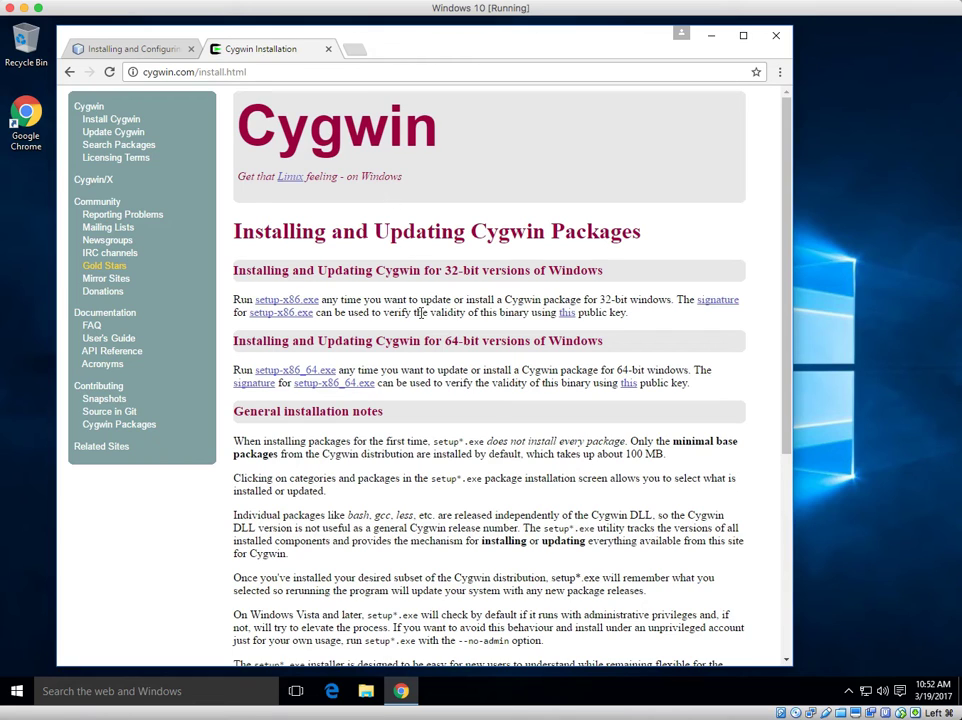
mouse_move(429, 289)
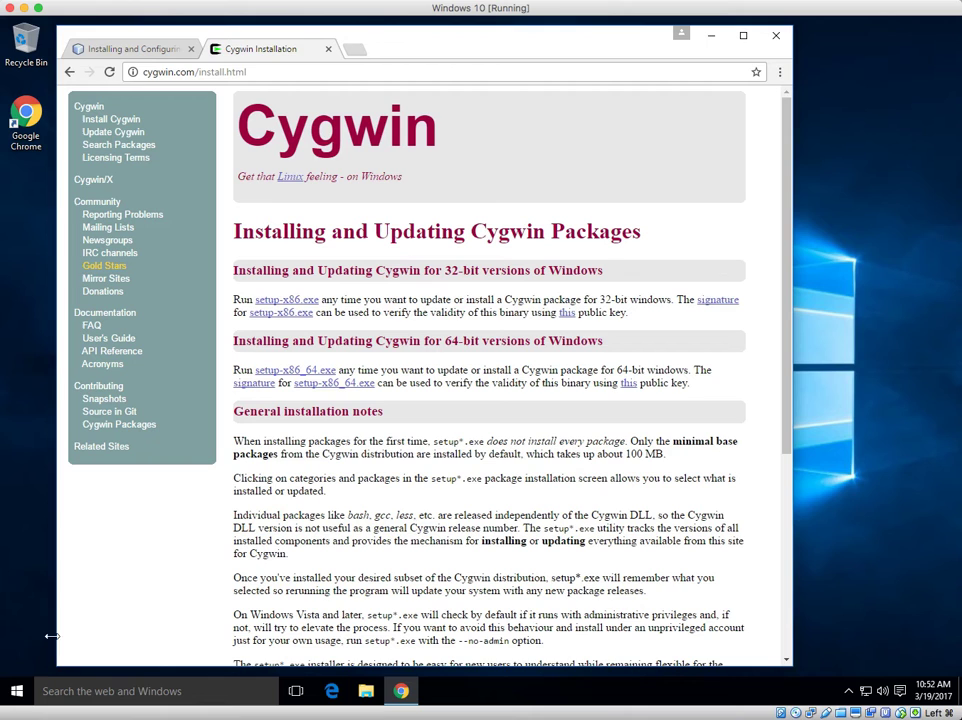
- Confirm System type shows a 64-bit operating system, then close the System window
right_click(10, 690)
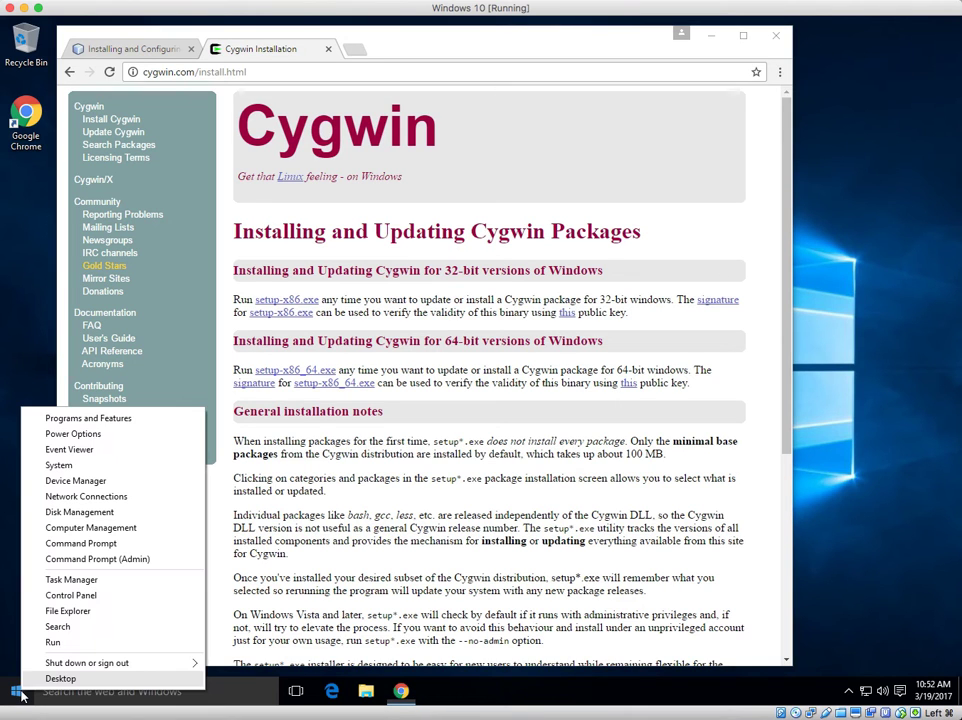
mouse_move(57, 465)
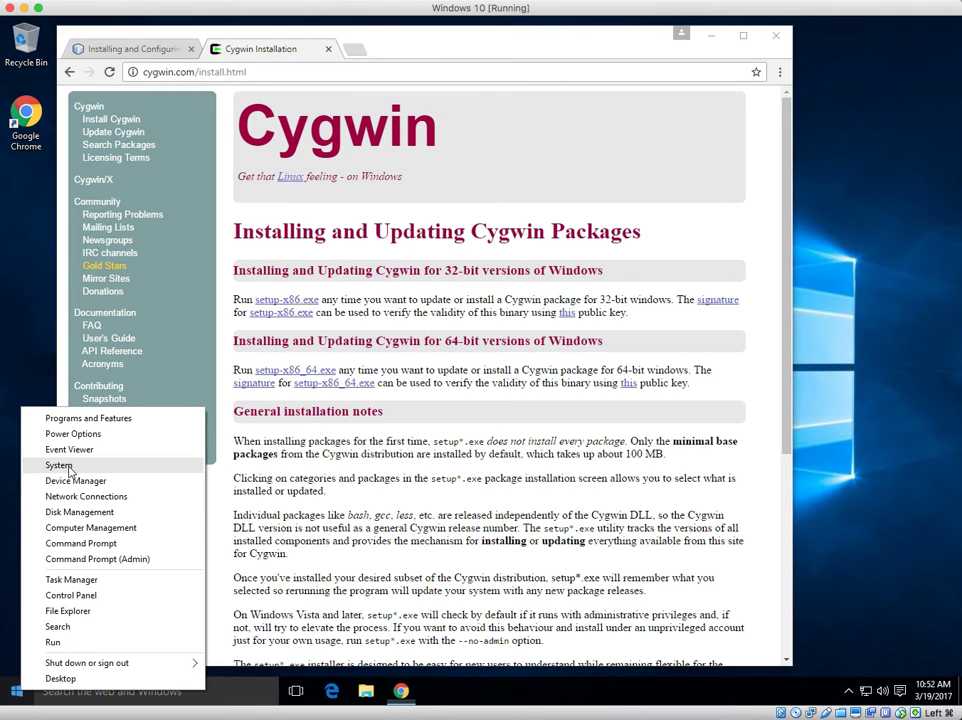
left_click(48, 465)
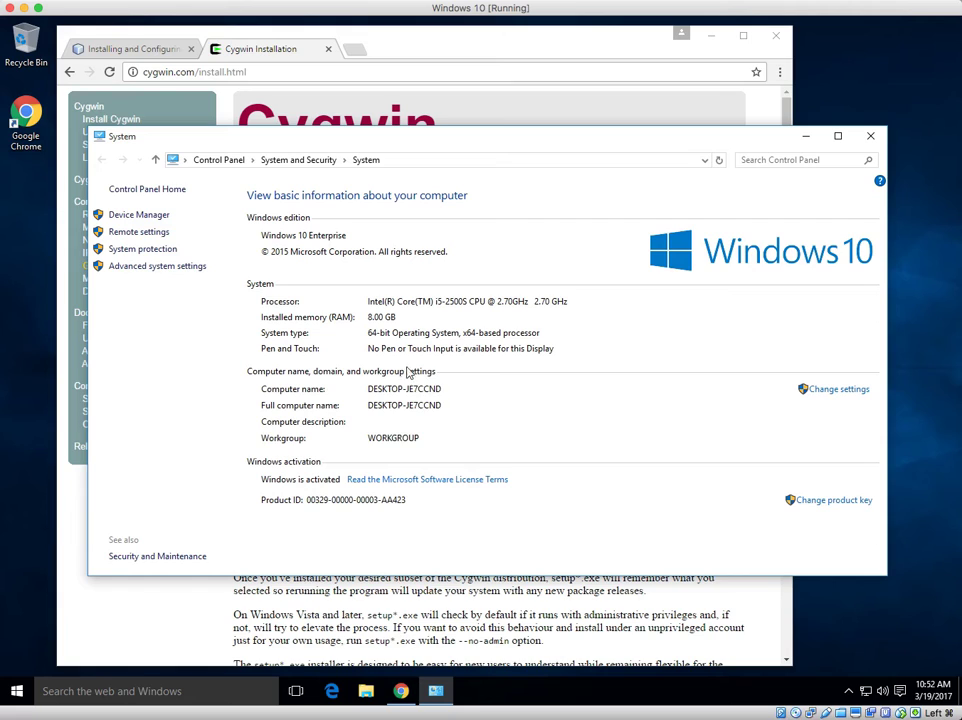
mouse_move(388, 348)
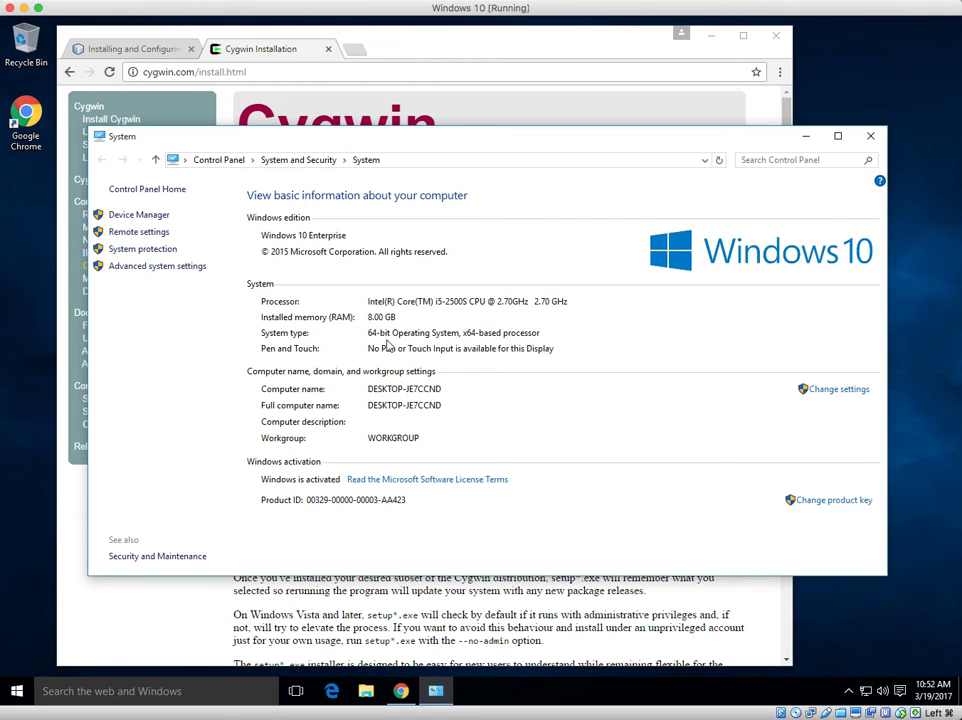
mouse_move(740, 285)
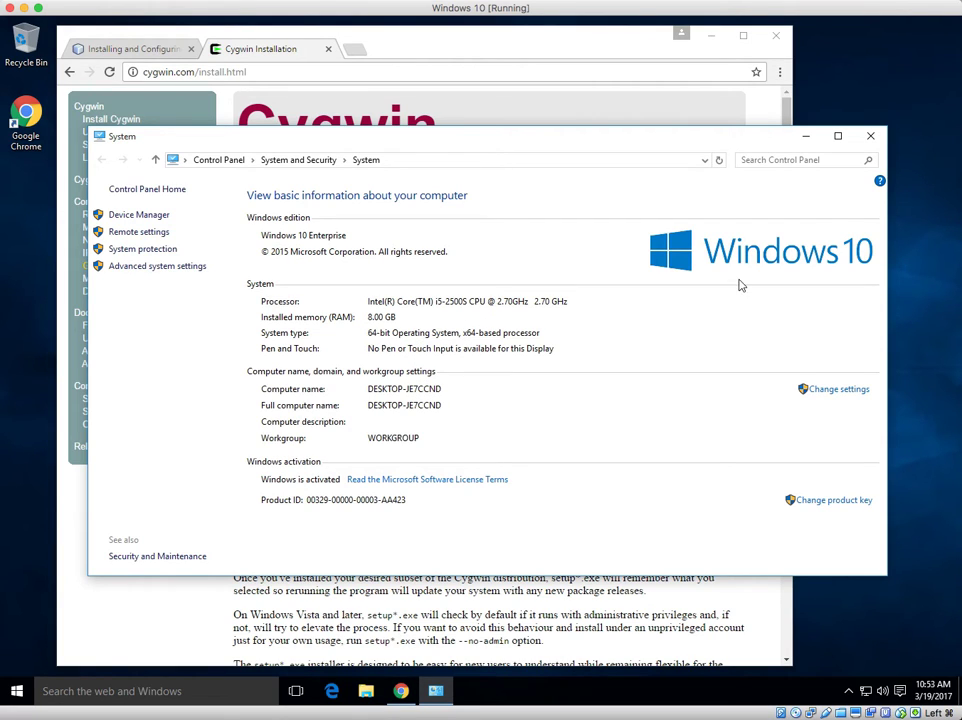
left_click(869, 134)
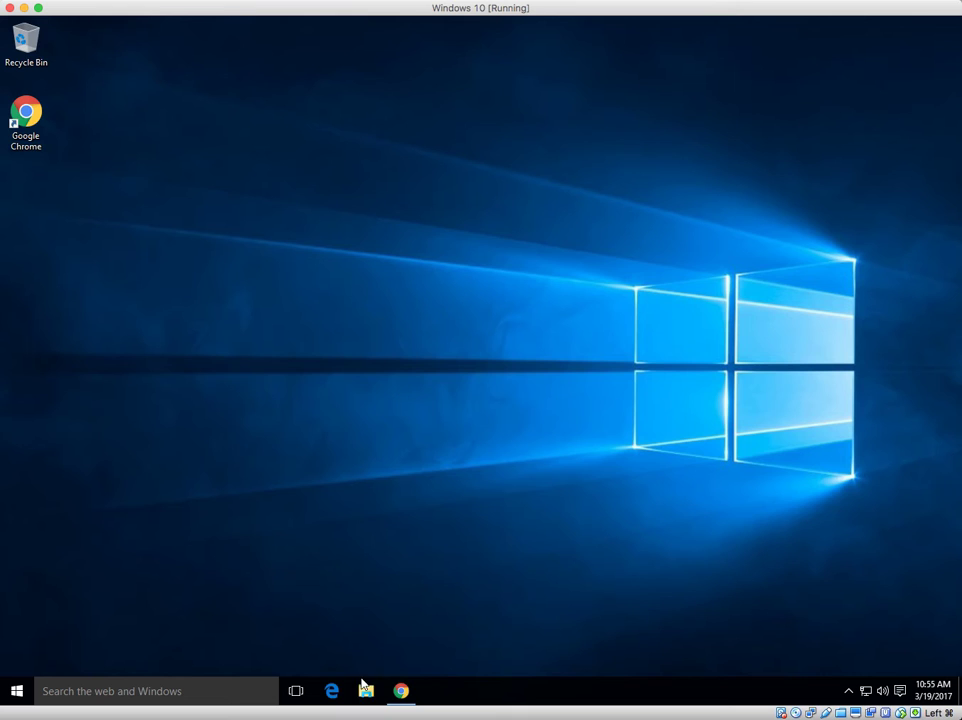
- Launch setup-x86_64 from the Downloads folder and allow it to make changes
left_click(366, 690)
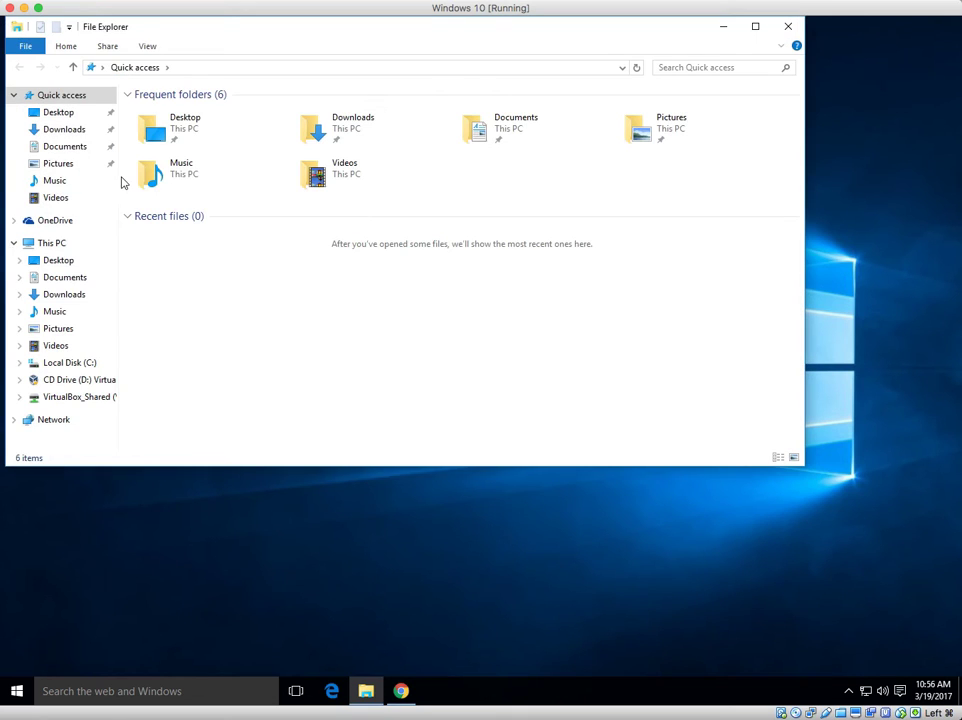
left_click(64, 129)
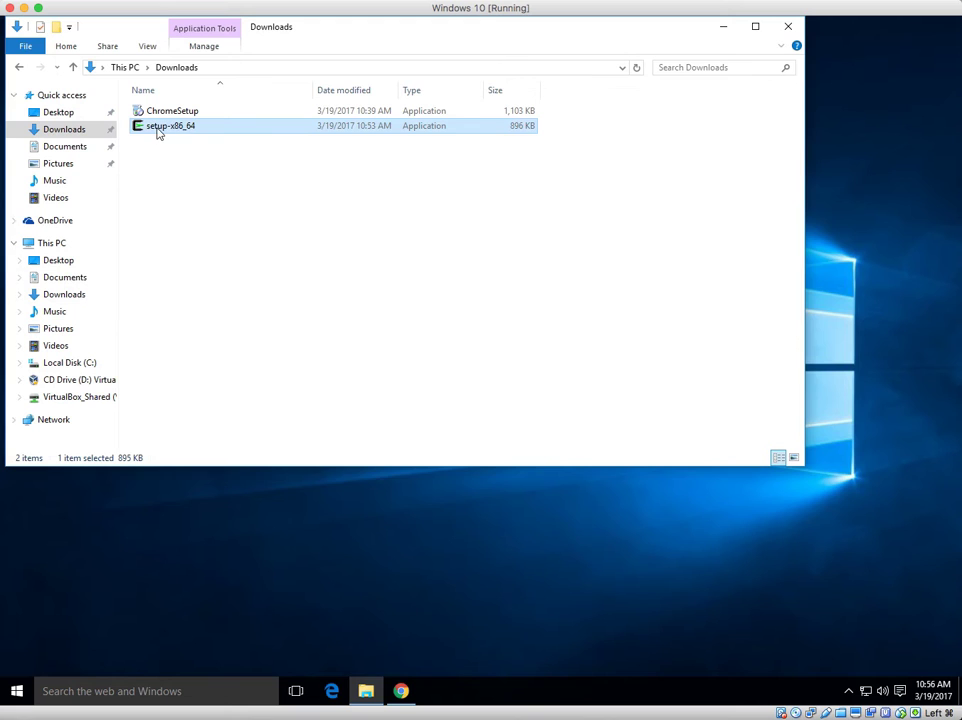
double_click(170, 125)
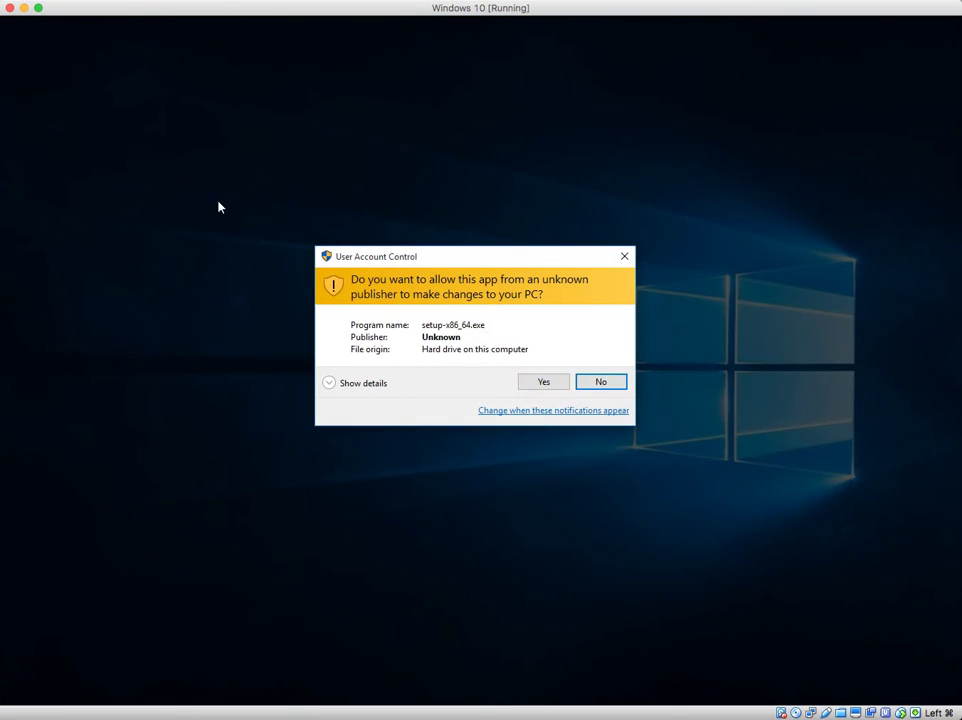
left_click(543, 381)
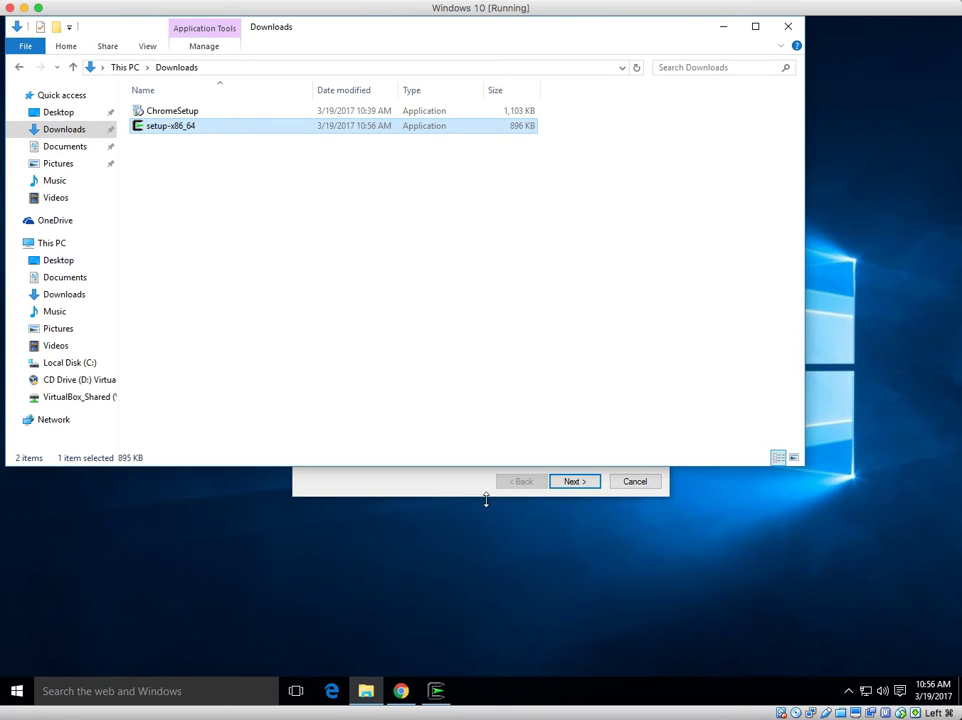
- Accept default internet install, root and package directories, direct connection and first download site
left_click(574, 481)
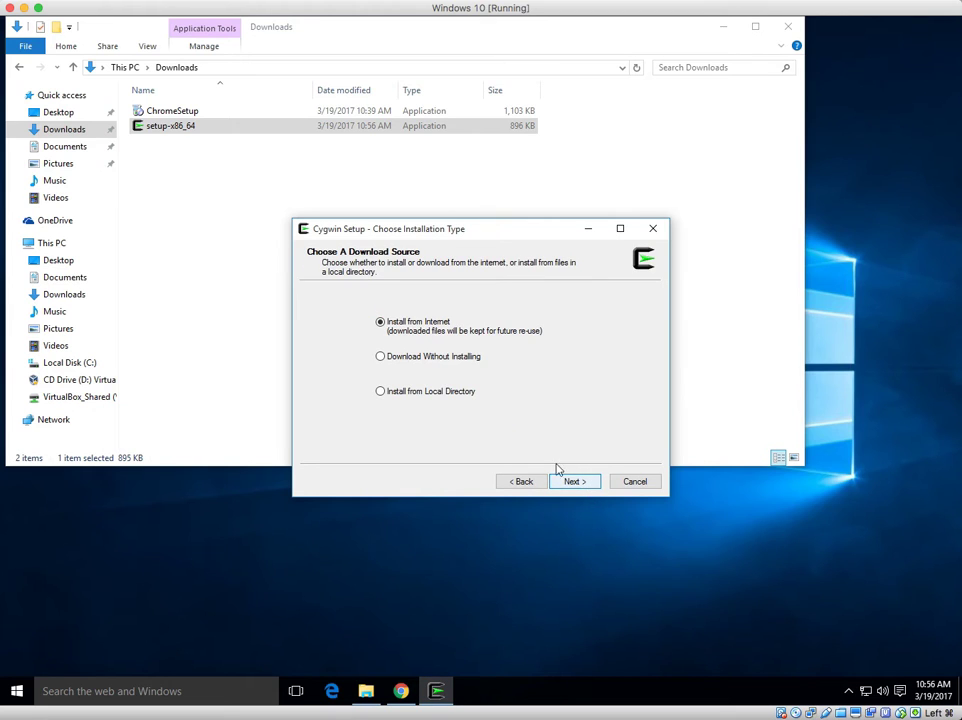
left_click(573, 481)
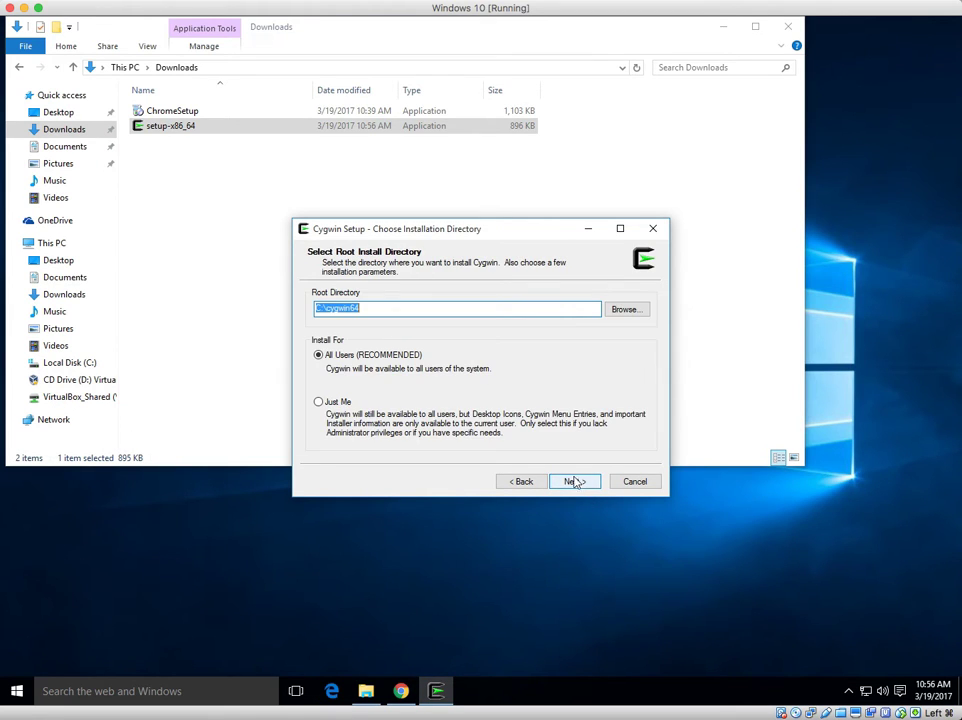
left_click(574, 481)
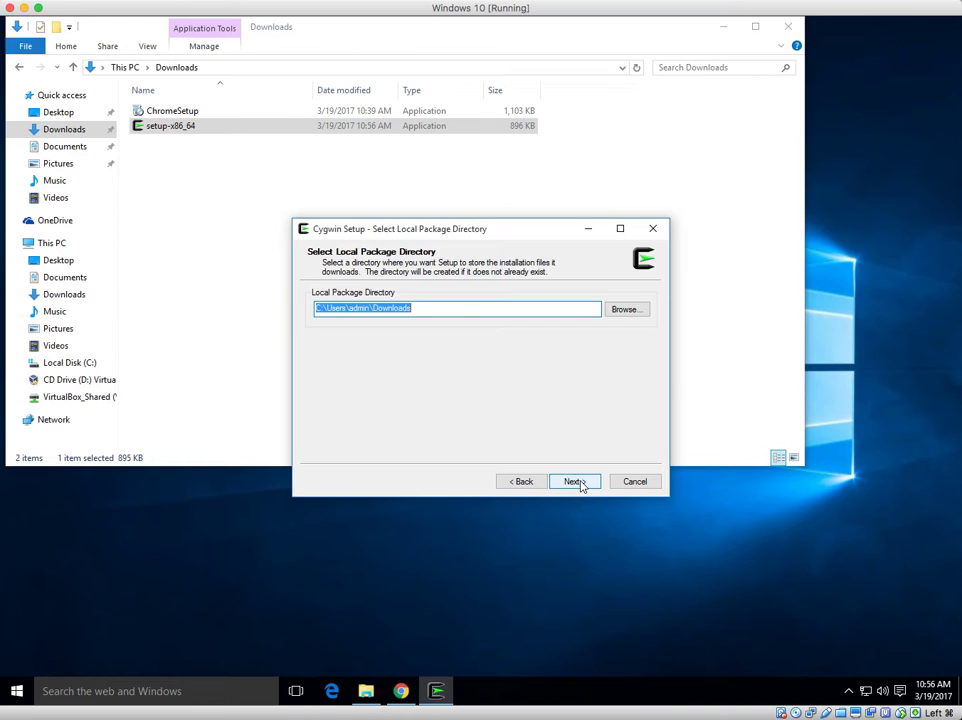
left_click(574, 481)
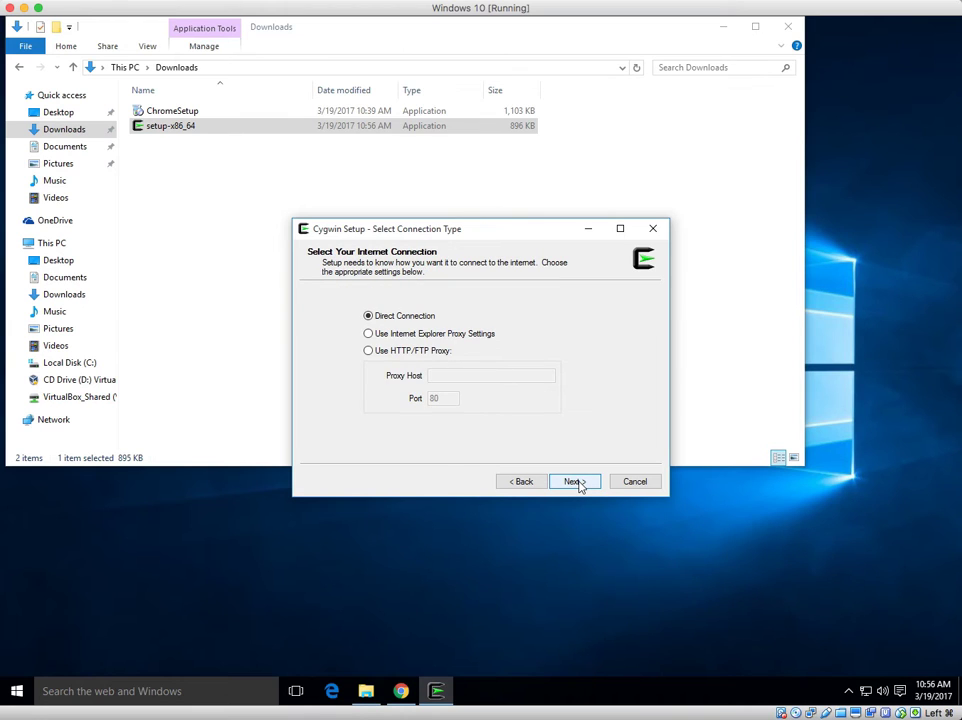
left_click(573, 481)
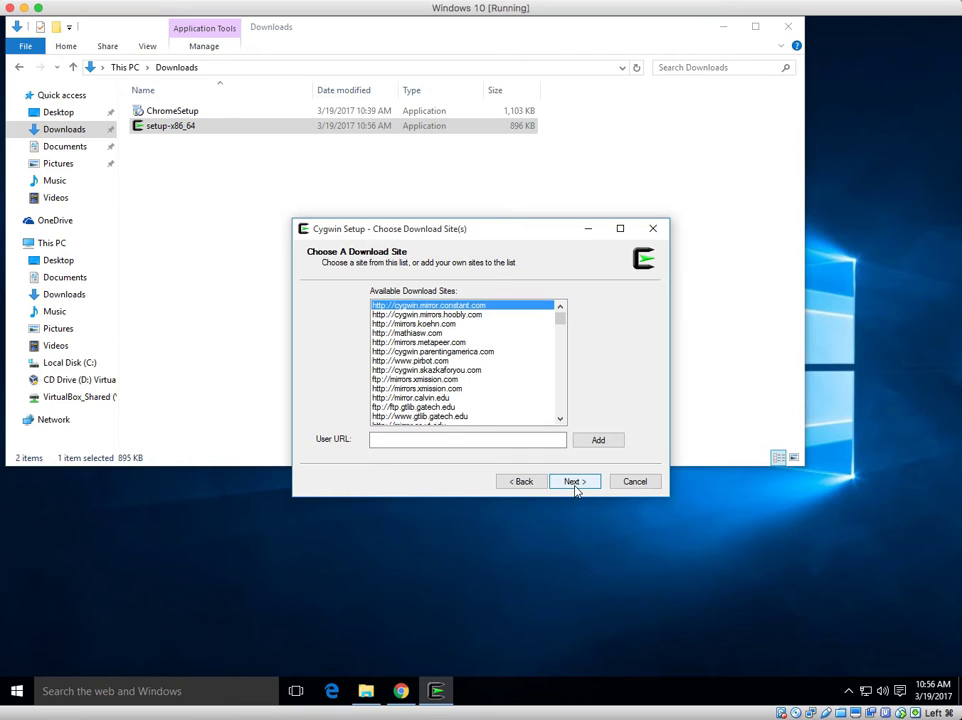
left_click(573, 481)
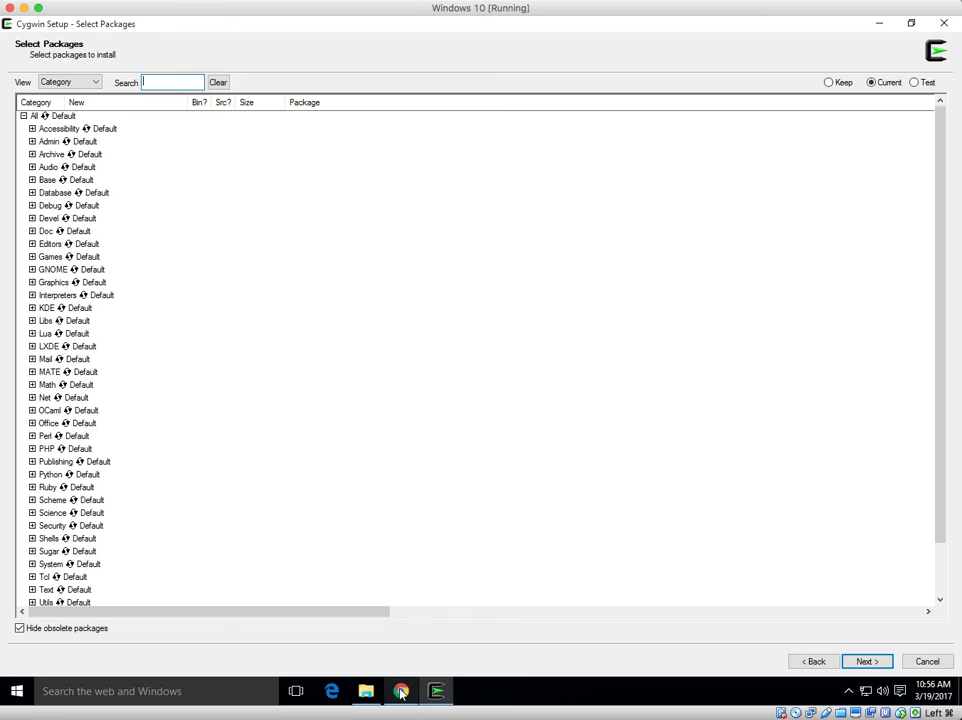
- Switch back to the NetBeans tutorial and select 'gcc-core' in its compiler list
left_click(401, 692)
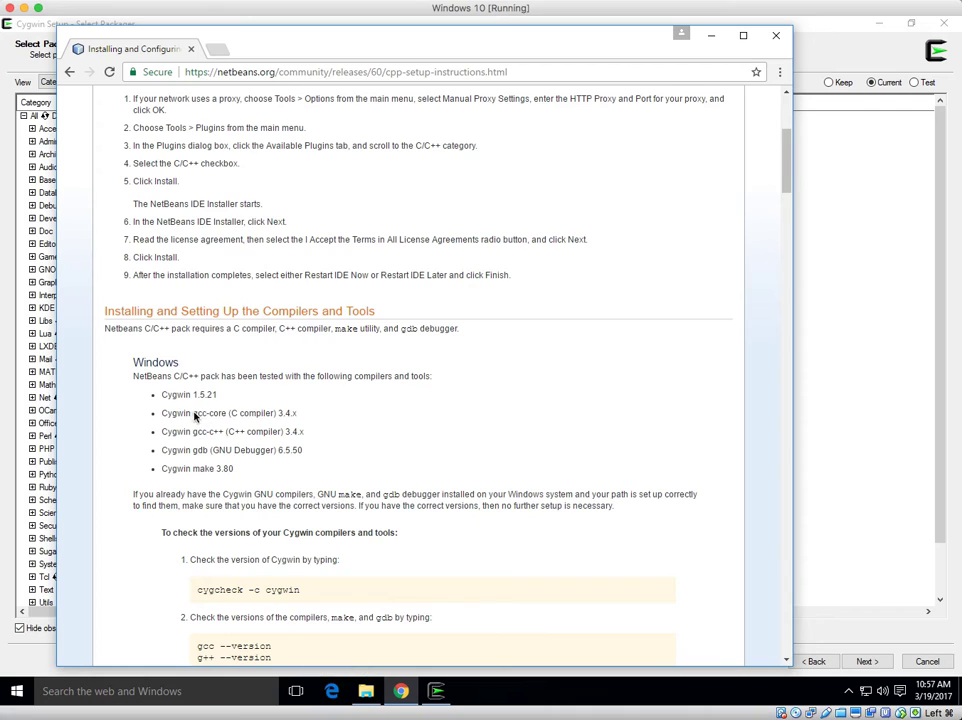
double_click(206, 414)
type("gcc-core")
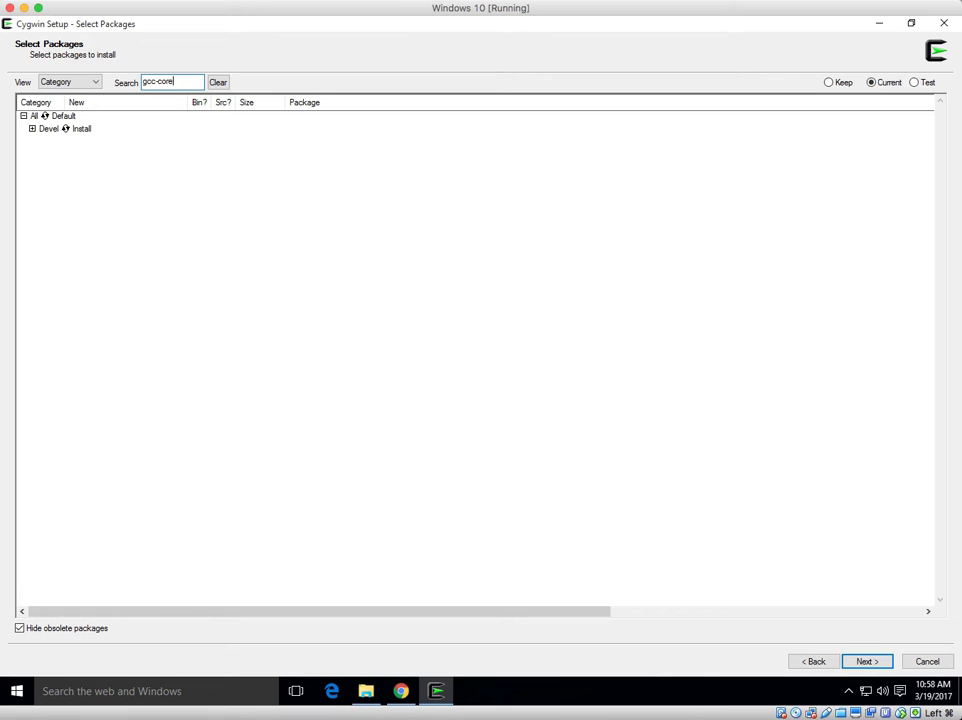
mouse_move(295, 692)
type("c")
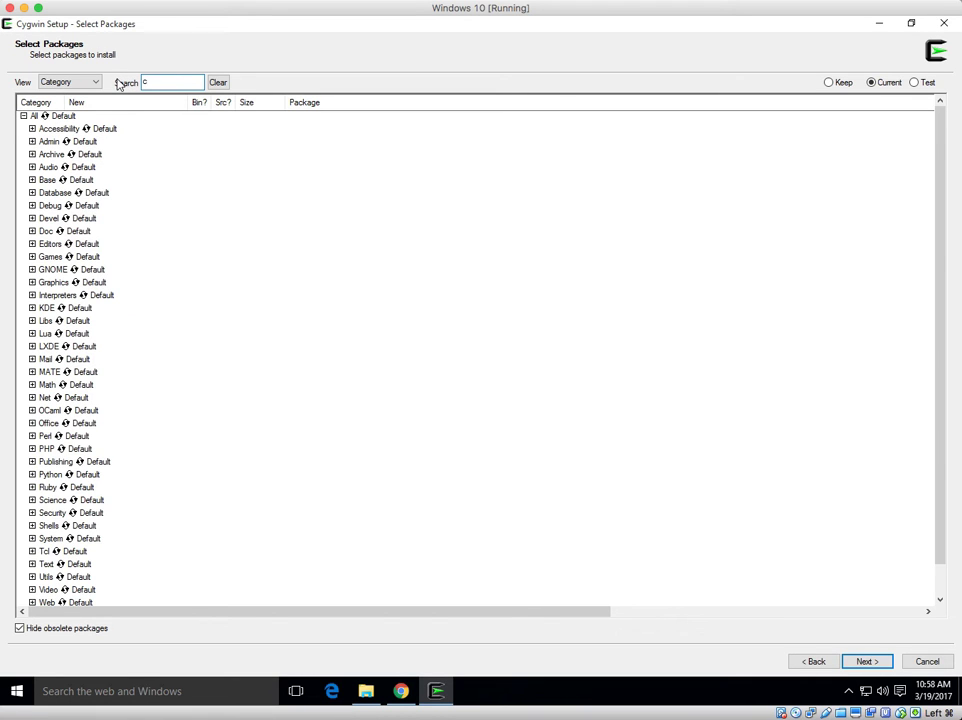
- Search packages for 'c++' and expand the Devel category of results
type("++")
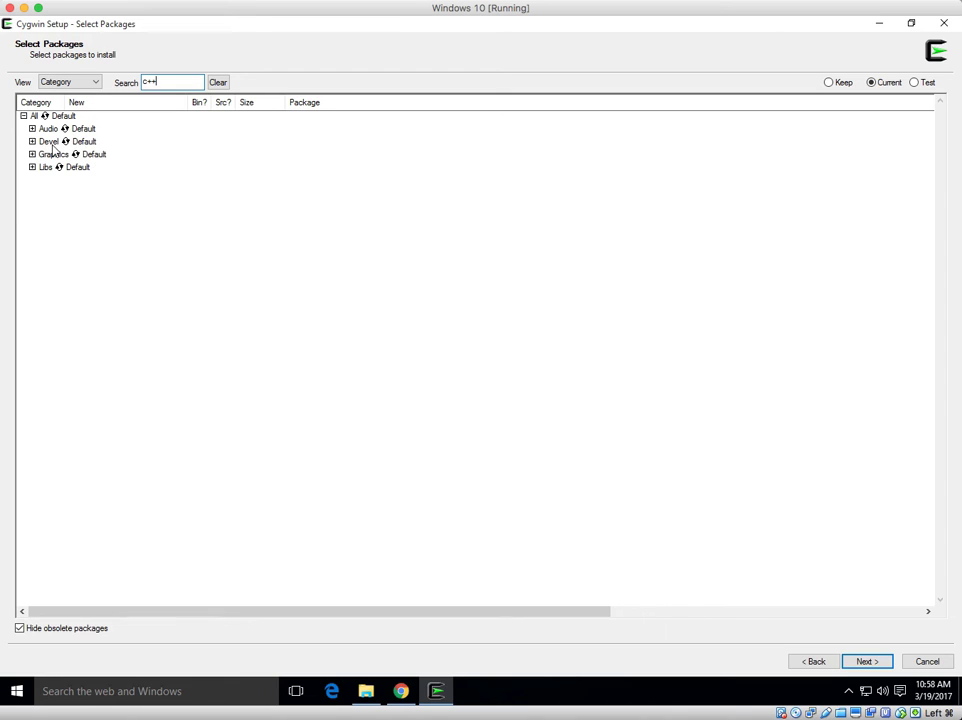
left_click(66, 141)
type("gdb")
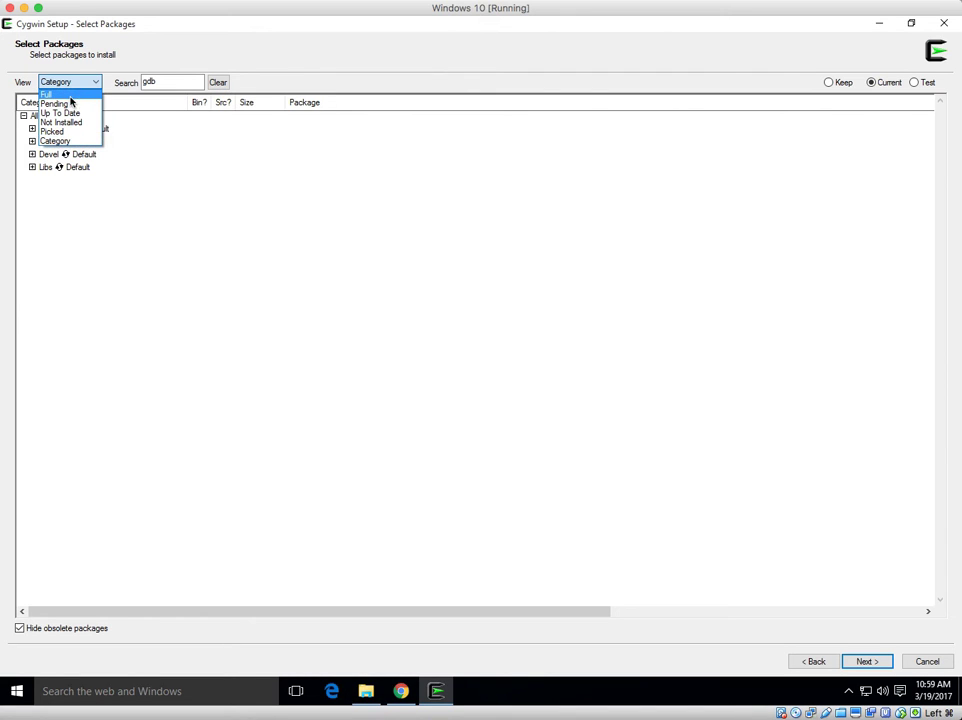
- Switch to Full view and mark gdb for installation at version 7.9.1-1
left_click(60, 94)
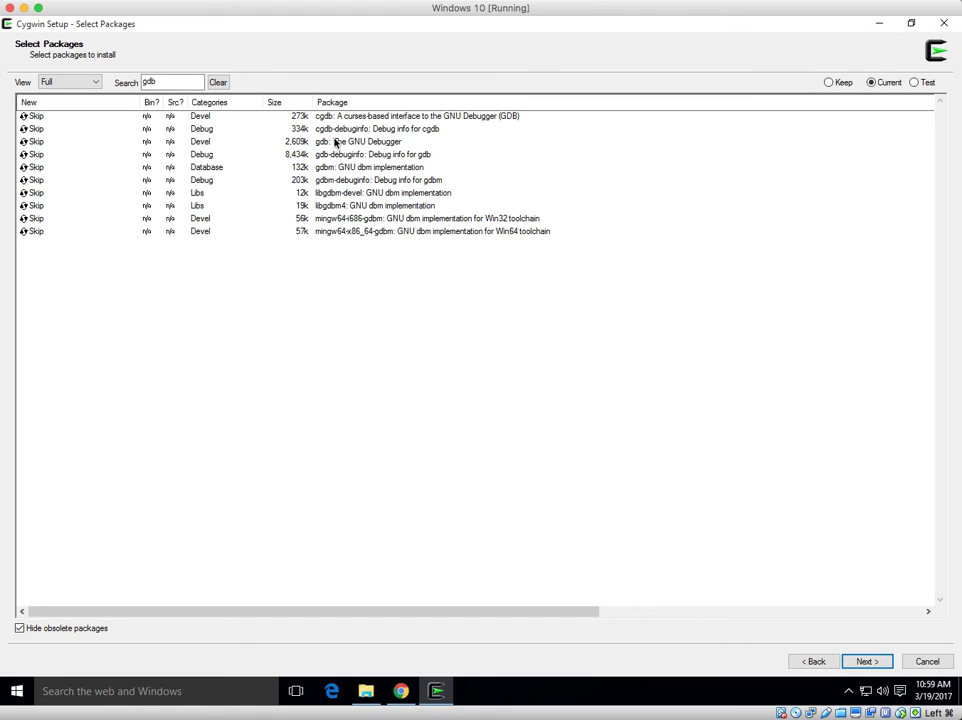
mouse_move(327, 147)
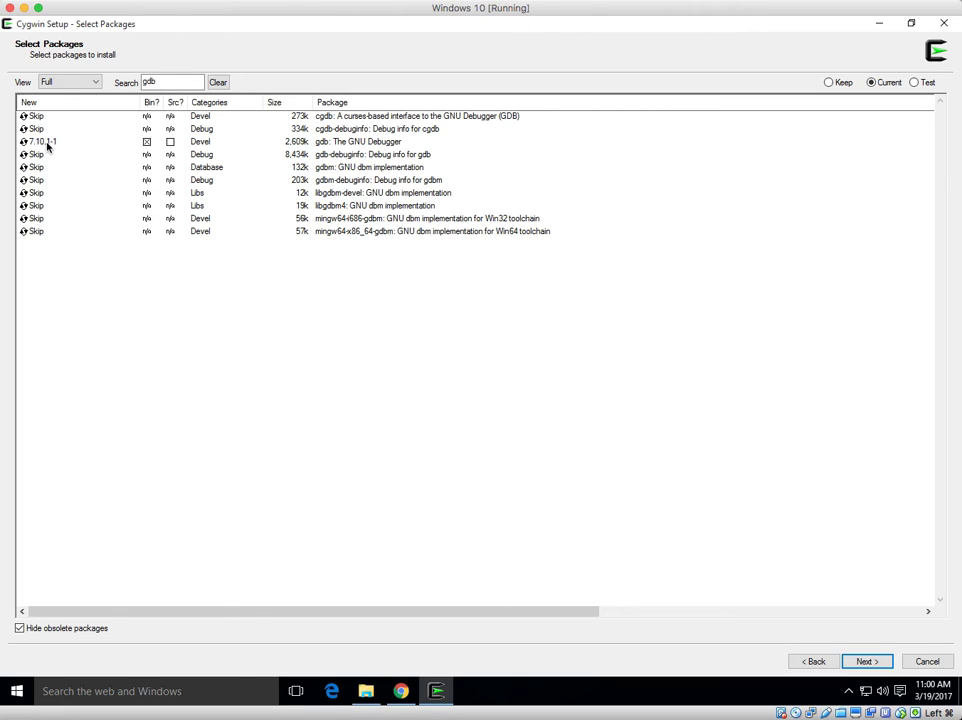
left_click(40, 153)
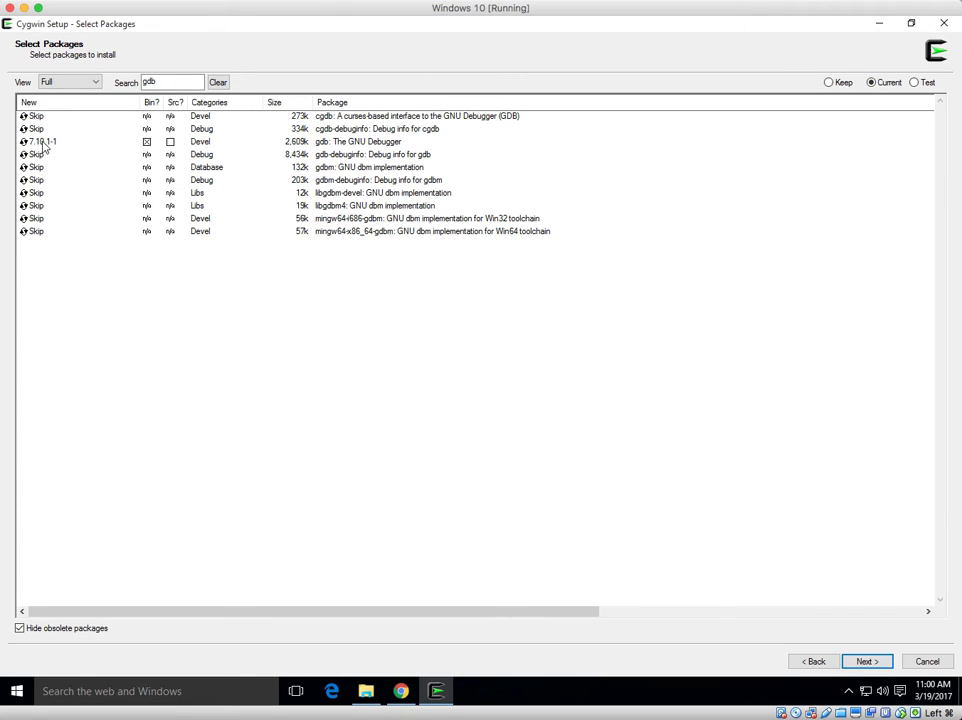
left_click(40, 155)
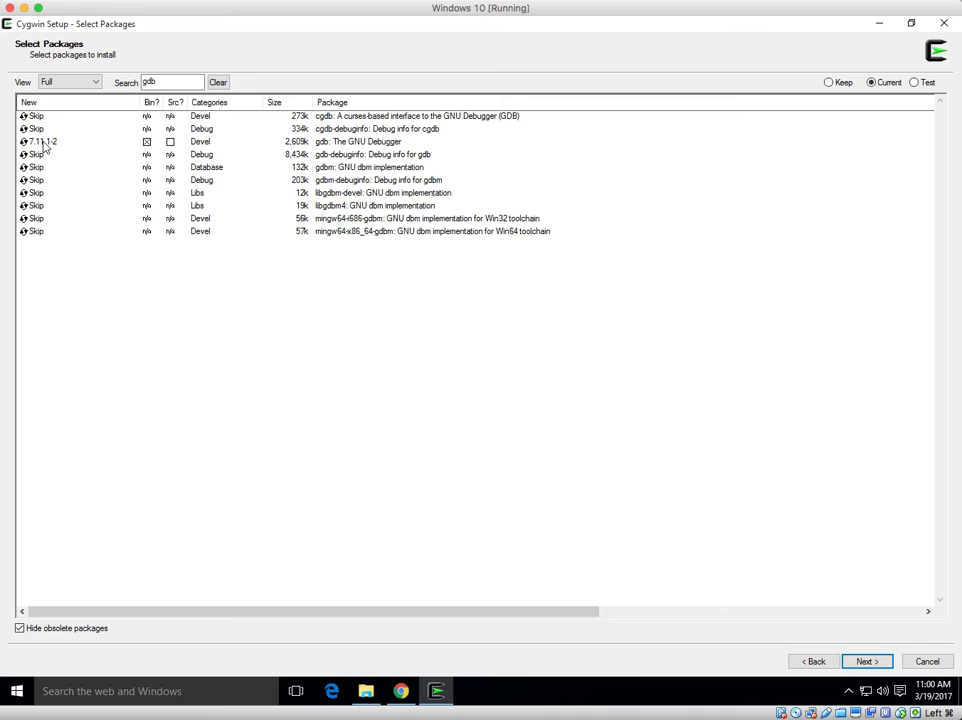
left_click(33, 159)
type("m")
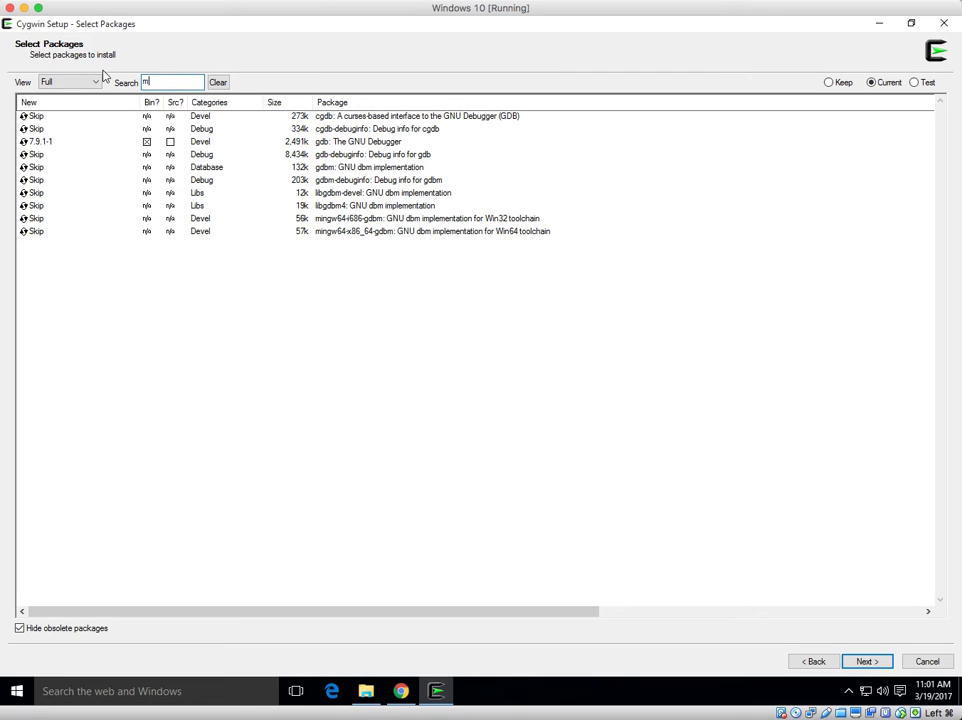
- Search packages for 'make' and scroll down to the make package
type("ake")
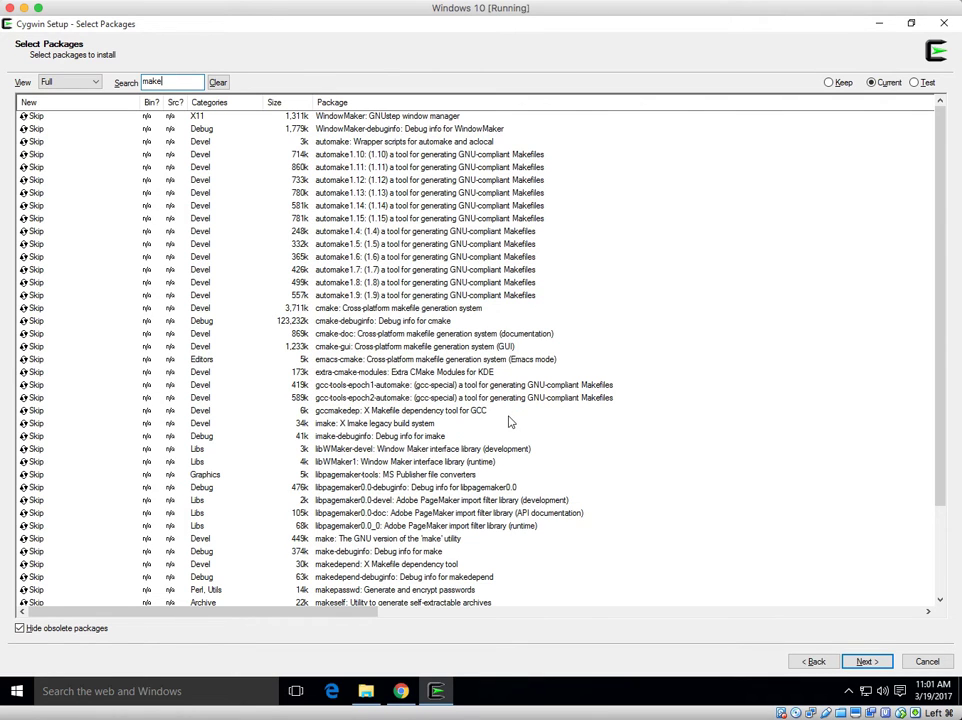
scroll("down", 3)
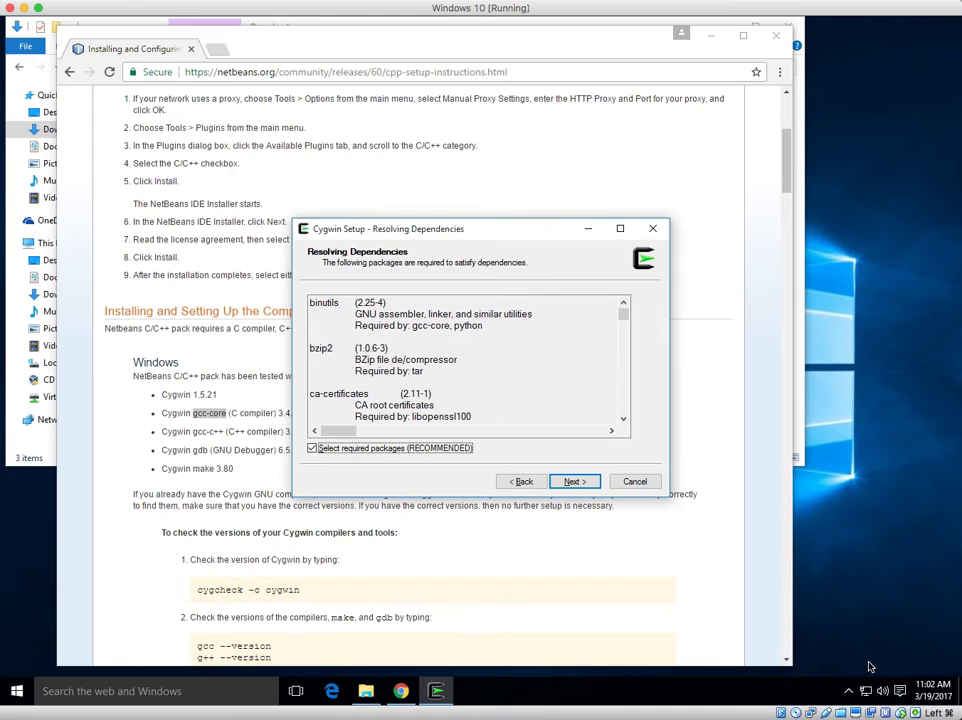
- Accept the required dependency packages and finish the Cygwin installation
left_click(573, 481)
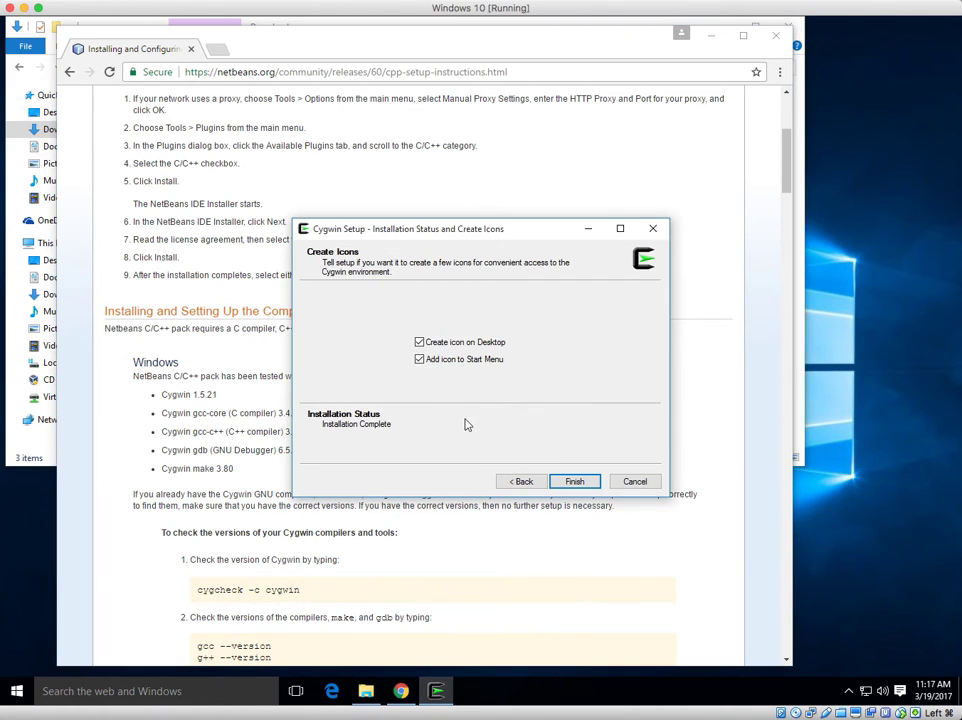
left_click(574, 481)
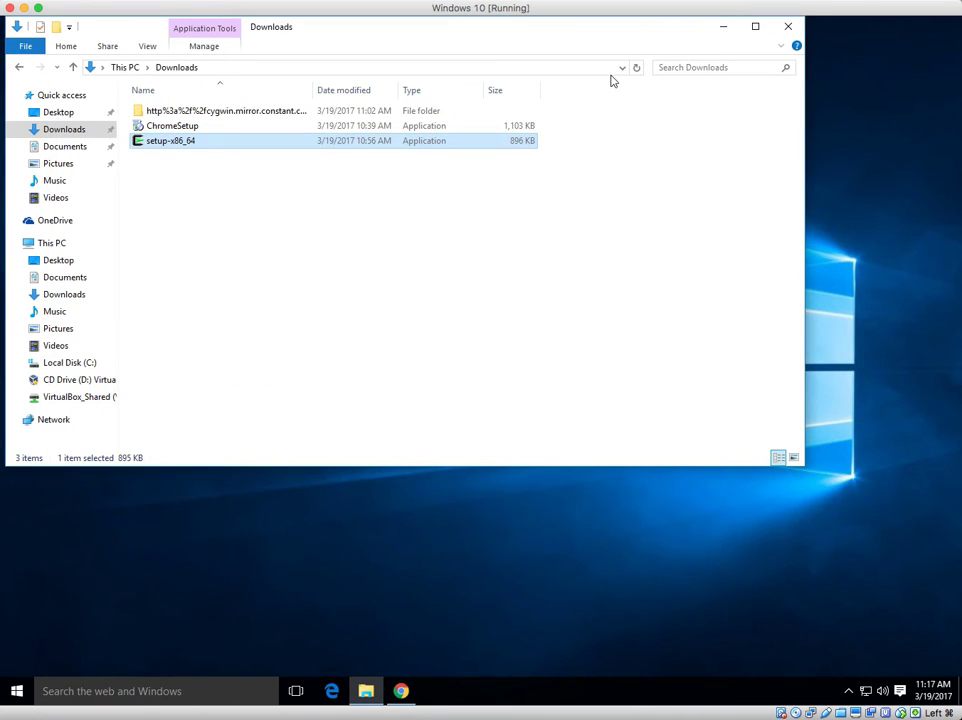
mouse_move(618, 35)
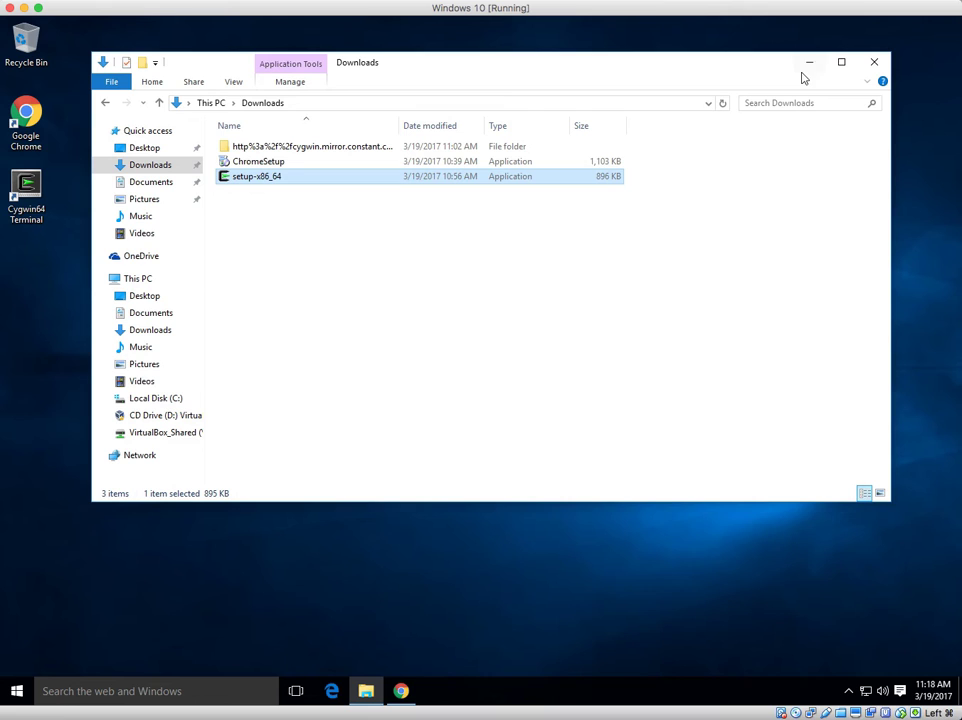
mouse_move(804, 62)
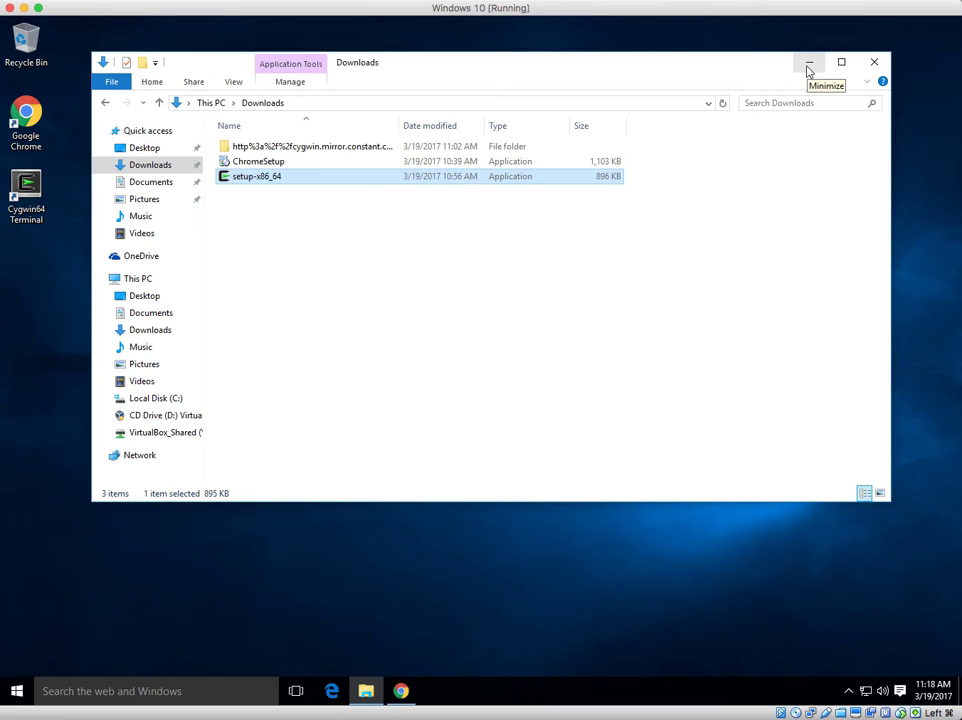
- Minimize the Downloads folder window and open the Start button's Power User menu
left_click(805, 62)
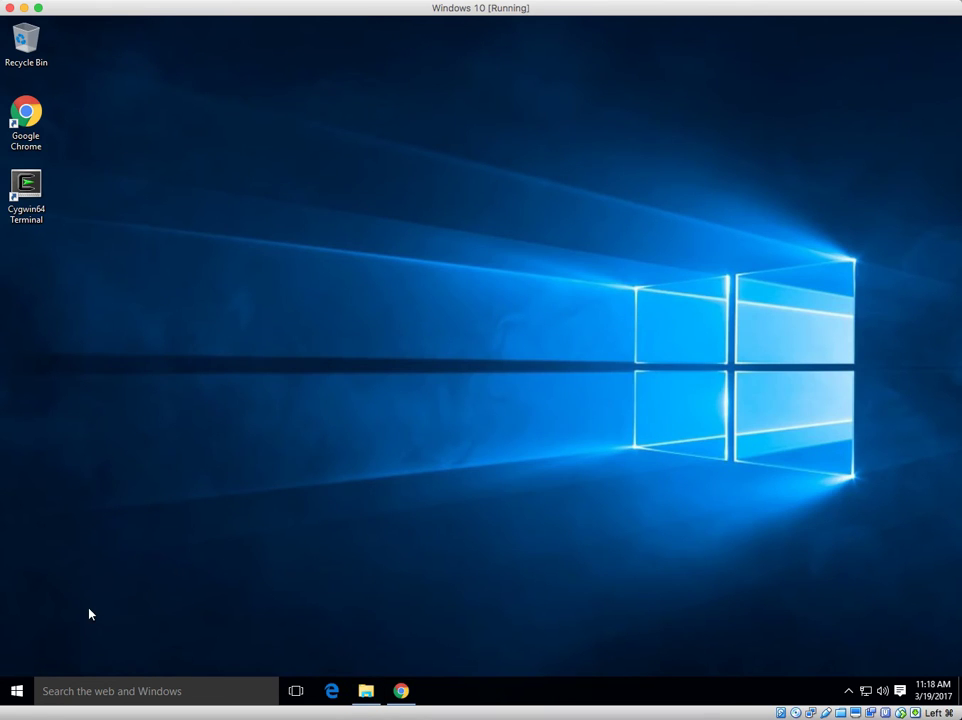
mouse_move(58, 644)
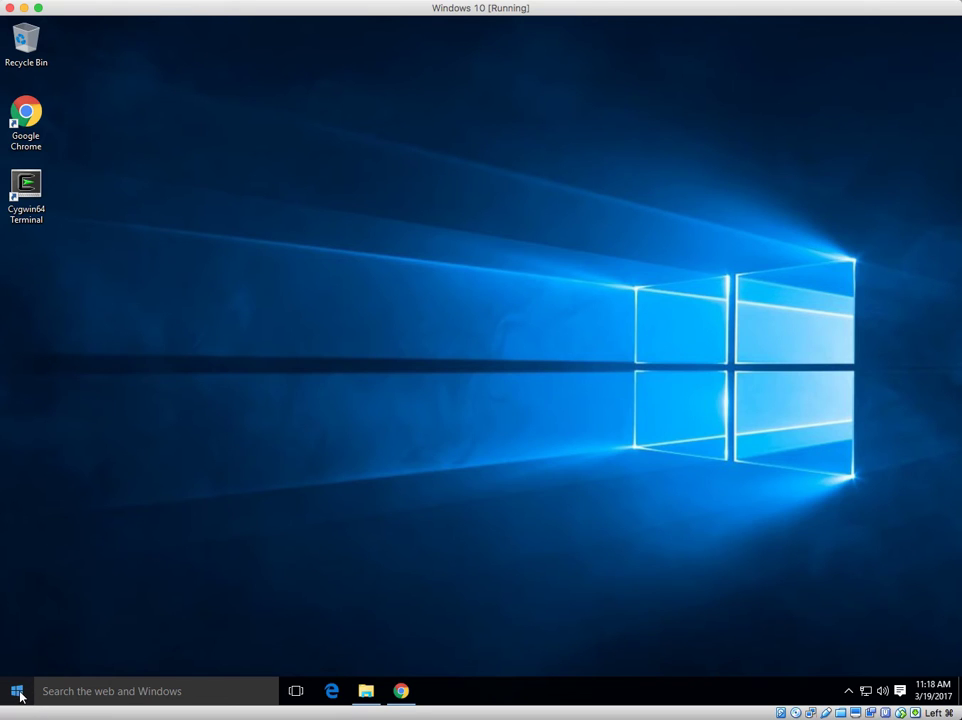
right_click(10, 688)
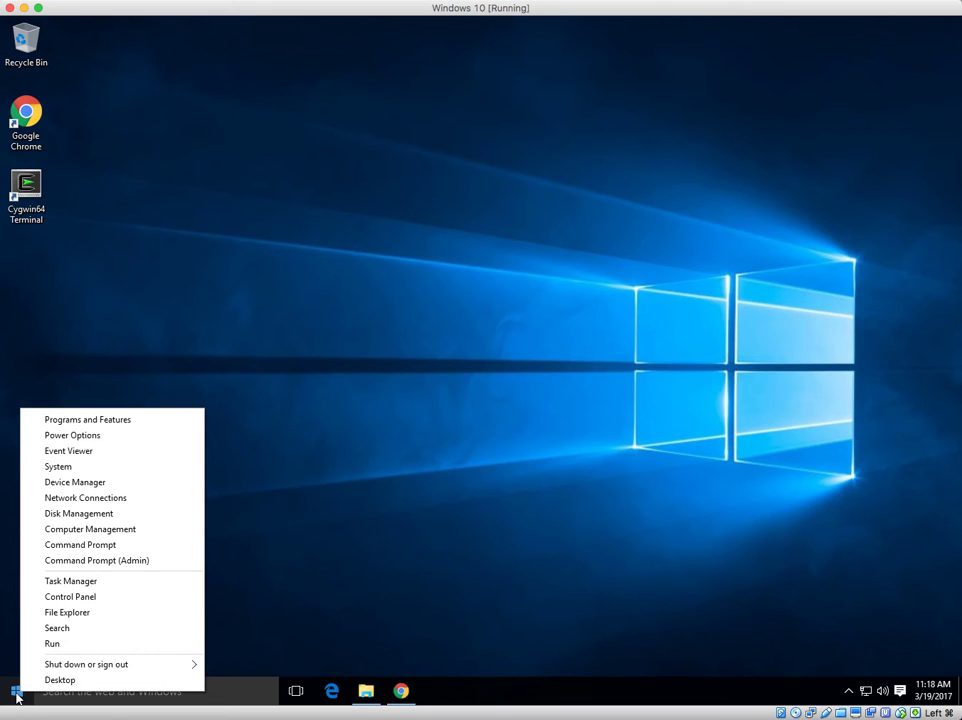
mouse_move(88, 535)
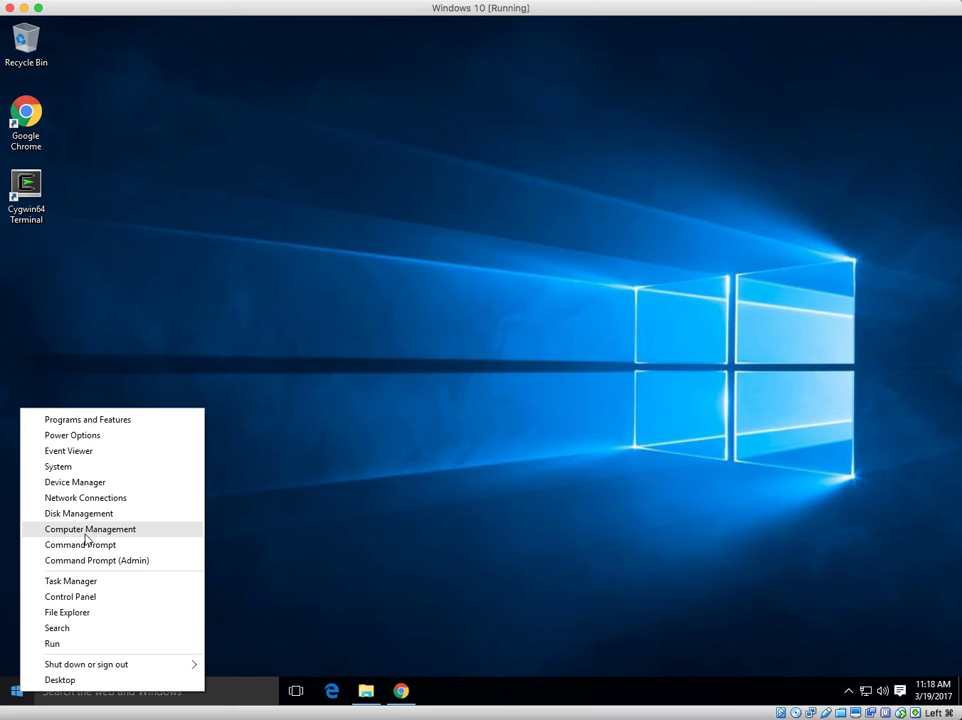
mouse_move(72, 466)
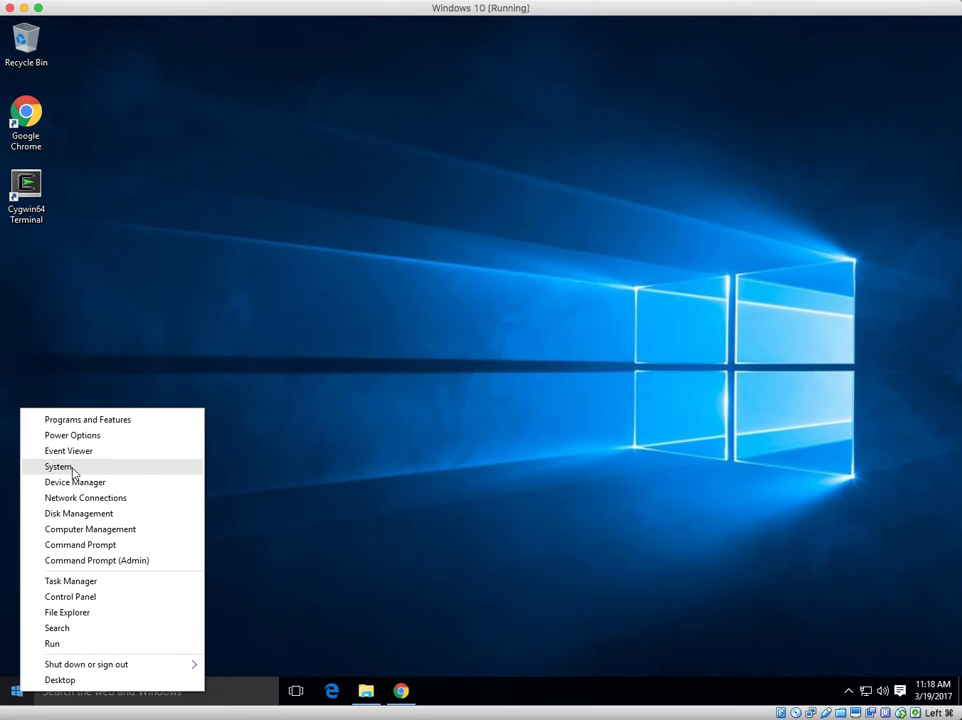
- Open System from the Power User menu, then Advanced system settings
left_click(57, 467)
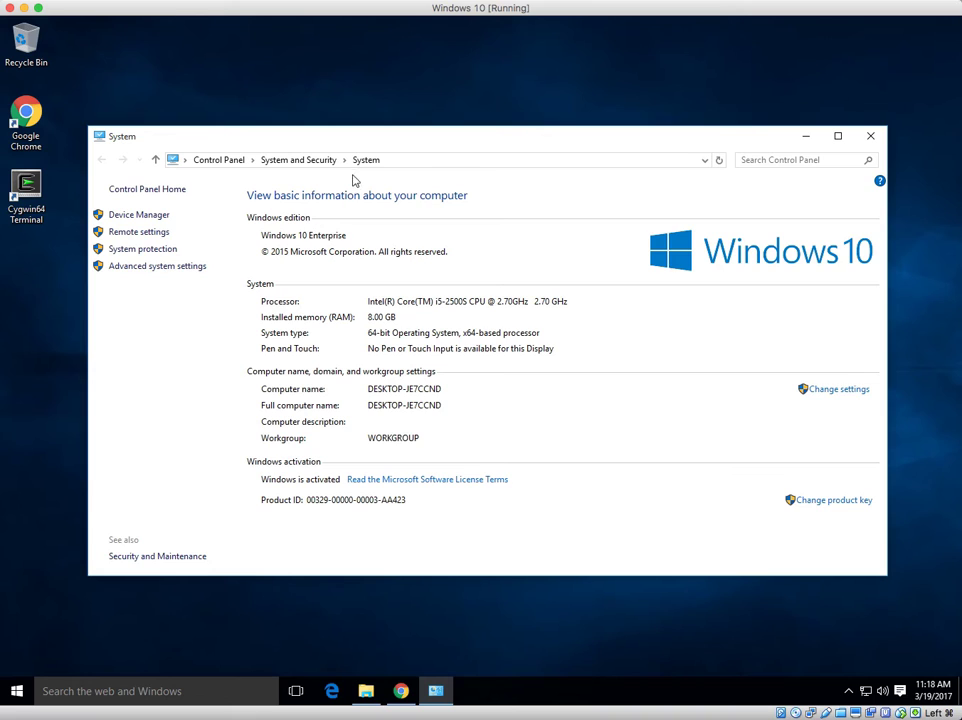
mouse_move(211, 172)
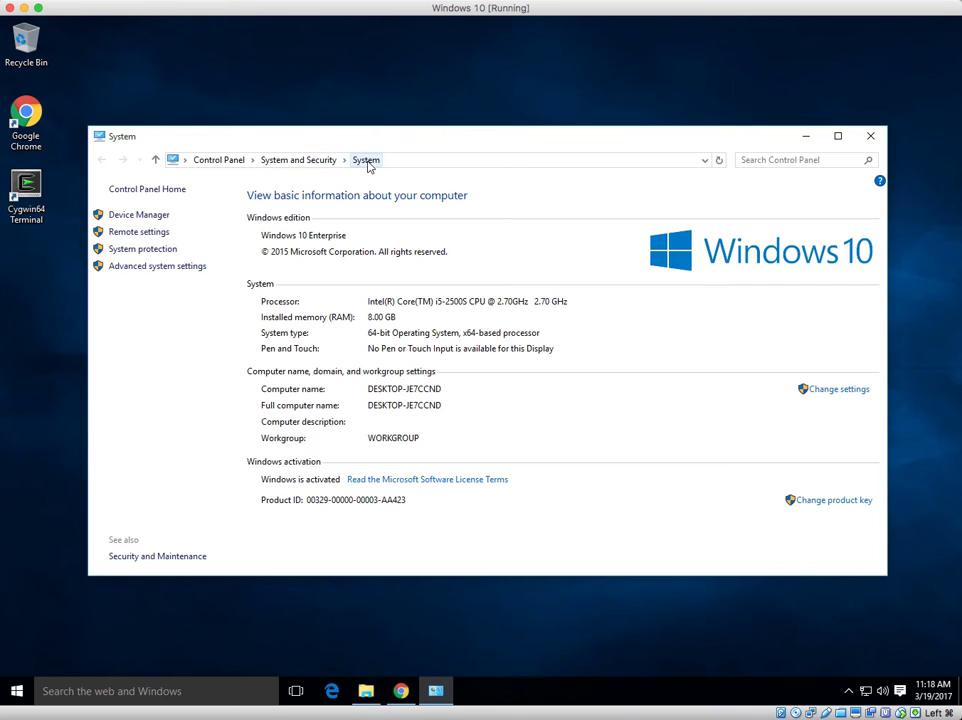
mouse_move(133, 273)
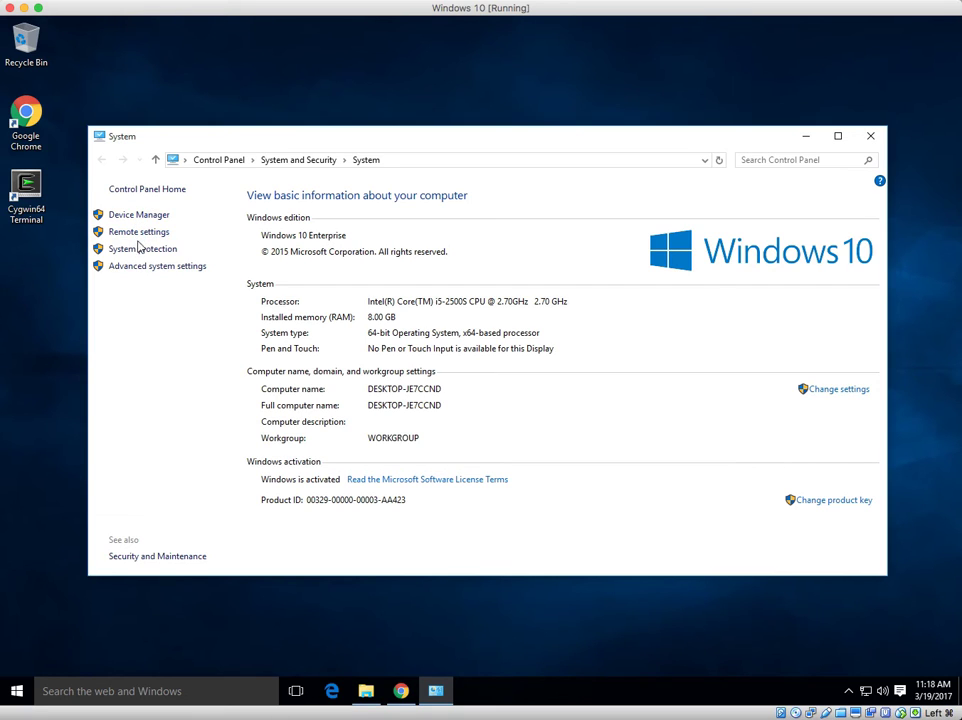
mouse_move(143, 270)
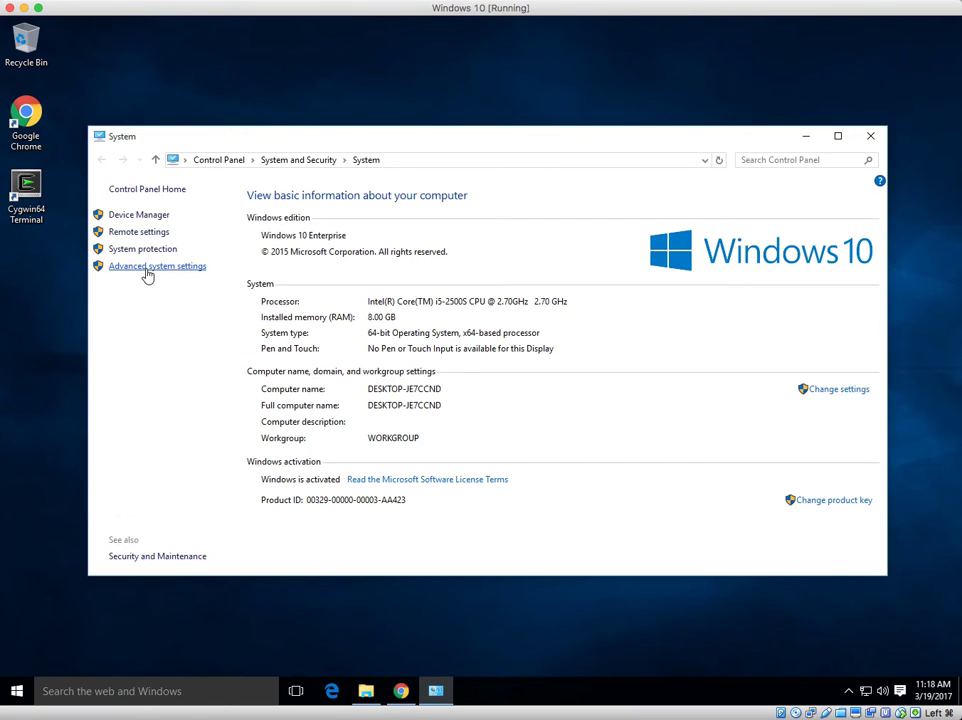
left_click(157, 266)
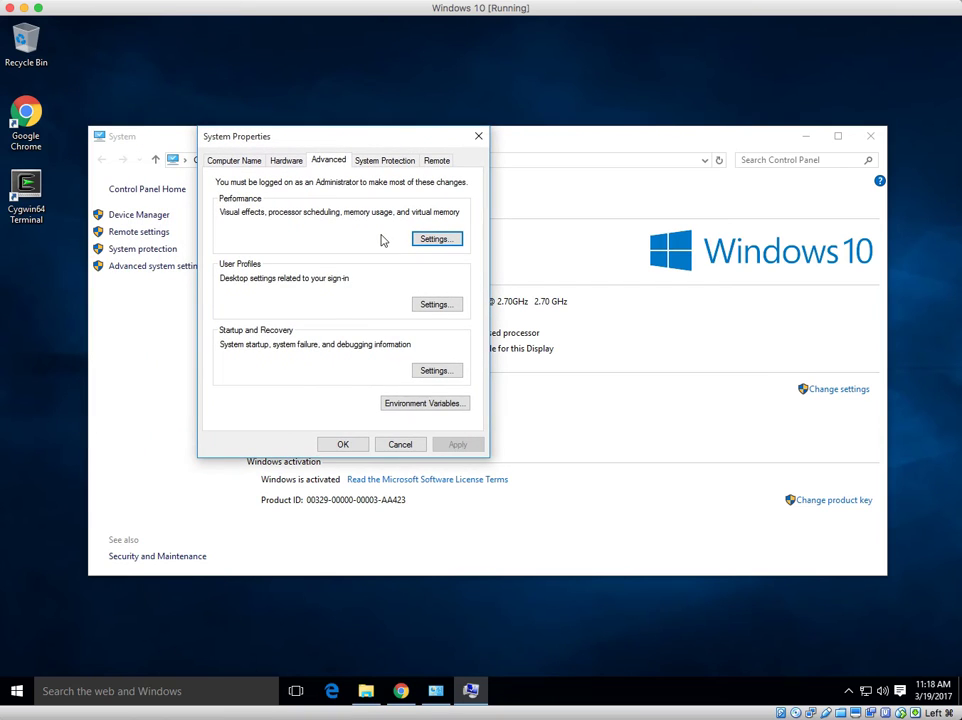
mouse_move(420, 385)
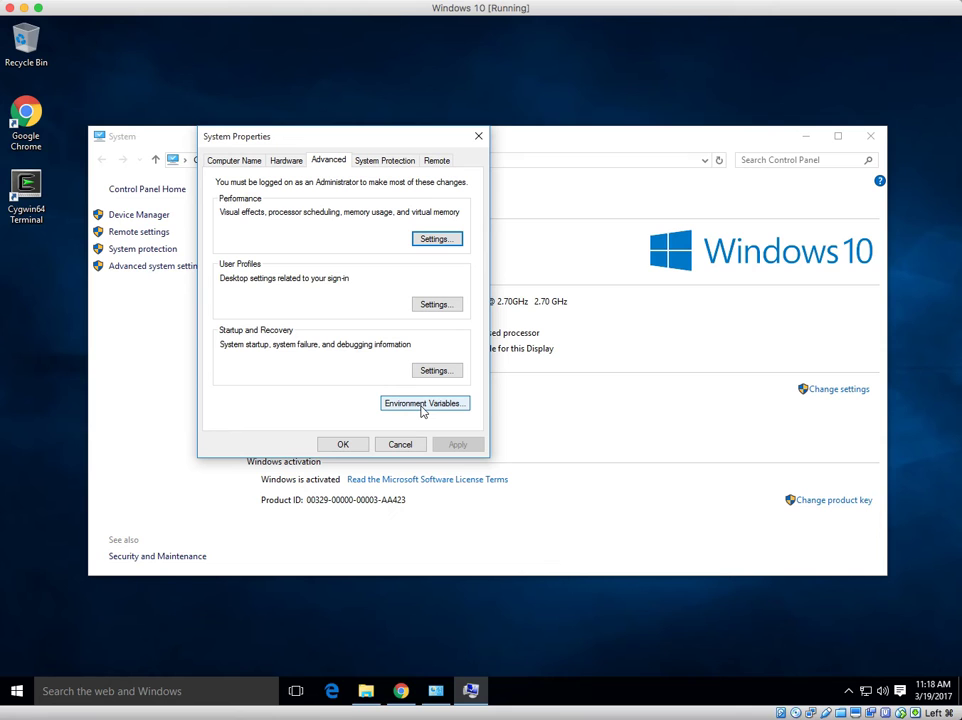
- Open Environment Variables and select the system Path variable
left_click(424, 403)
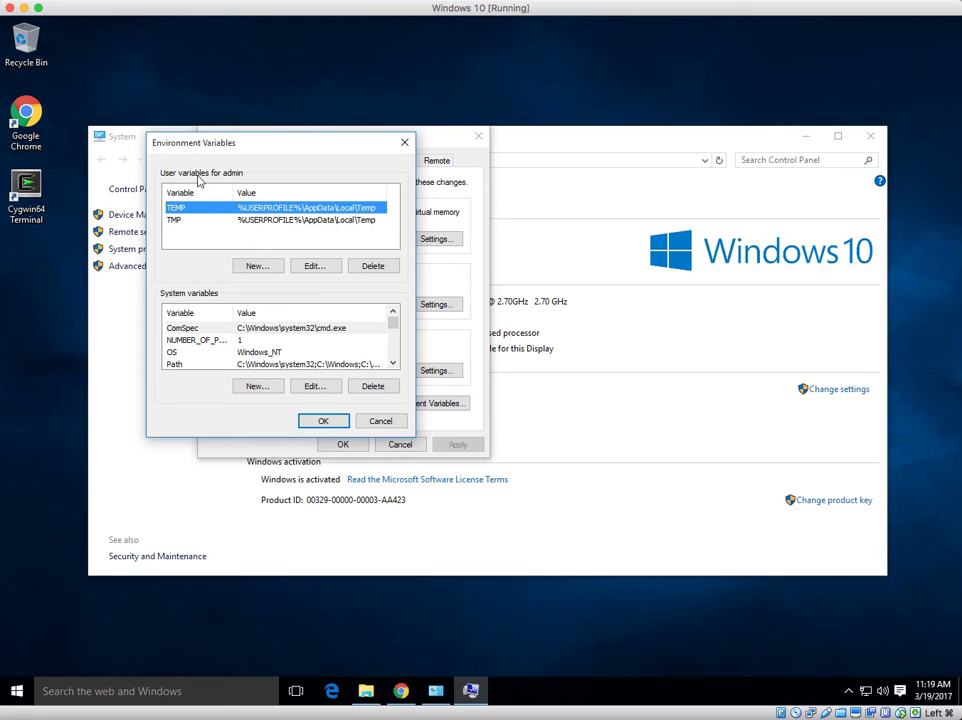
mouse_move(195, 302)
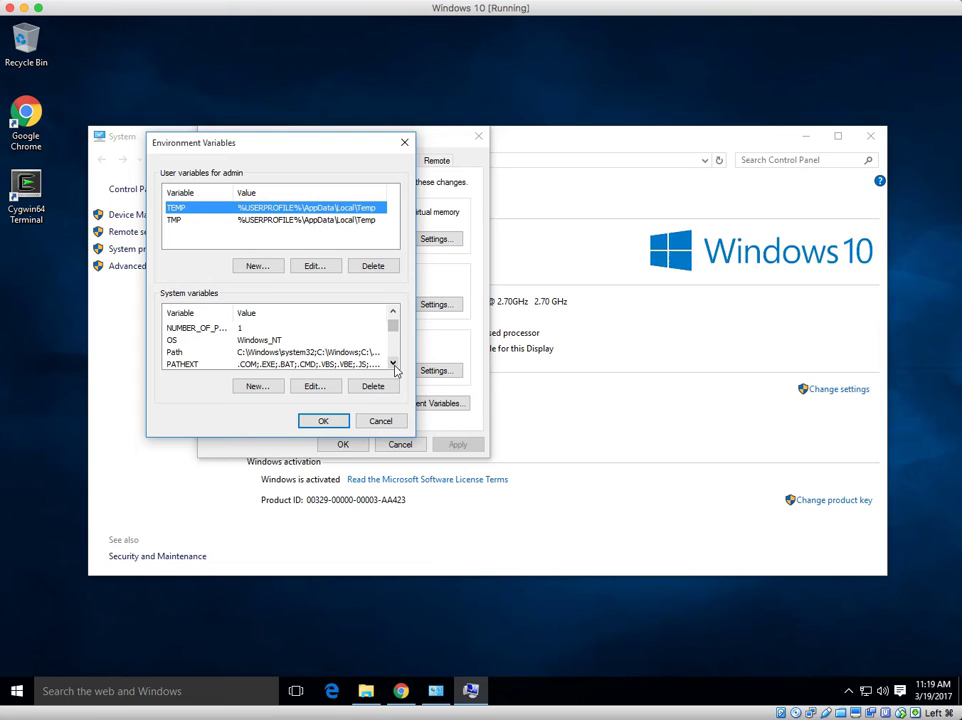
mouse_move(288, 352)
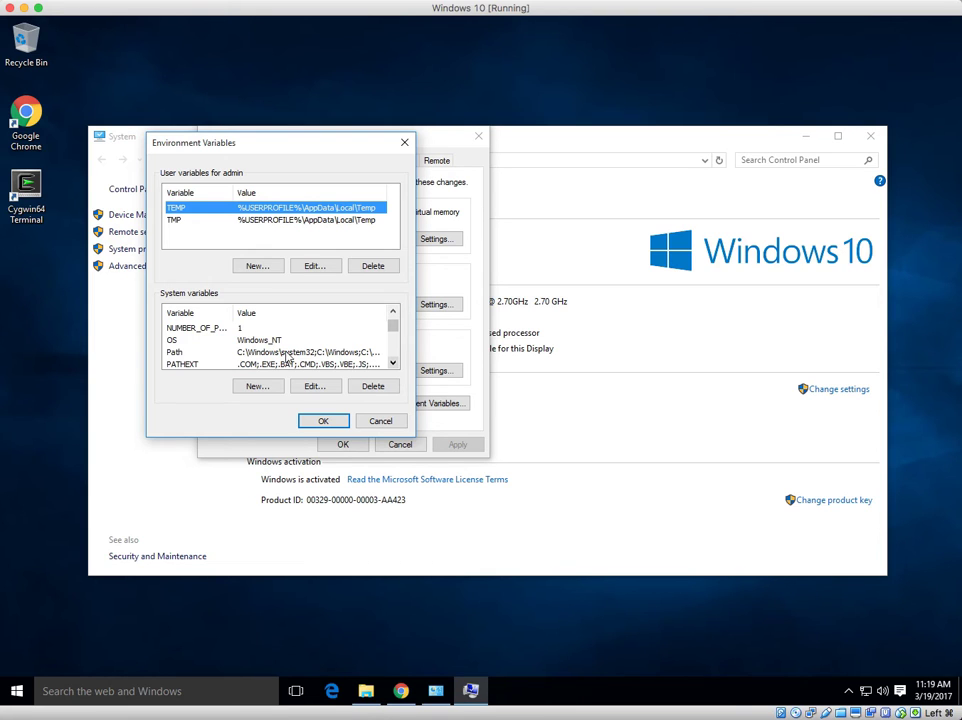
left_click(200, 351)
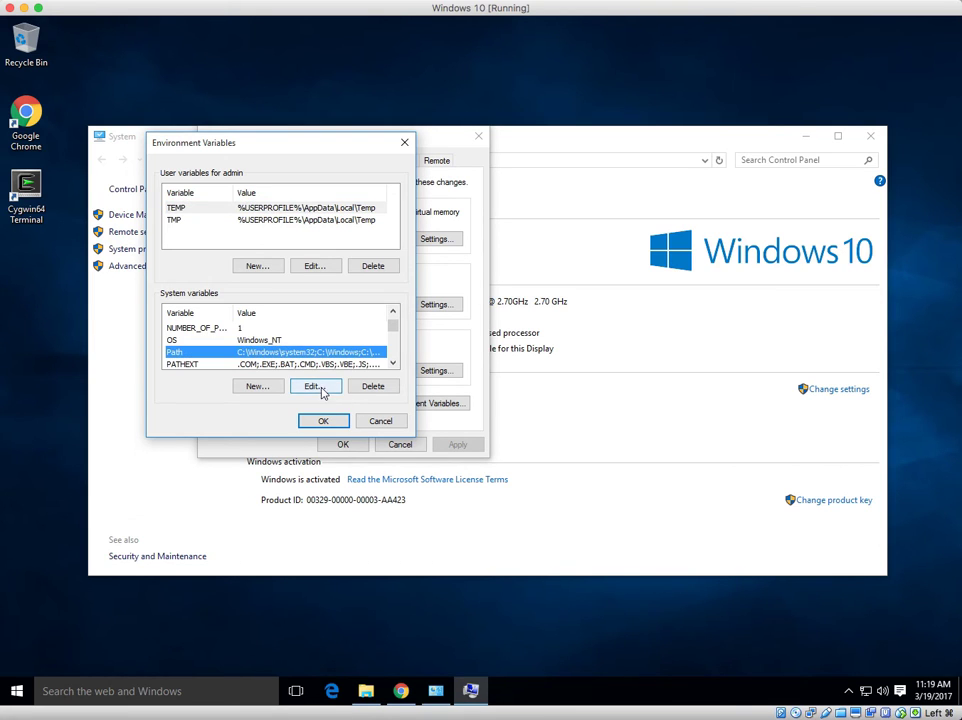
- Open the Path variable for editing and create a New folder on the desktop
left_click(314, 386)
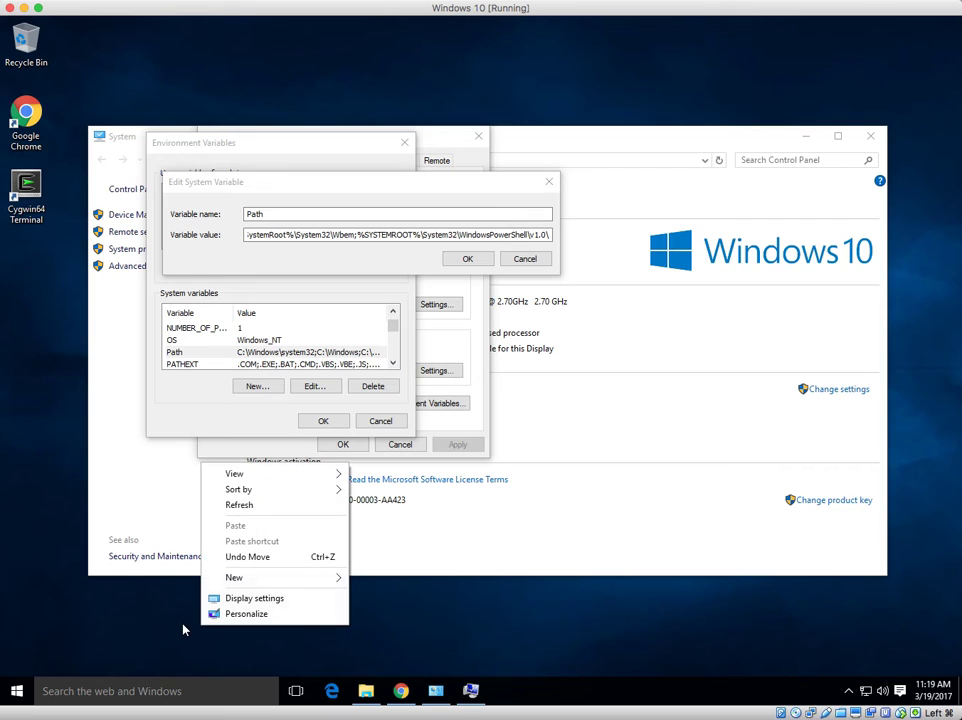
mouse_move(232, 577)
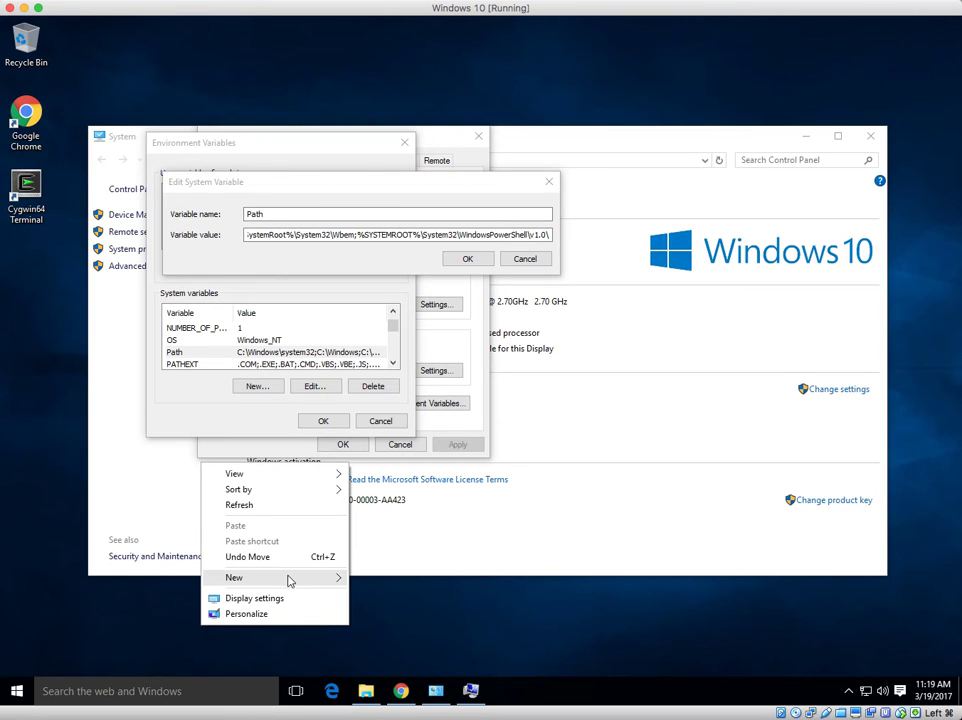
left_click(233, 577)
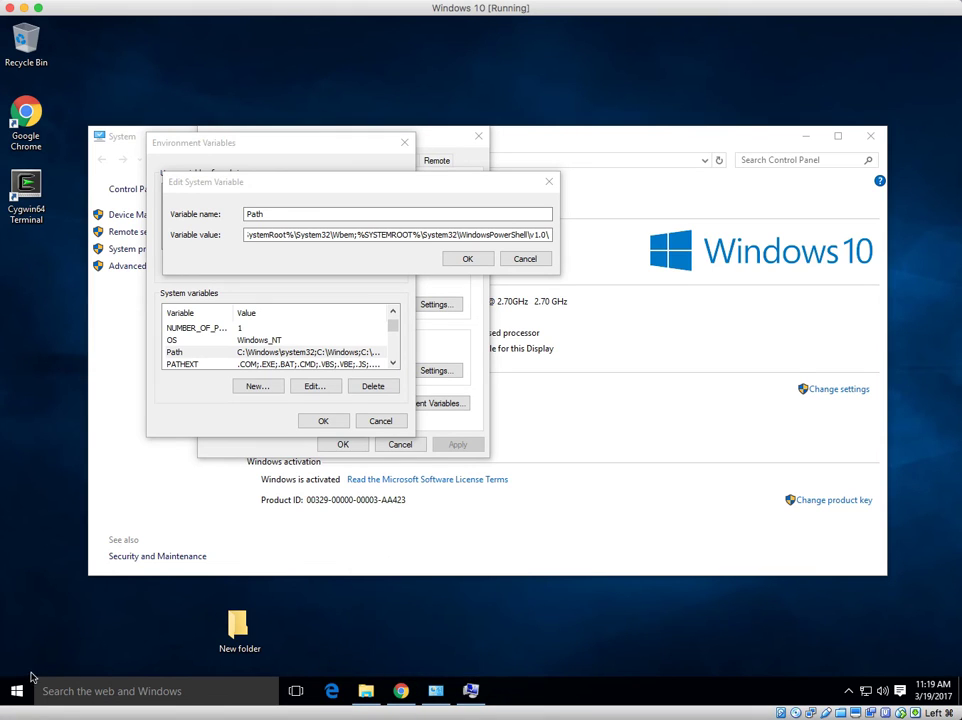
mouse_move(300, 644)
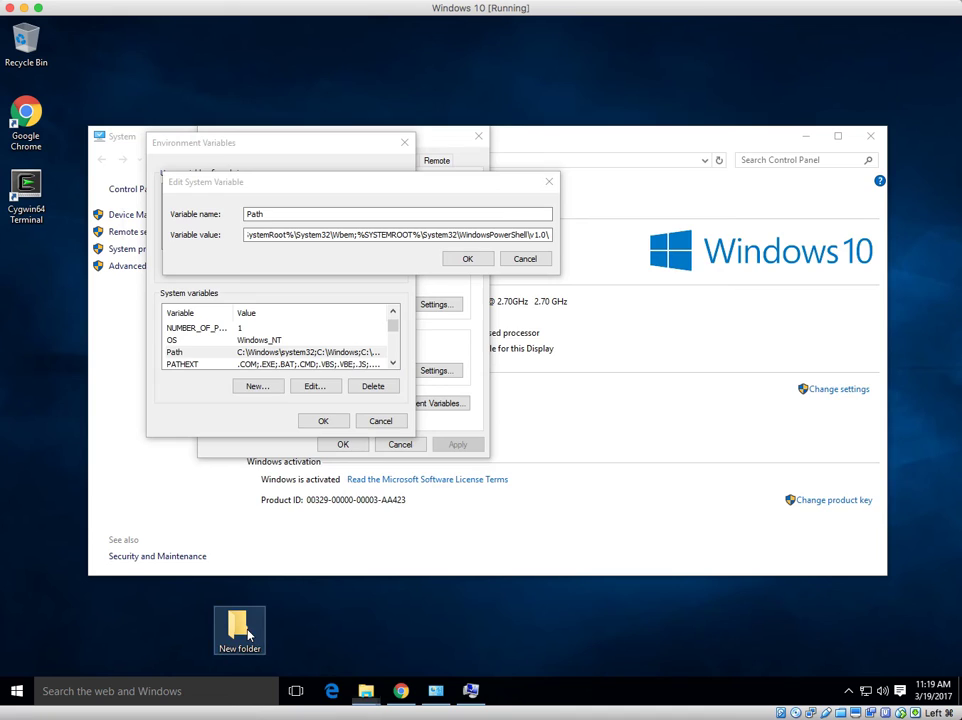
- Browse from the new desktop folder to C:\cygwin64\bin
double_click(240, 625)
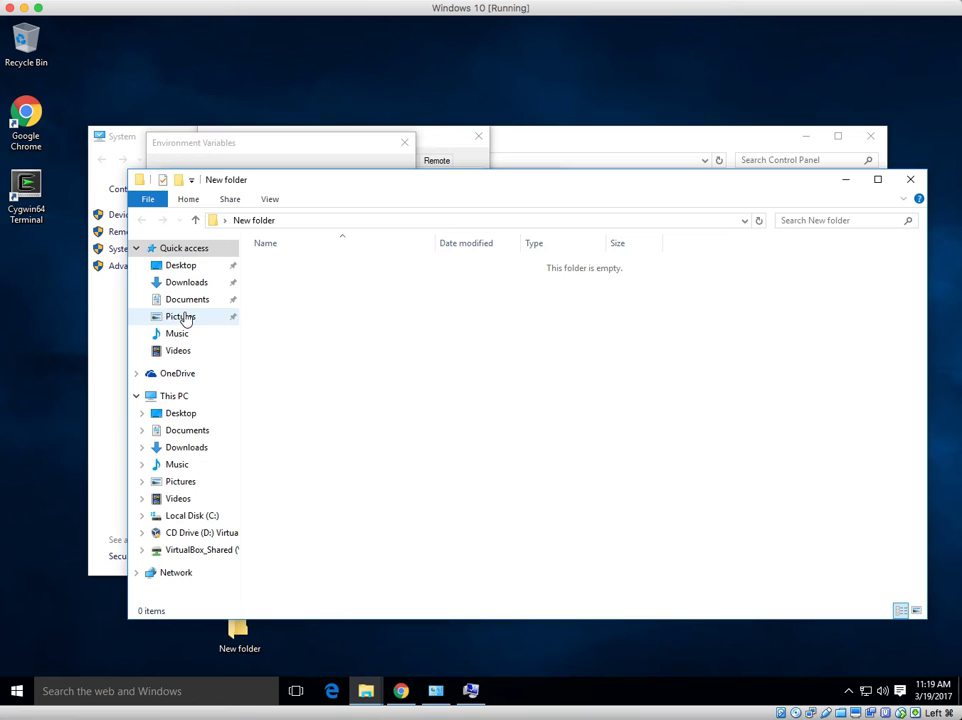
mouse_move(205, 305)
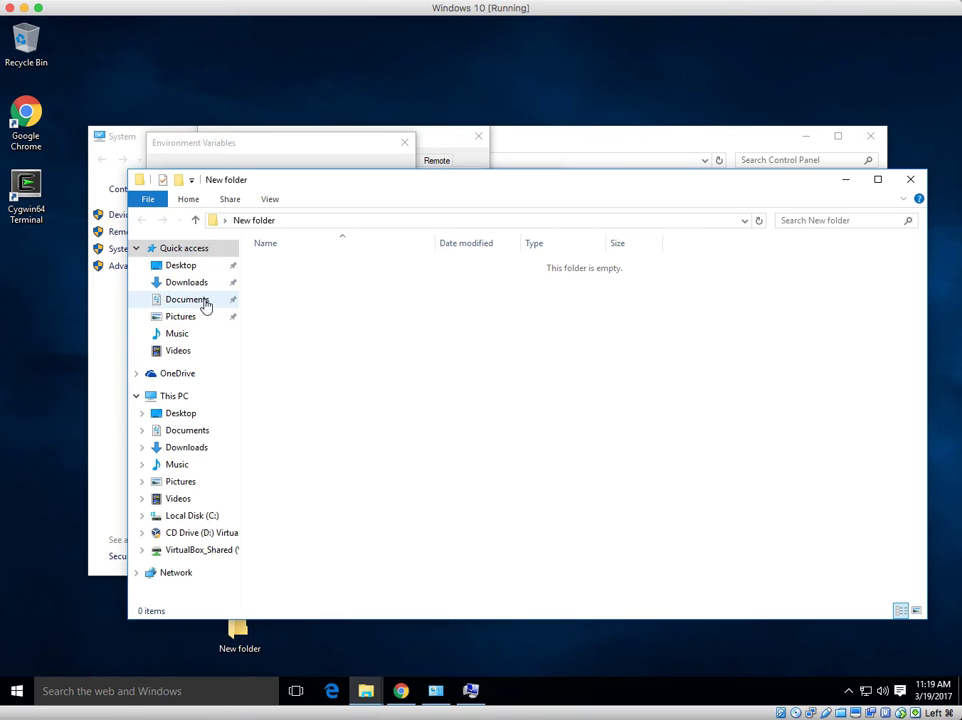
left_click(193, 515)
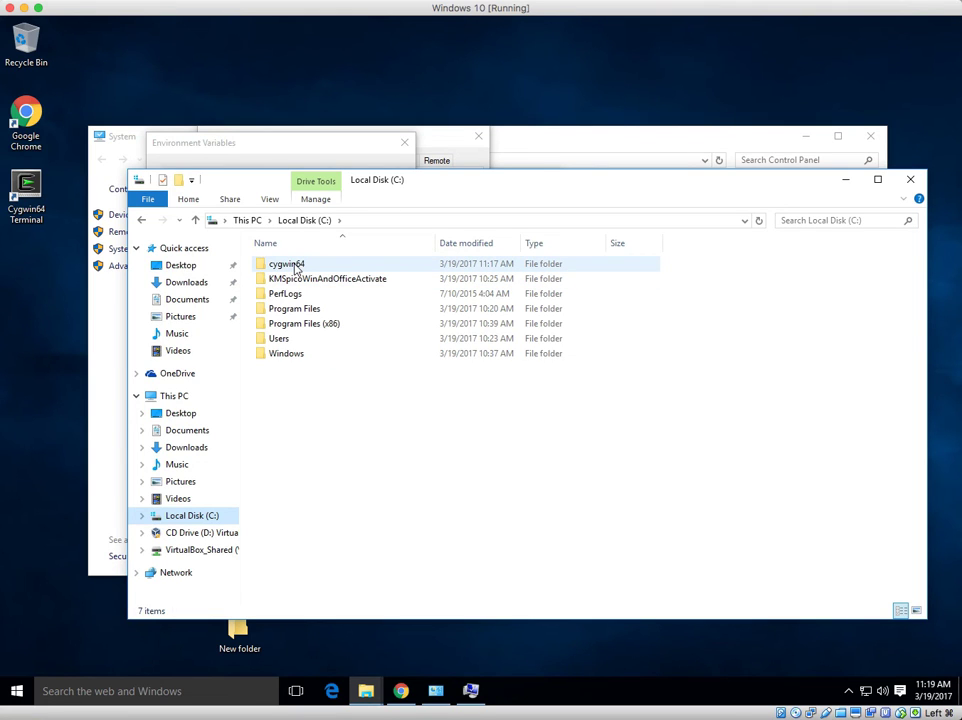
double_click(287, 263)
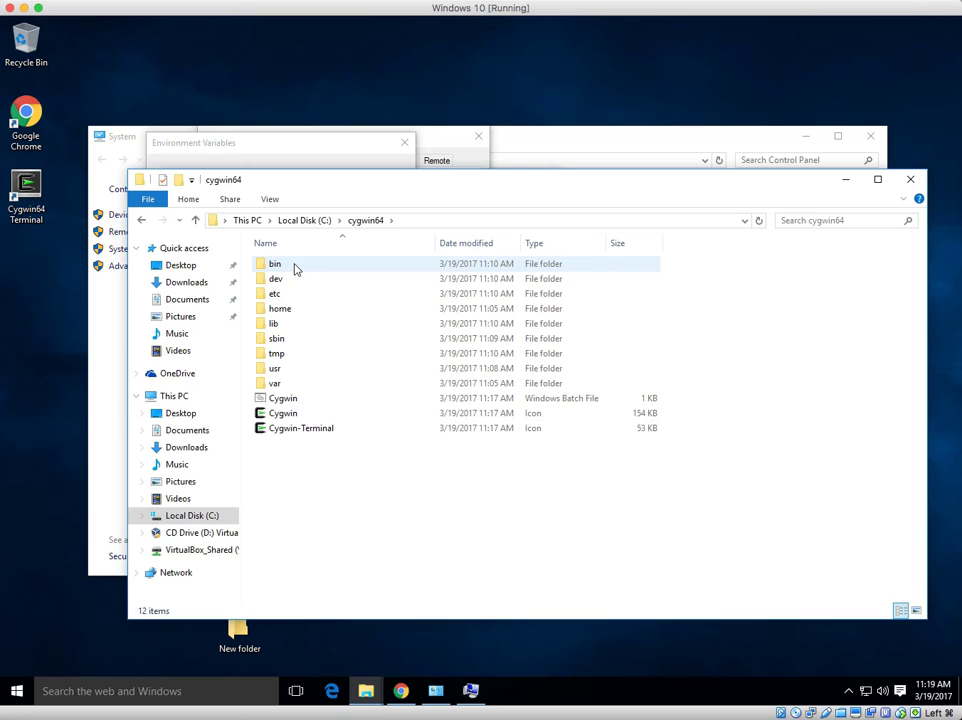
double_click(275, 263)
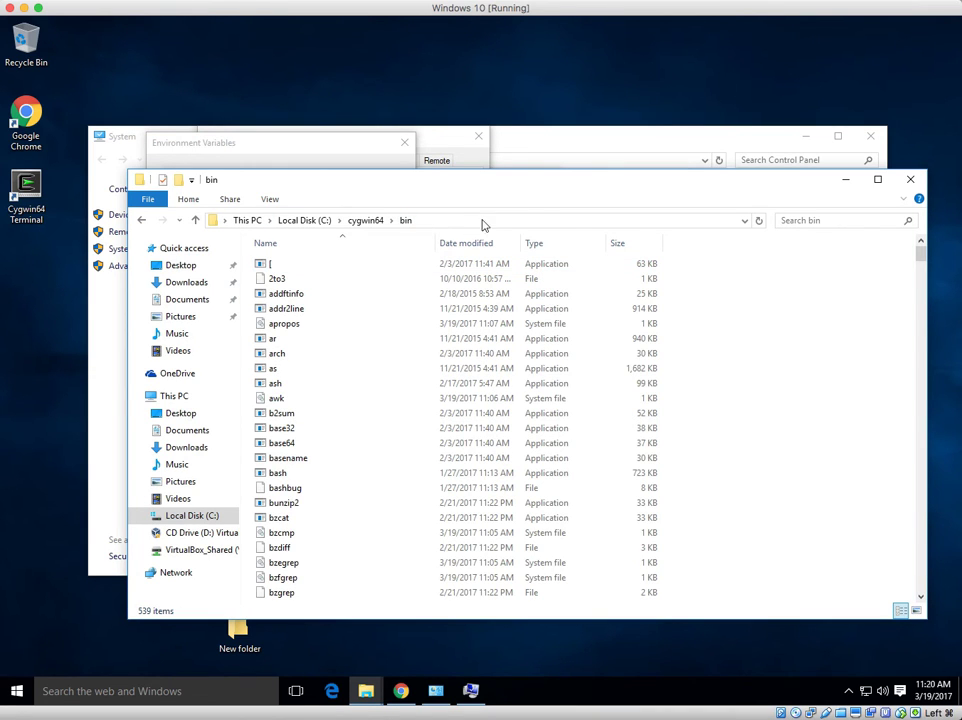
mouse_move(447, 226)
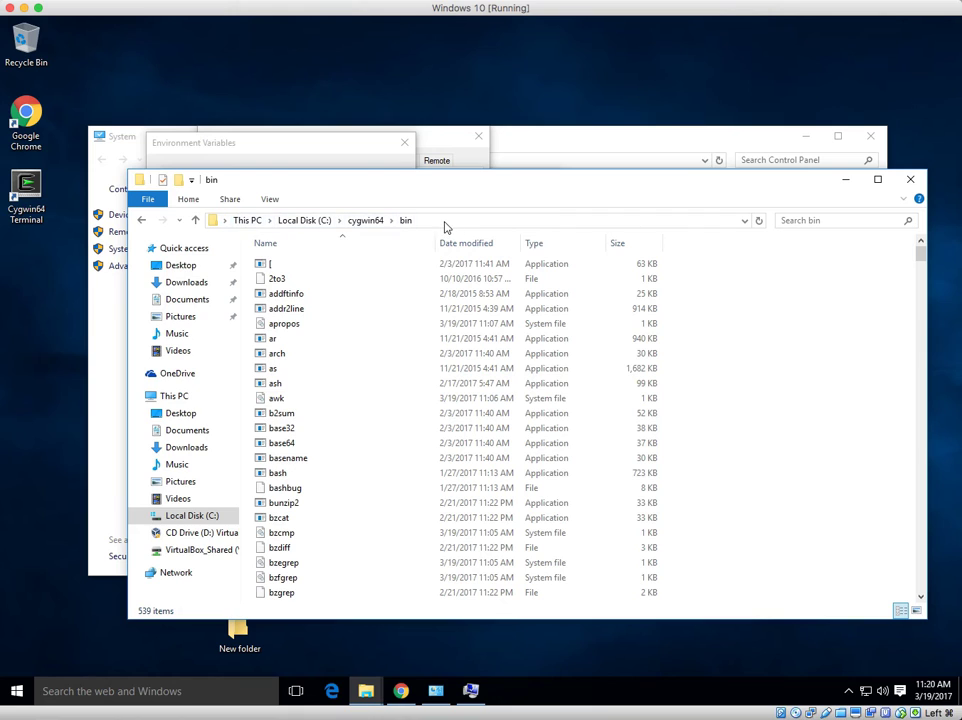
mouse_move(456, 228)
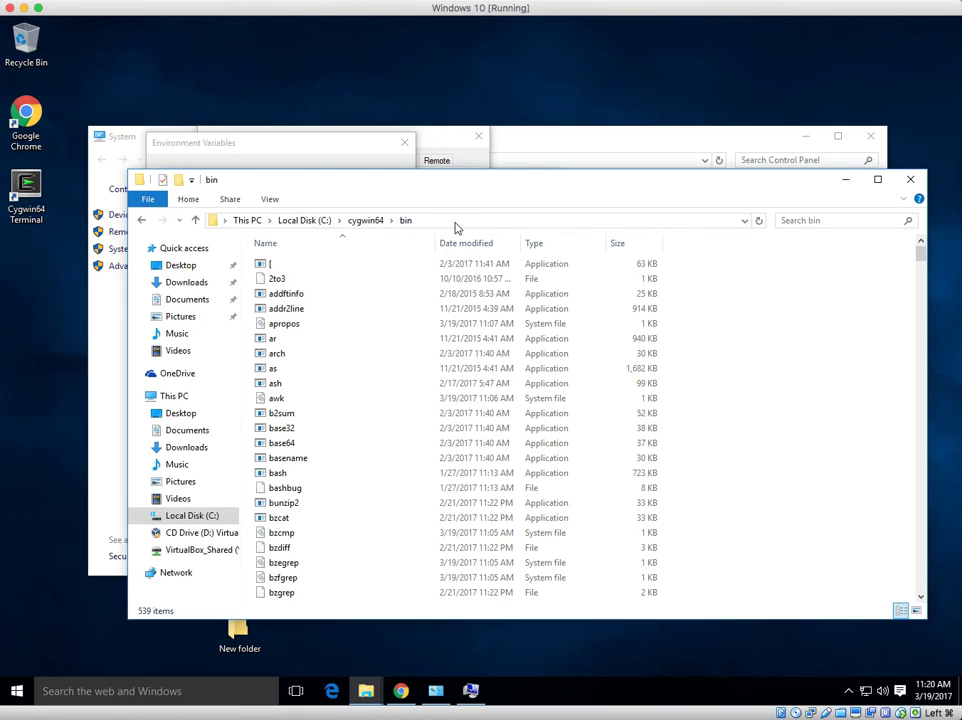
- Copy the C:\cygwin64\bin path from the address bar
left_click(490, 220)
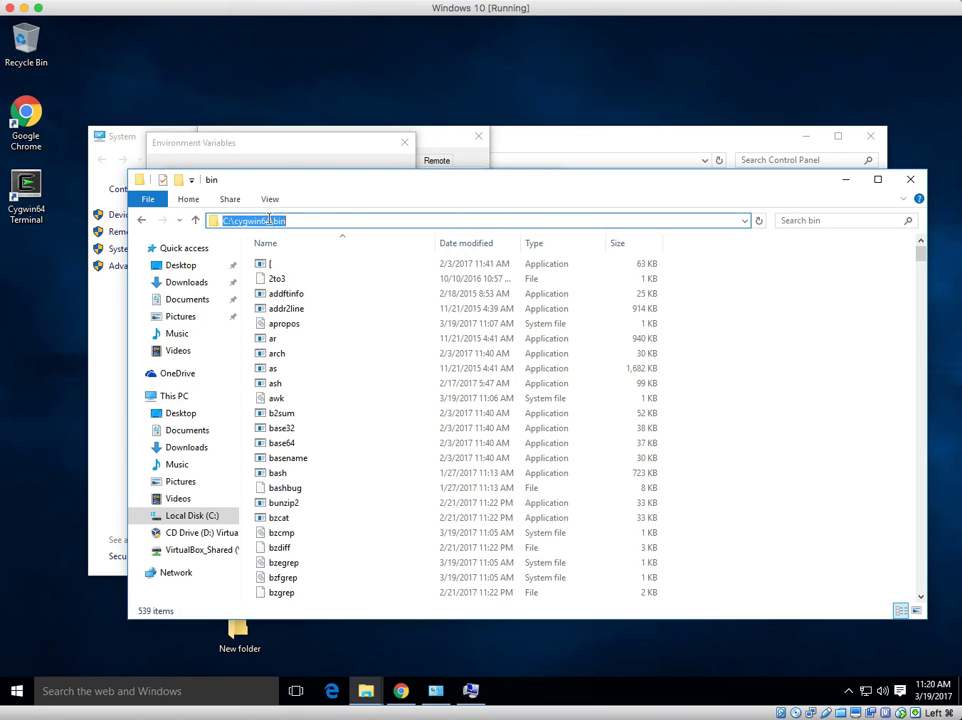
right_click(253, 220)
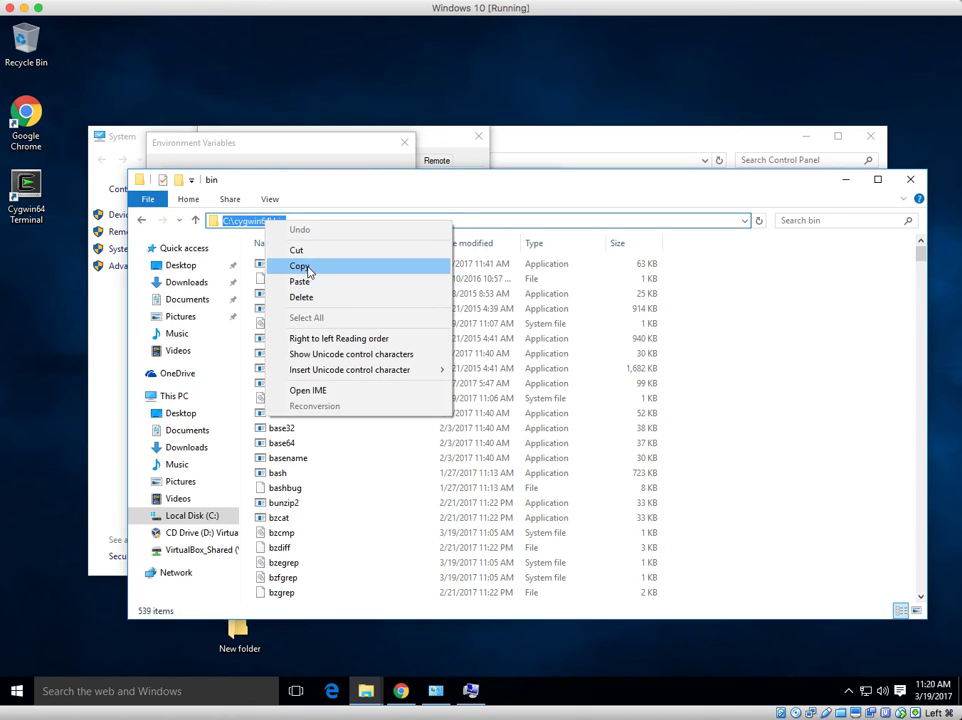
left_click(298, 265)
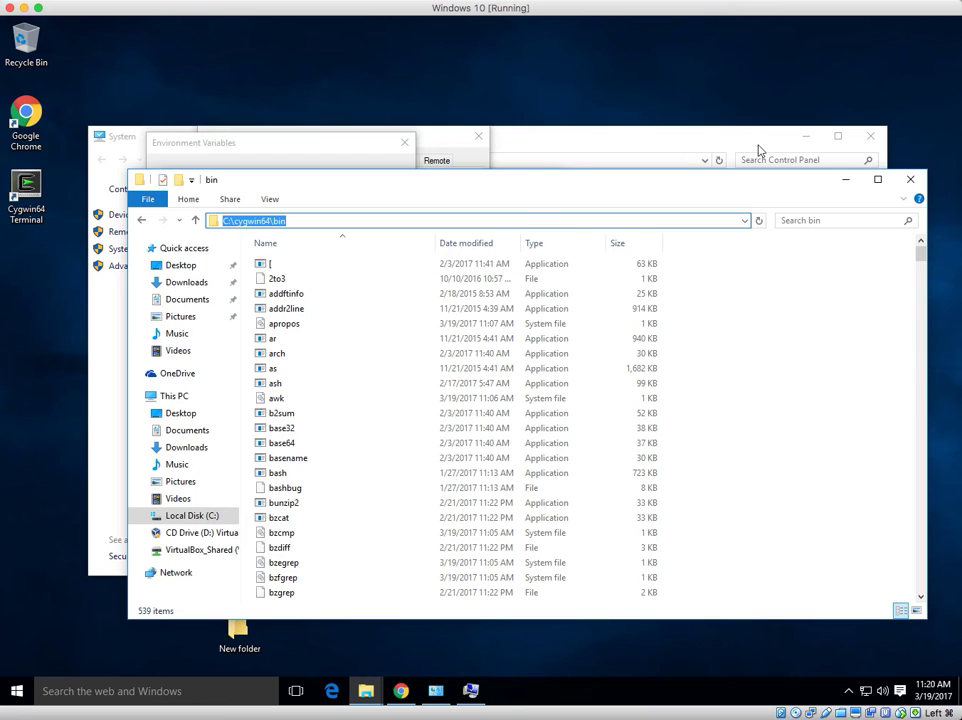
- Paste C:\cygwin64\bin into the system Path variable's value
left_click(315, 385)
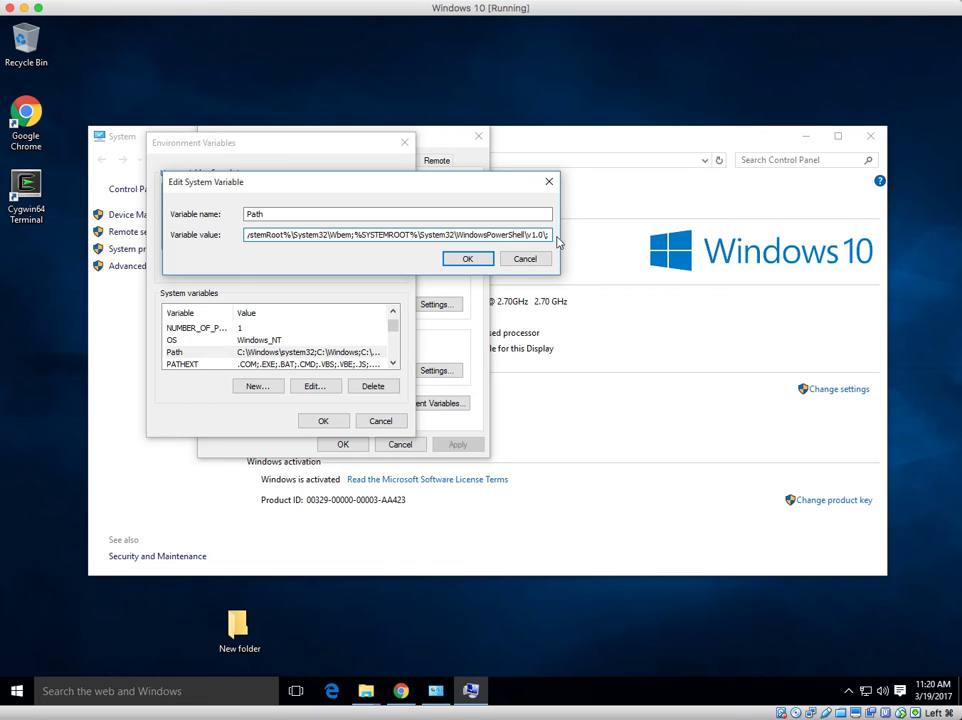
right_click(555, 237)
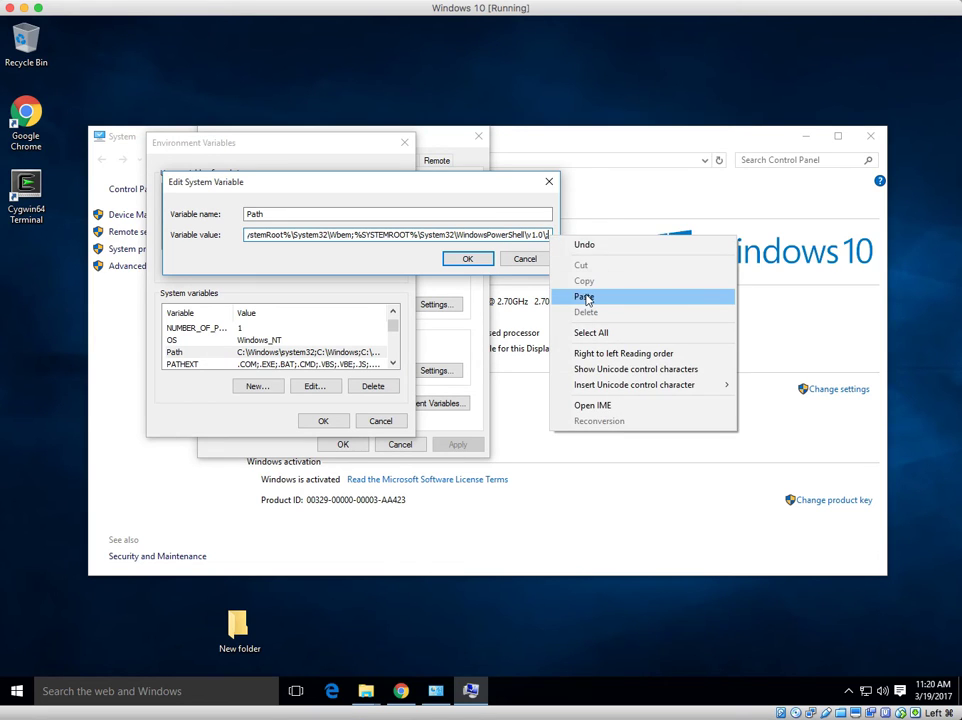
left_click(586, 296)
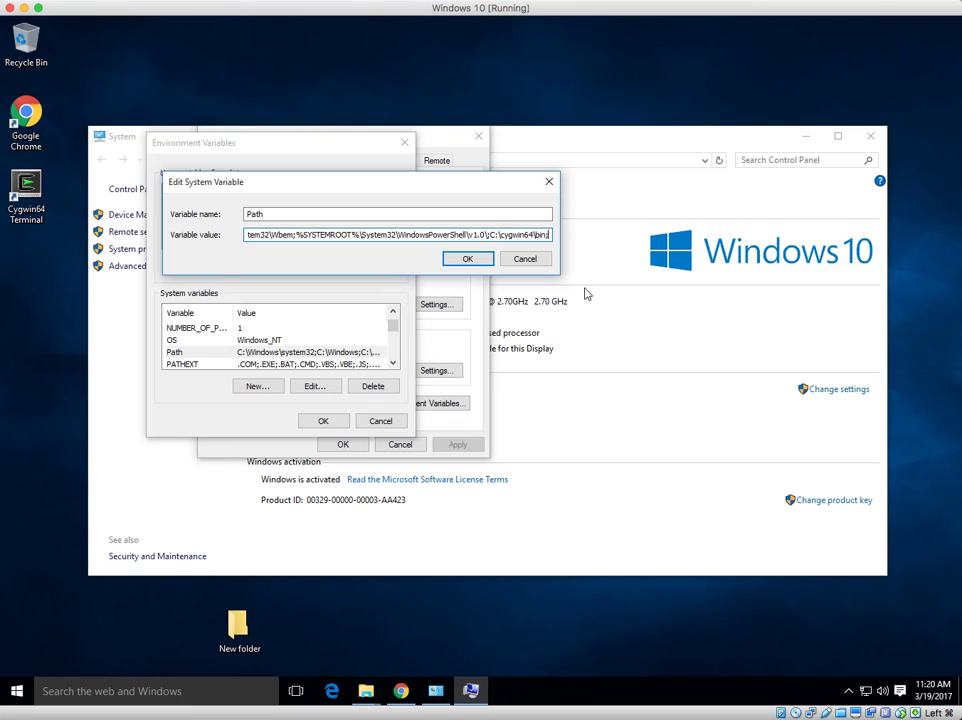
- Confirm the Path change with OK in each dialog and close the System window
left_click(468, 258)
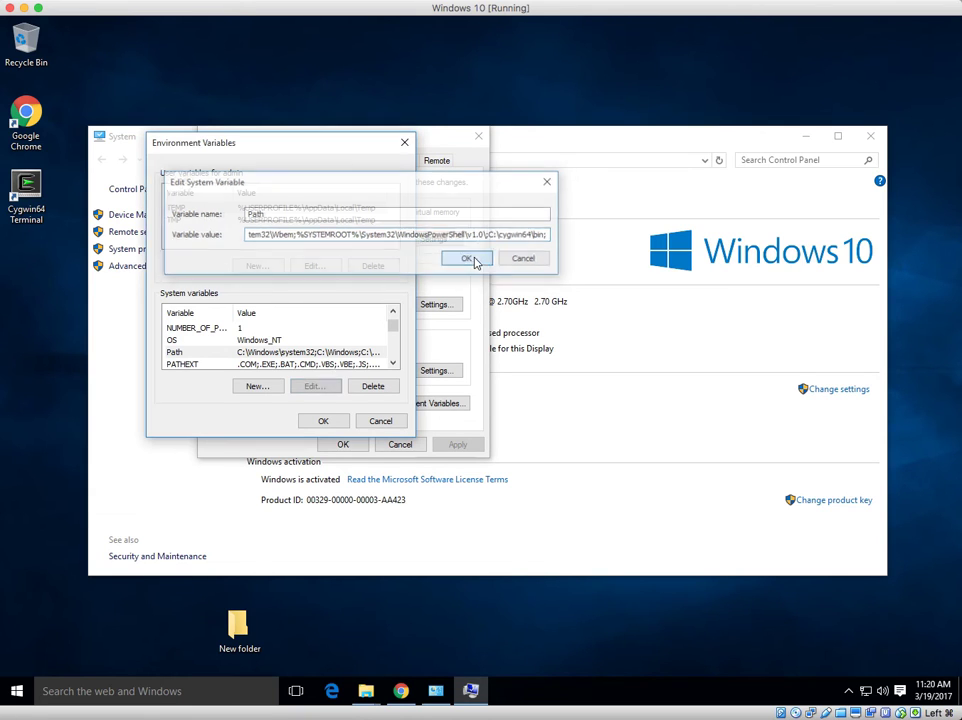
left_click(466, 258)
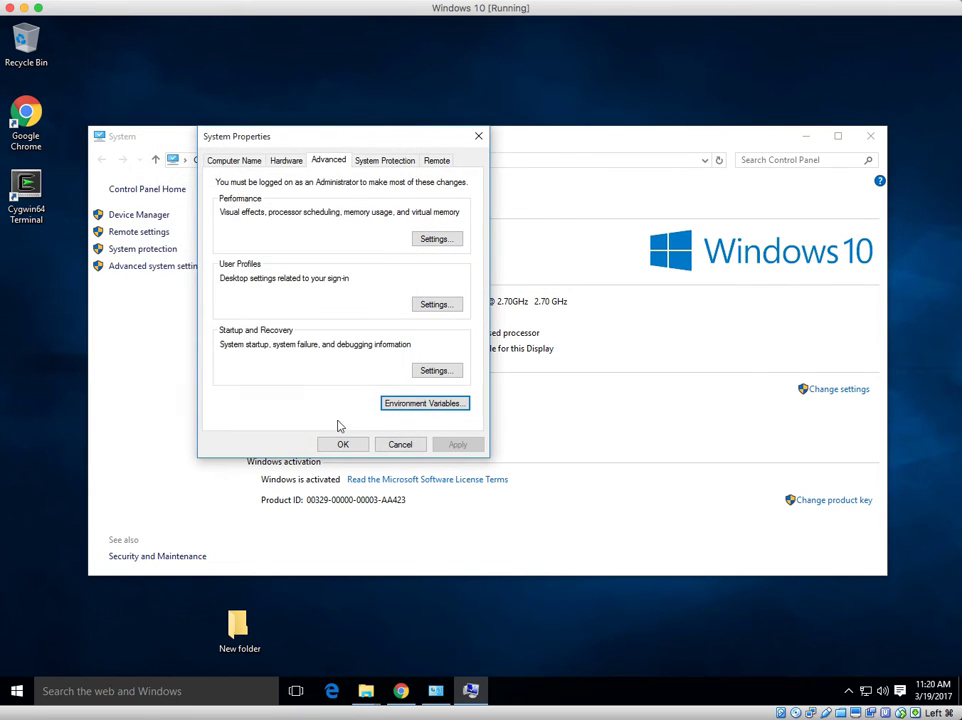
left_click(400, 444)
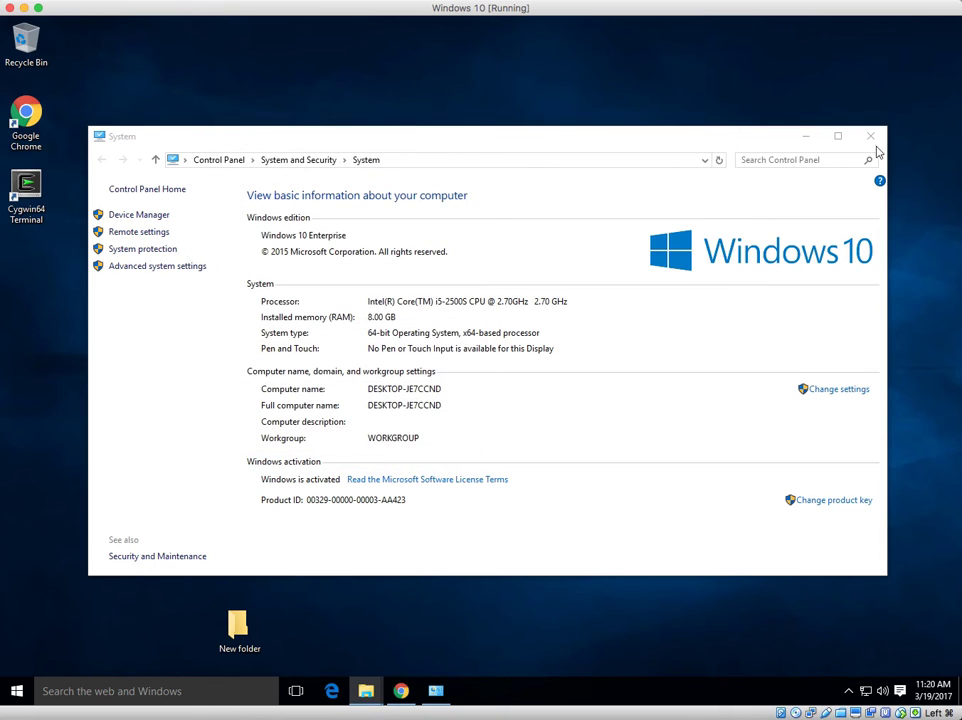
left_click(869, 135)
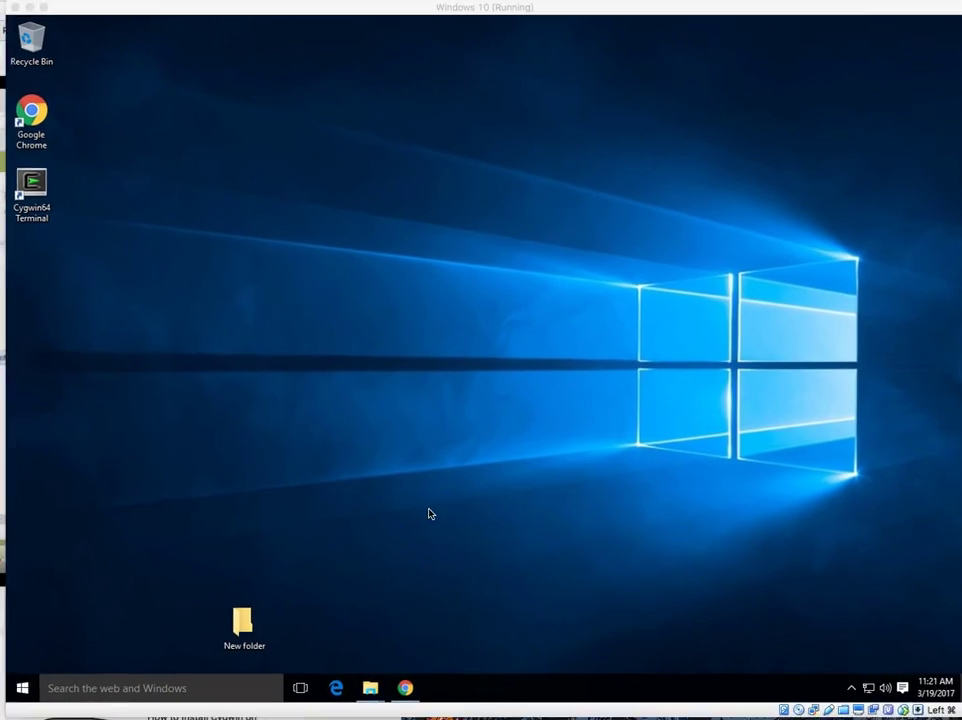
- Remove the empty New folder from the desktop via its context menu
right_click(243, 620)
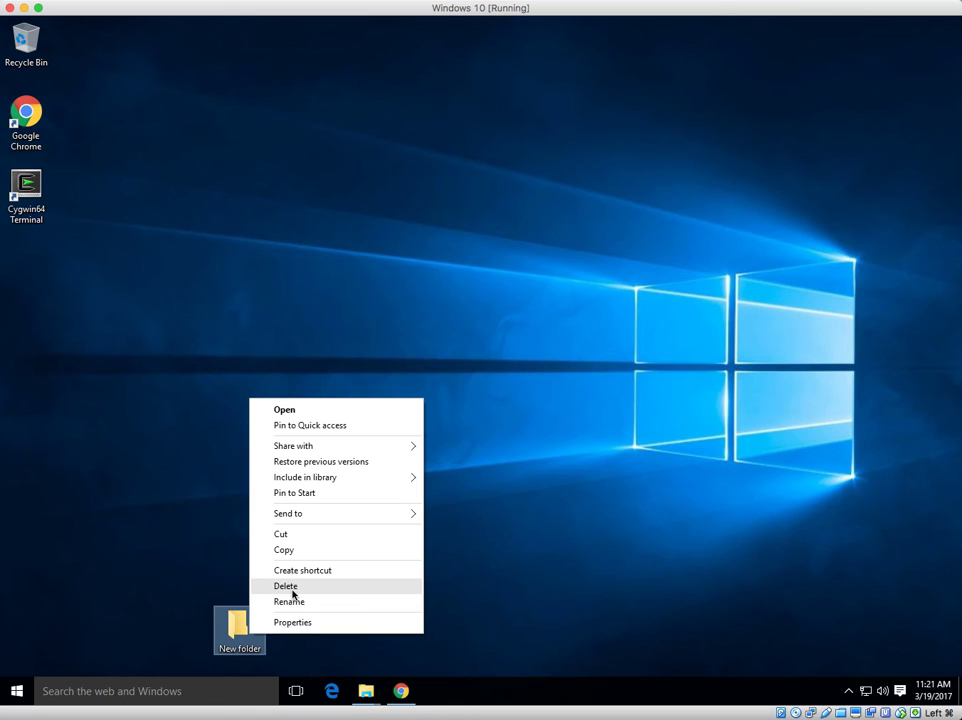
left_click(285, 586)
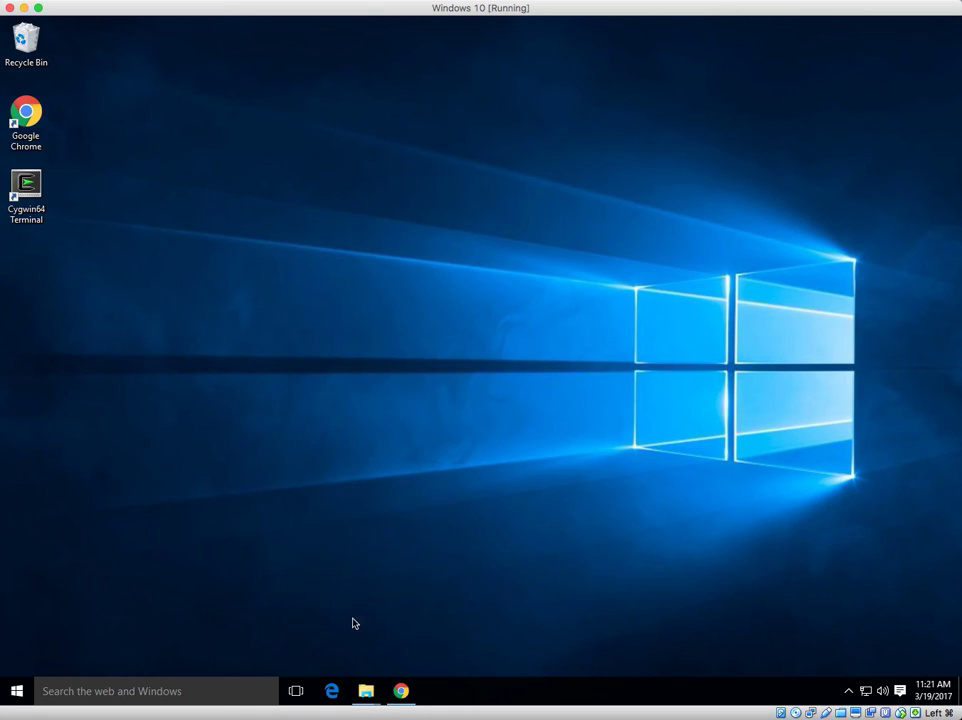
- Move setup-x86_64 and the mirror folder from Downloads into C:\cygwin64, then close Explorer
left_click(366, 691)
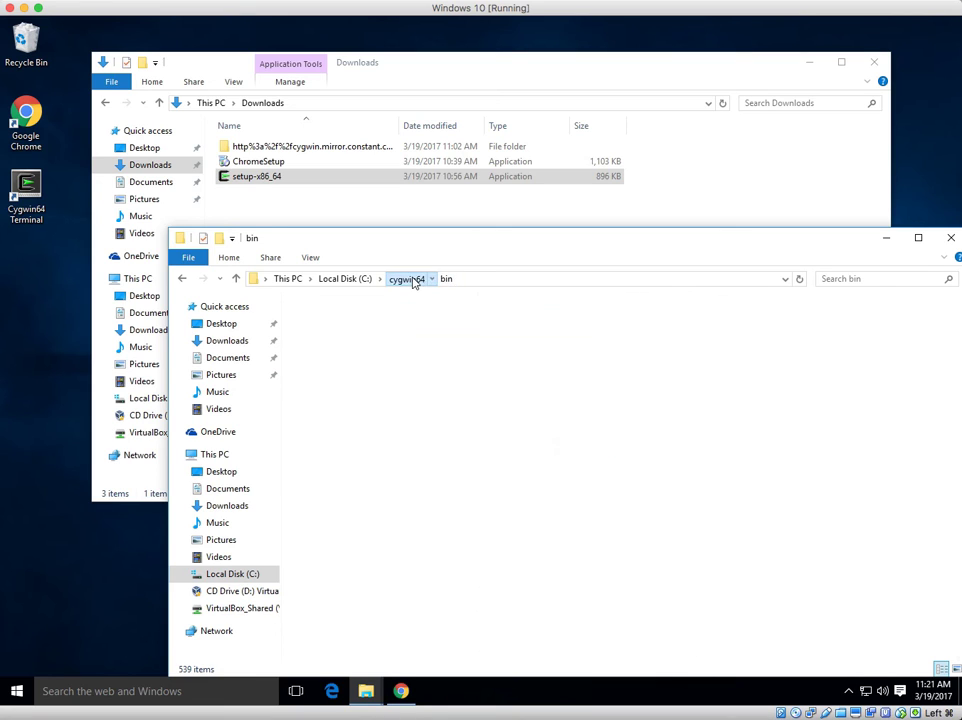
left_click(405, 278)
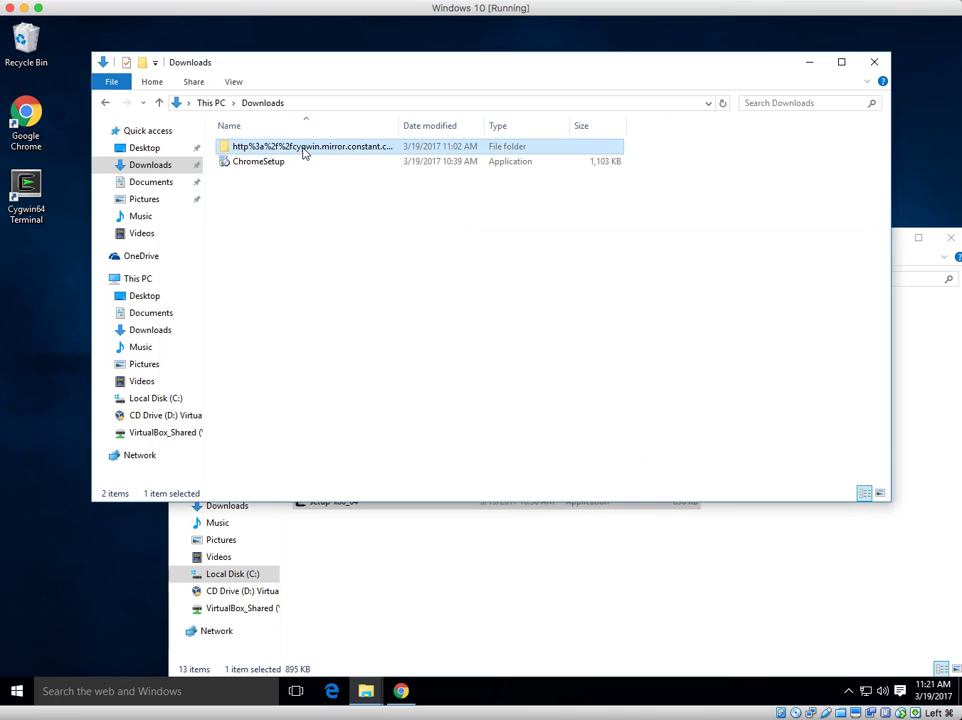
mouse_move(318, 147)
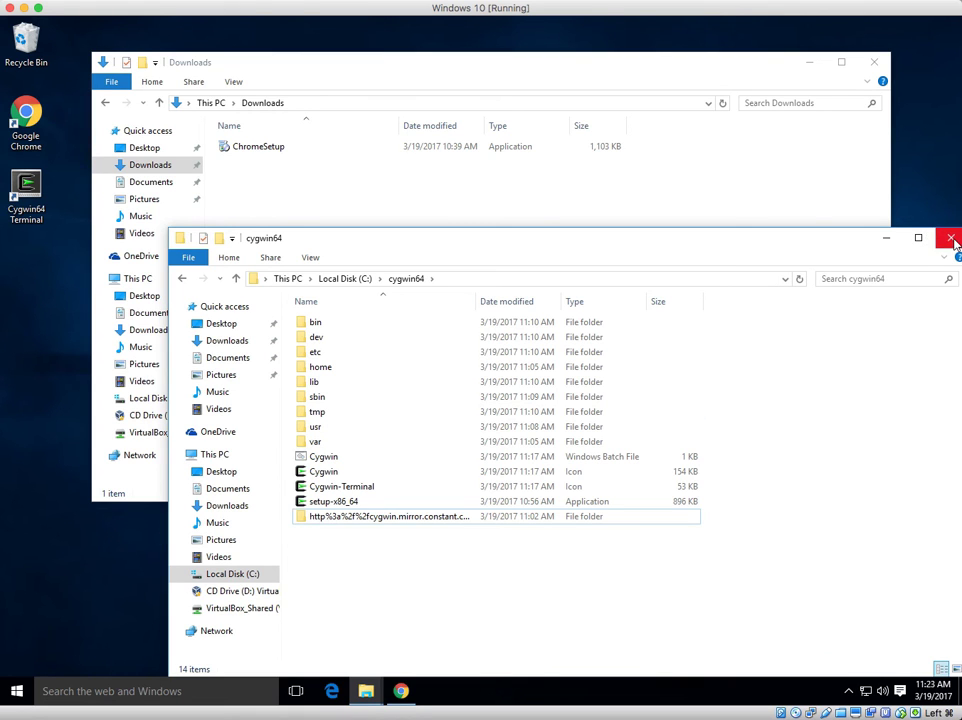
left_click(949, 237)
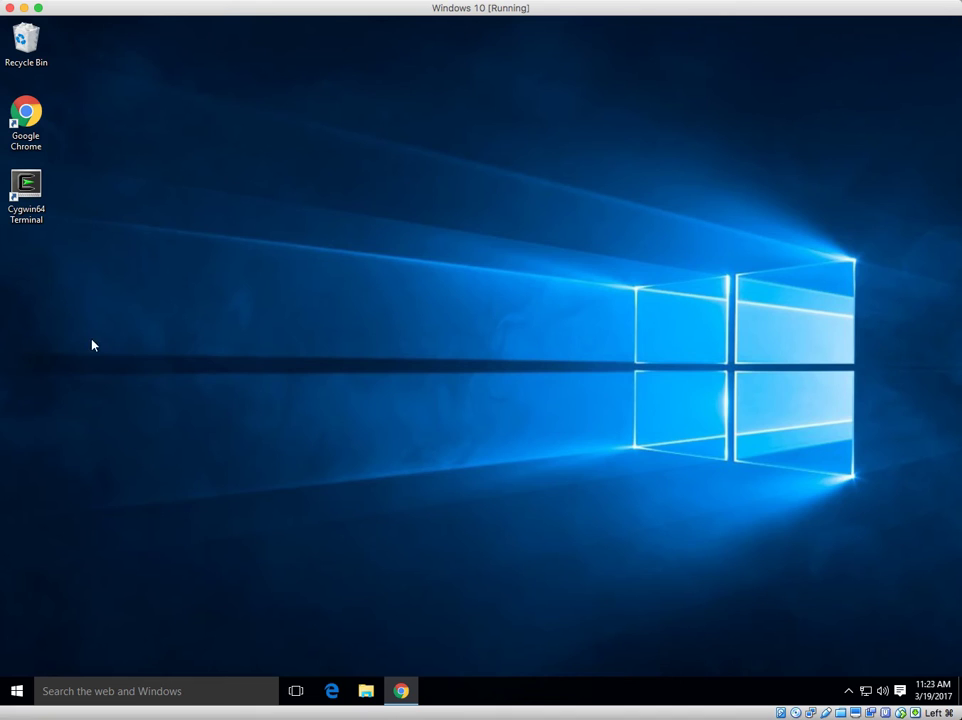
- Search the Start menu for cmd and launch Command Prompt
left_click(26, 190)
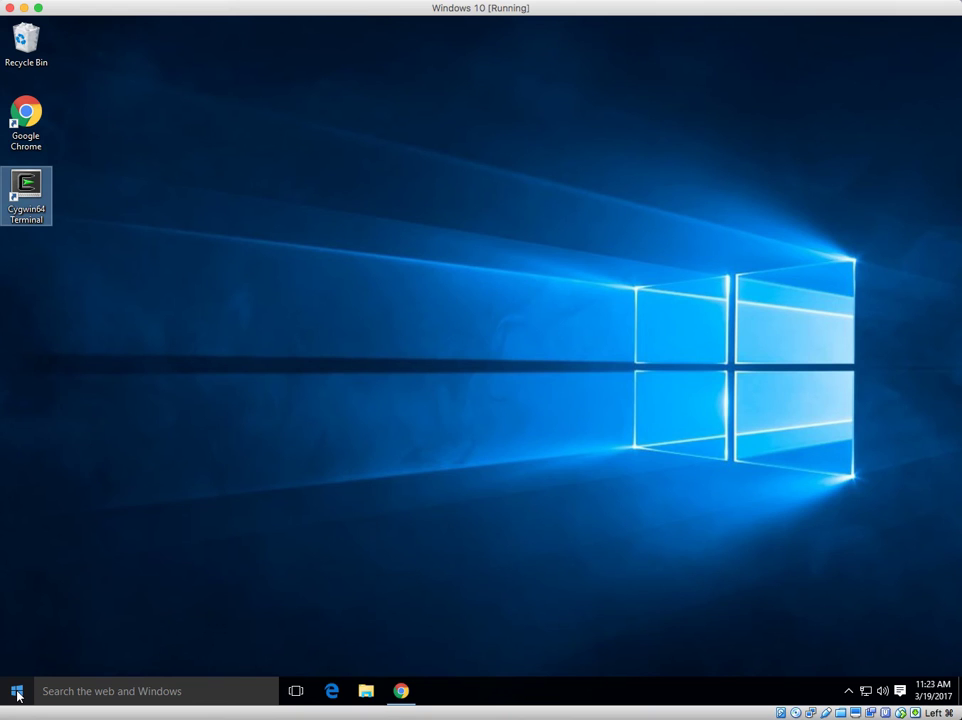
left_click(10, 691)
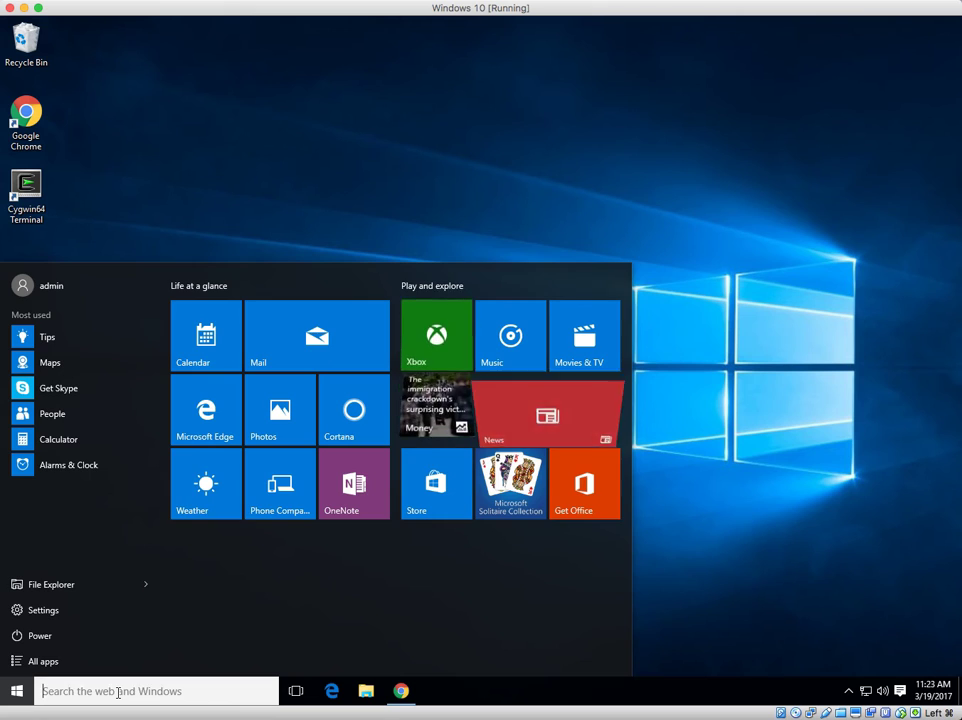
type("cmd")
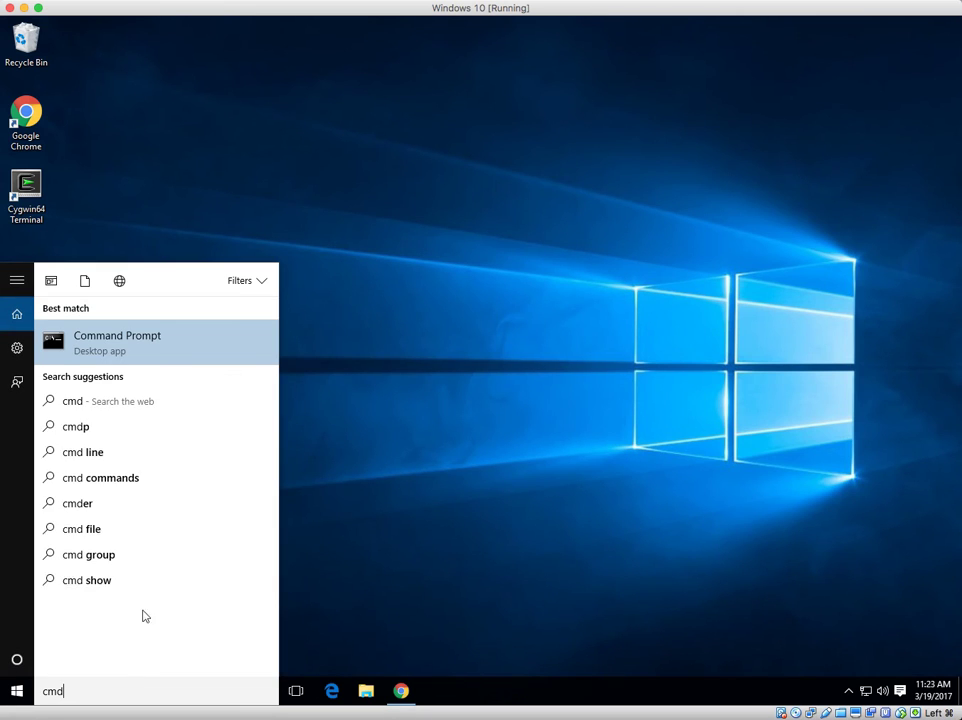
left_click(117, 342)
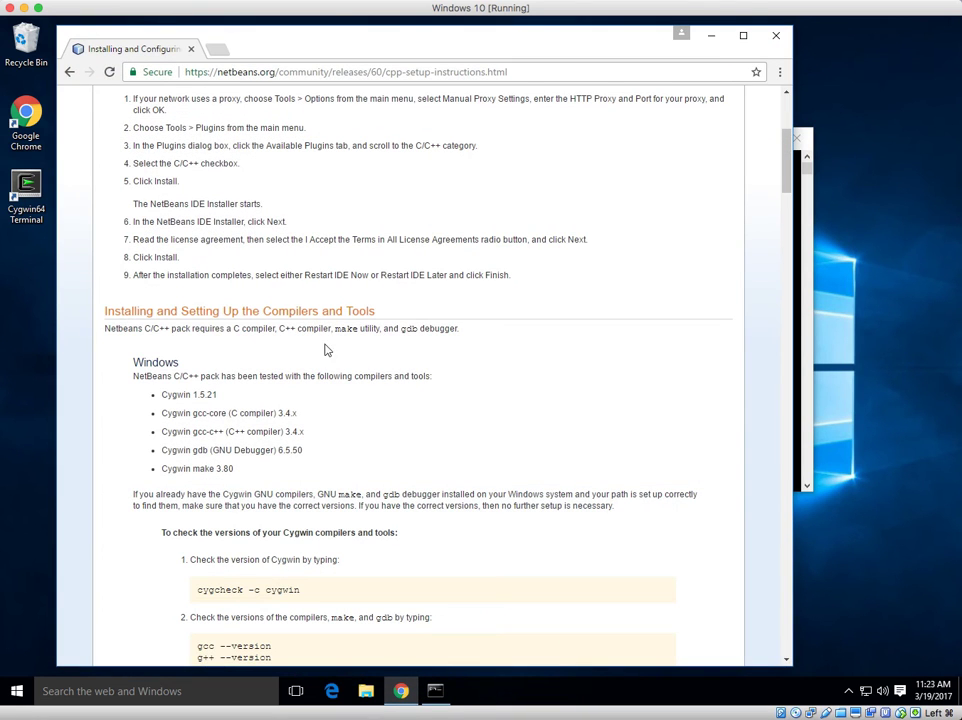
mouse_move(404, 425)
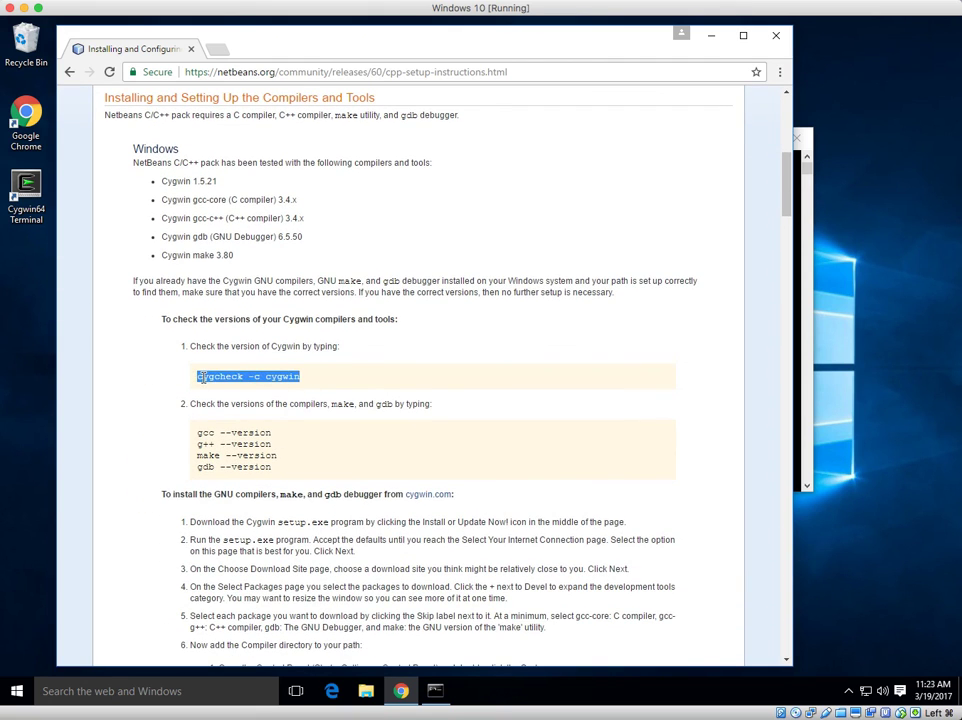
- Copy 'cygcheck -c cygwin' from the NetBeans tutorial and close the empty Command Prompt
right_click(250, 376)
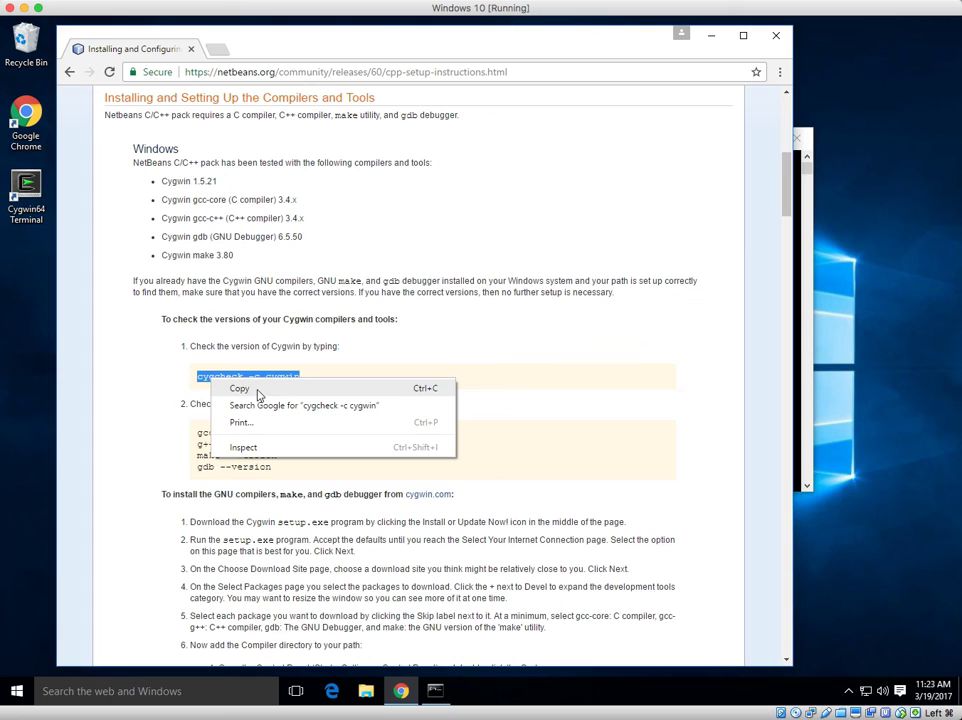
left_click(240, 388)
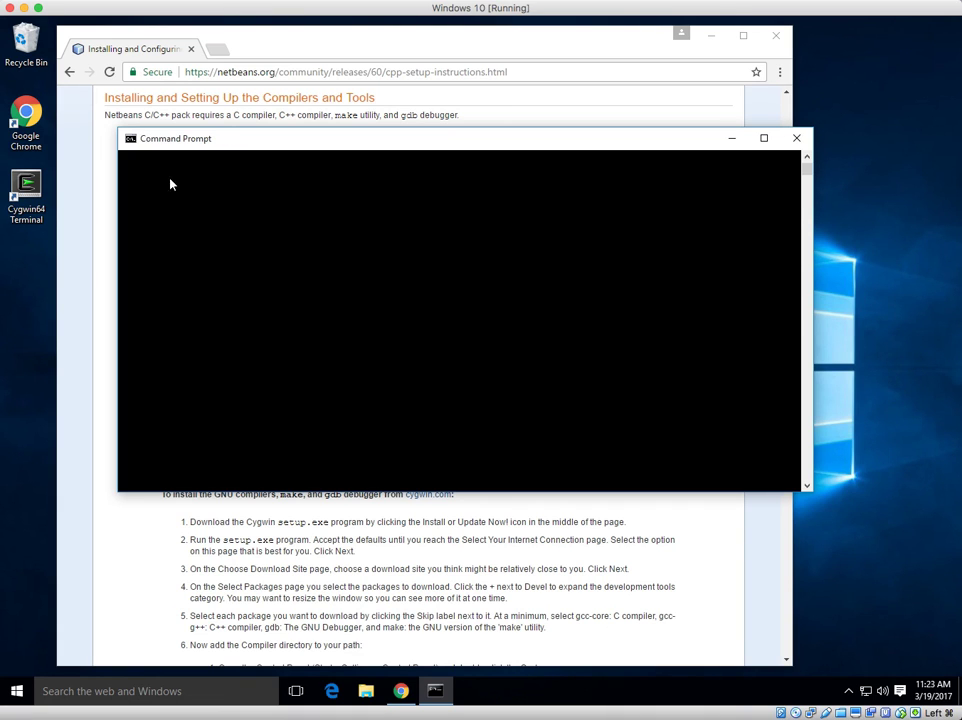
left_click_drag(175, 138, 299, 134)
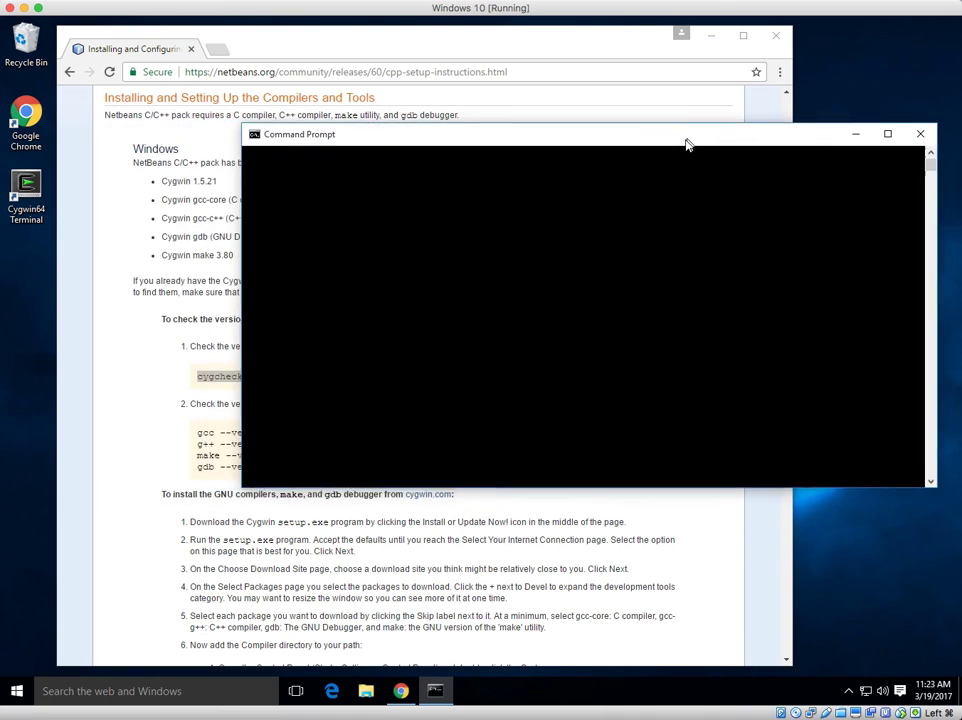
left_click(920, 132)
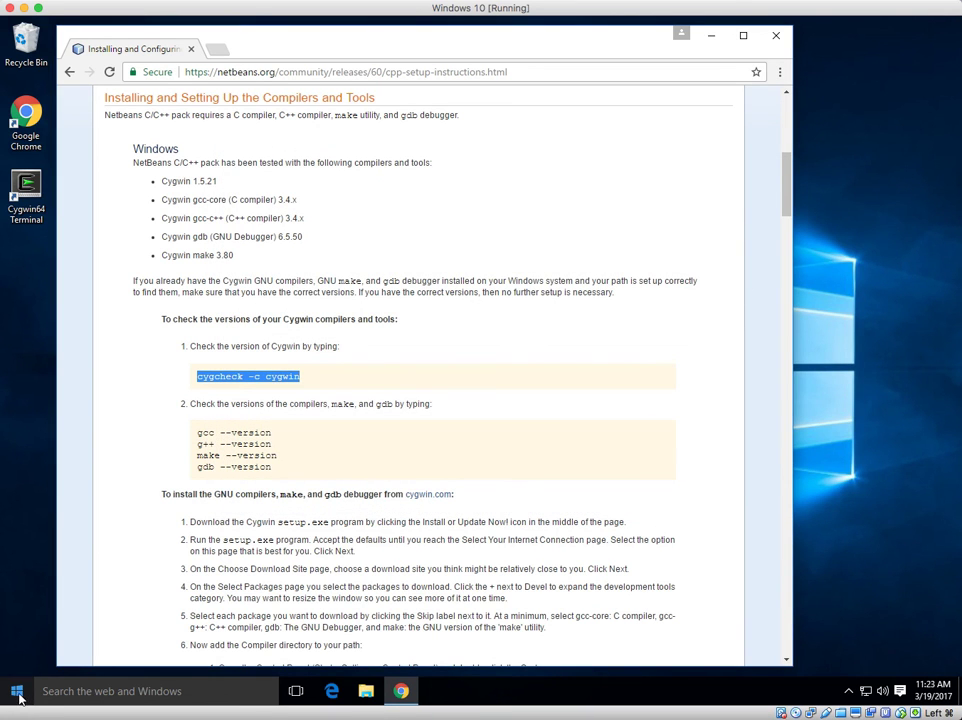
- In a new Command Prompt, run cygcheck -c cygwin (2.7.0-1, OK), then enter gcc --version
left_click(12, 692)
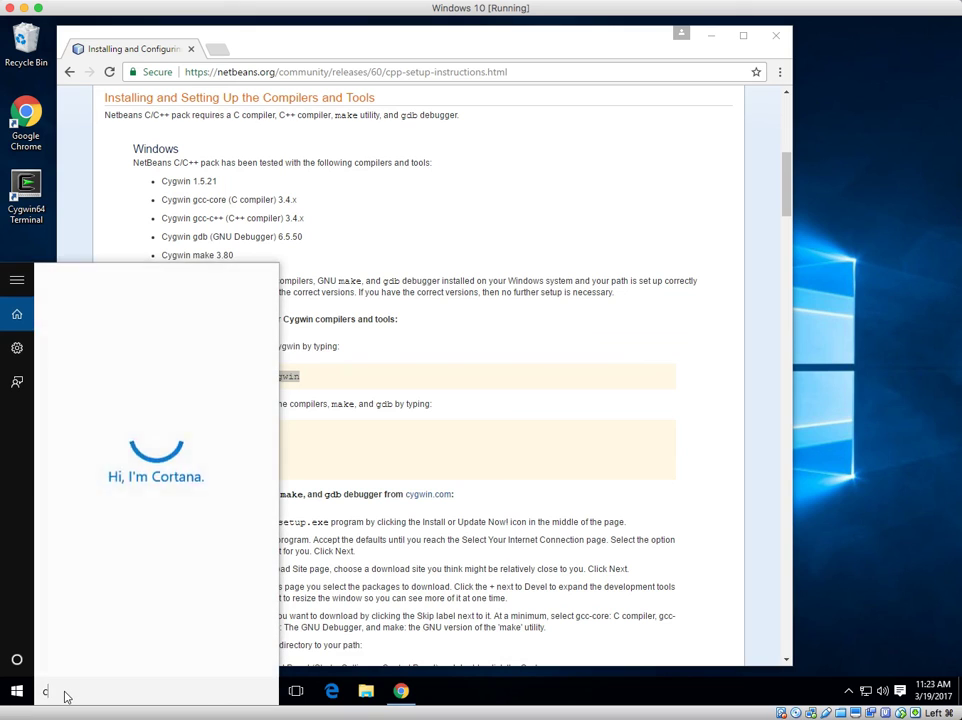
type("cmd")
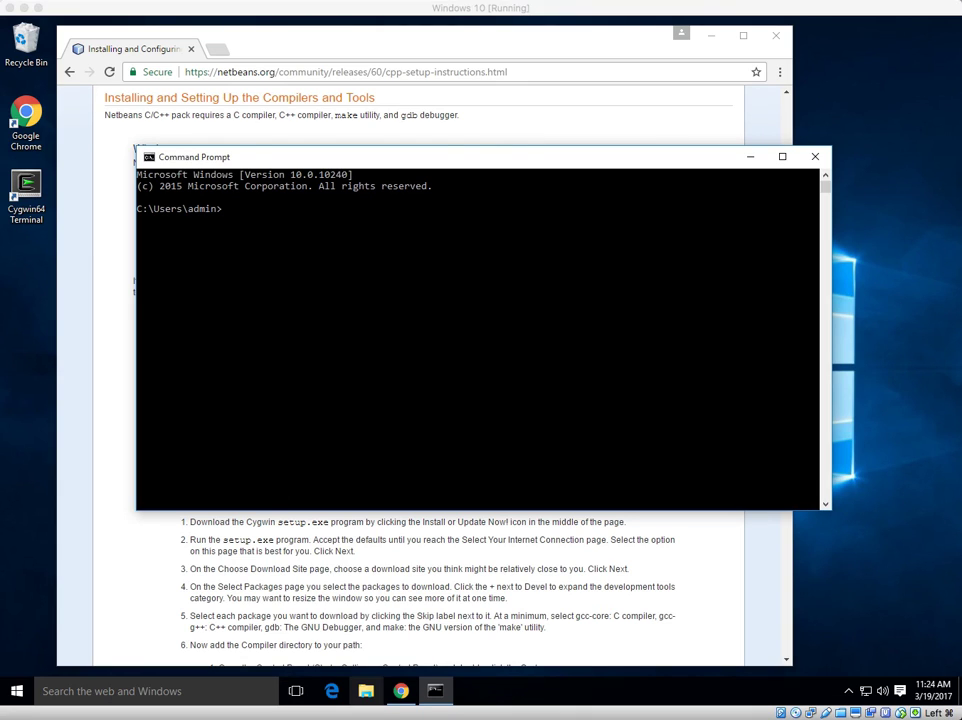
mouse_move(240, 215)
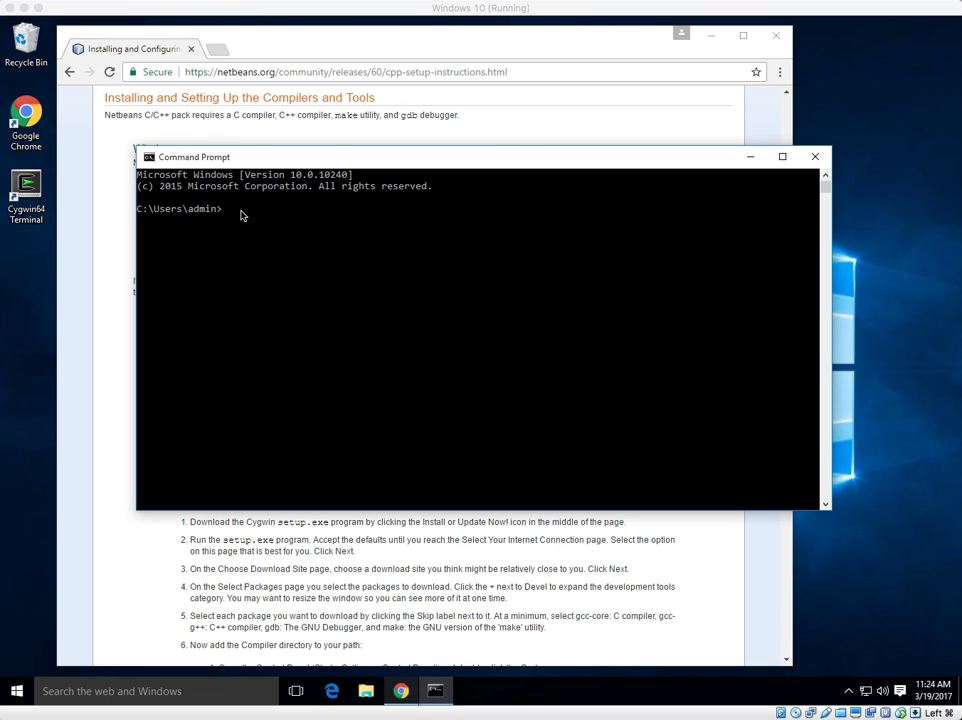
type("cygcheck -c cygwin")
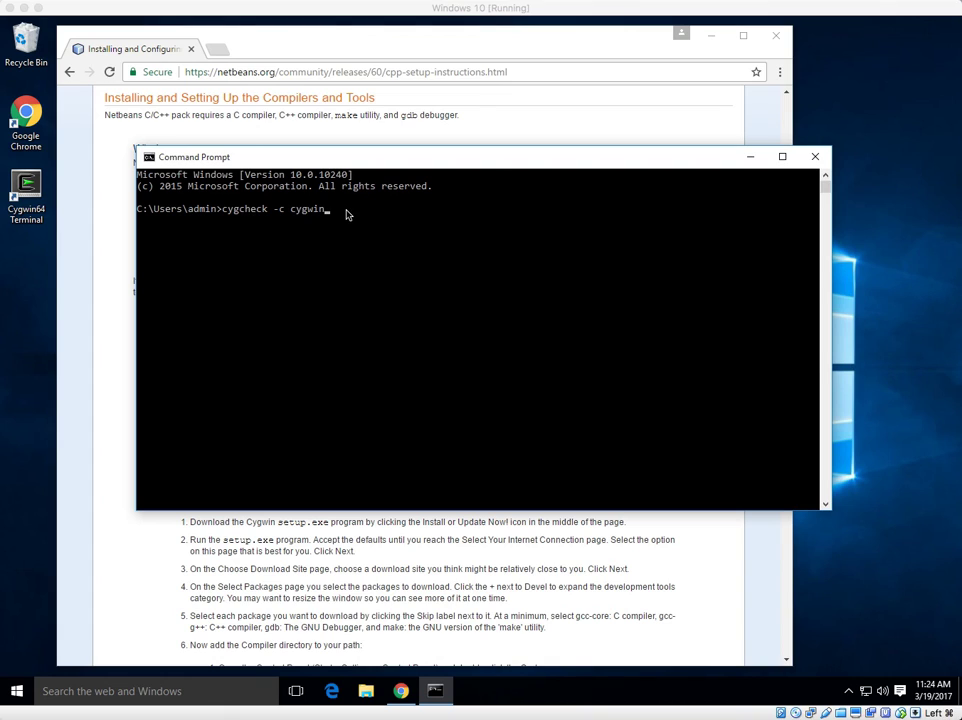
mouse_move(344, 219)
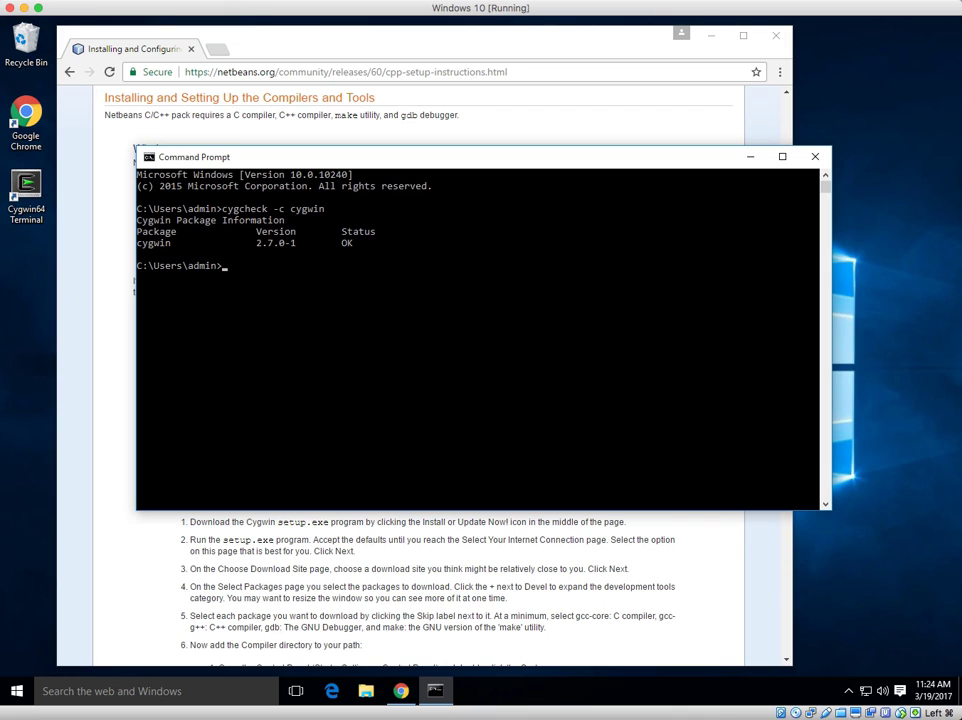
left_click(750, 157)
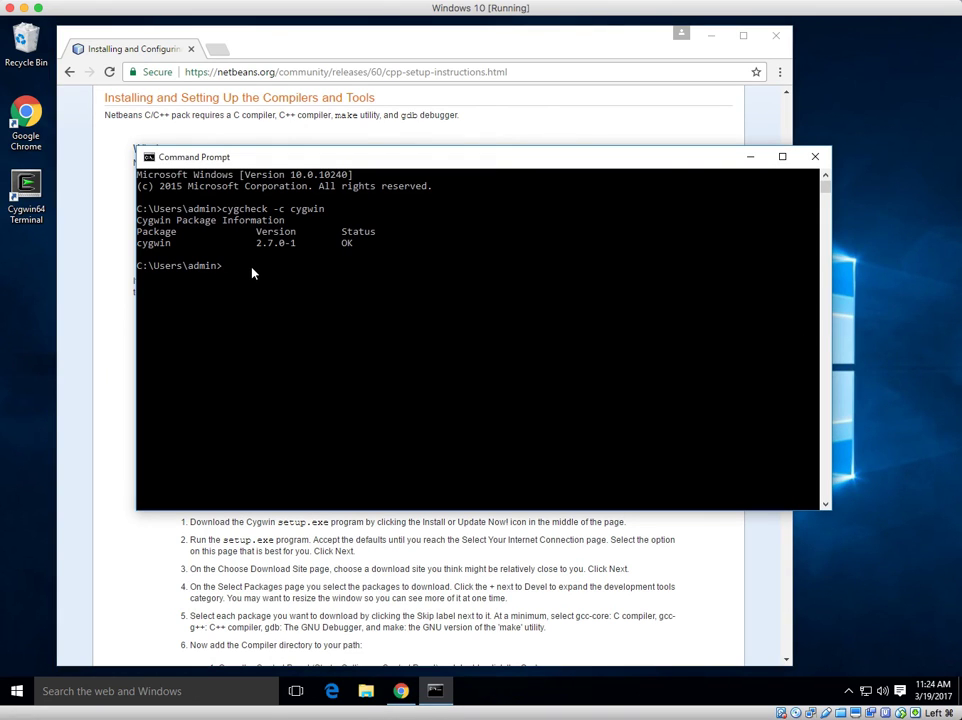
type("gcc --version")
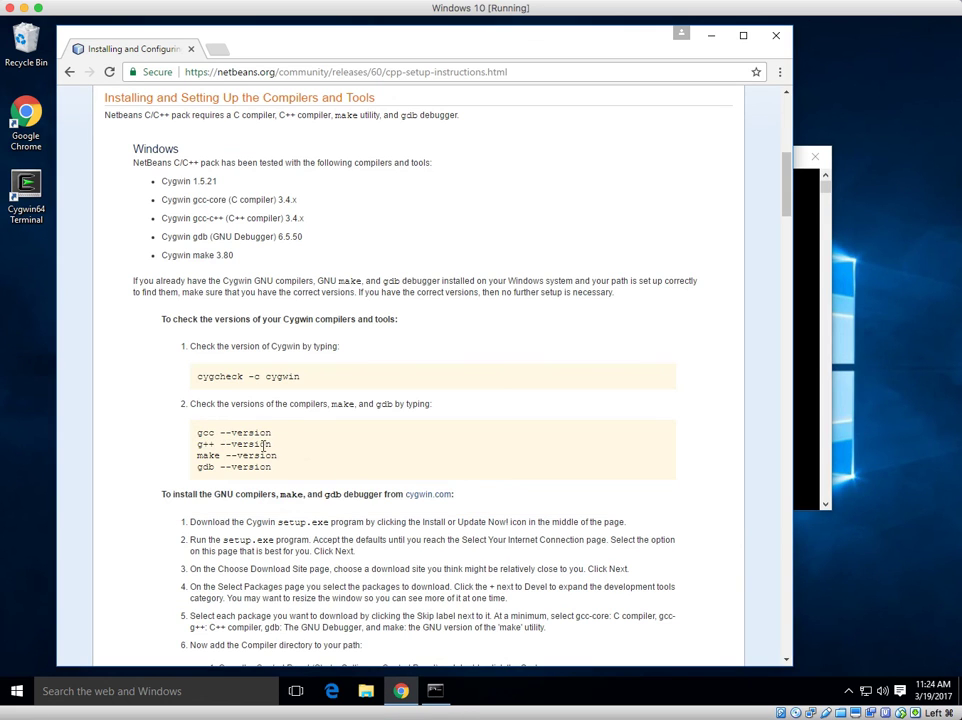
- After gcc reports 5.4.0, copy and run g++ --version, then copy the gdb --version command
right_click(235, 444)
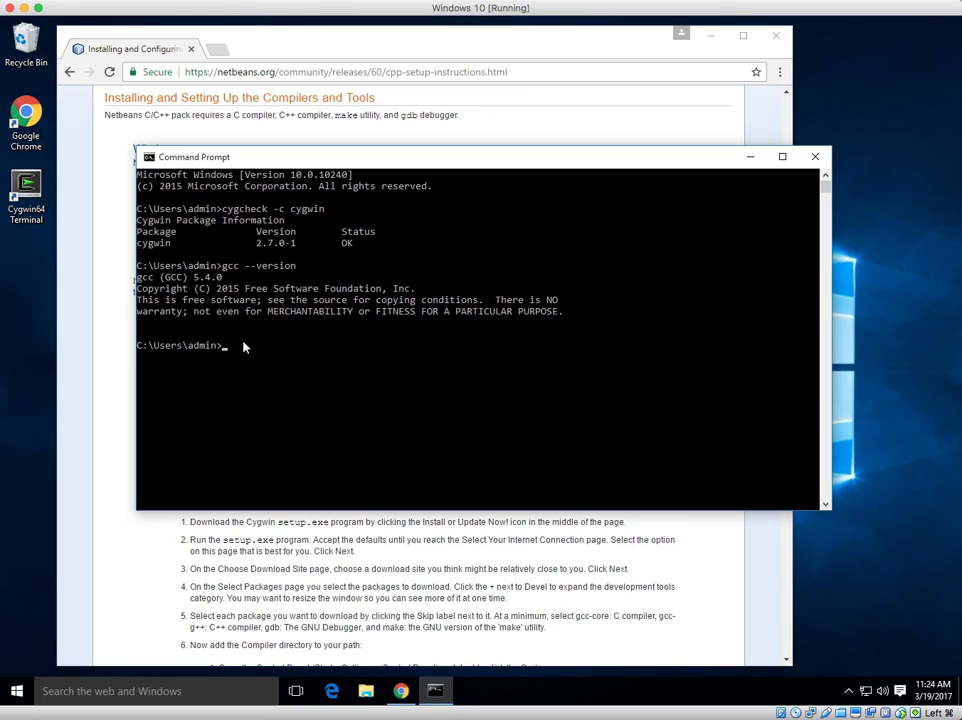
type("g++ --version")
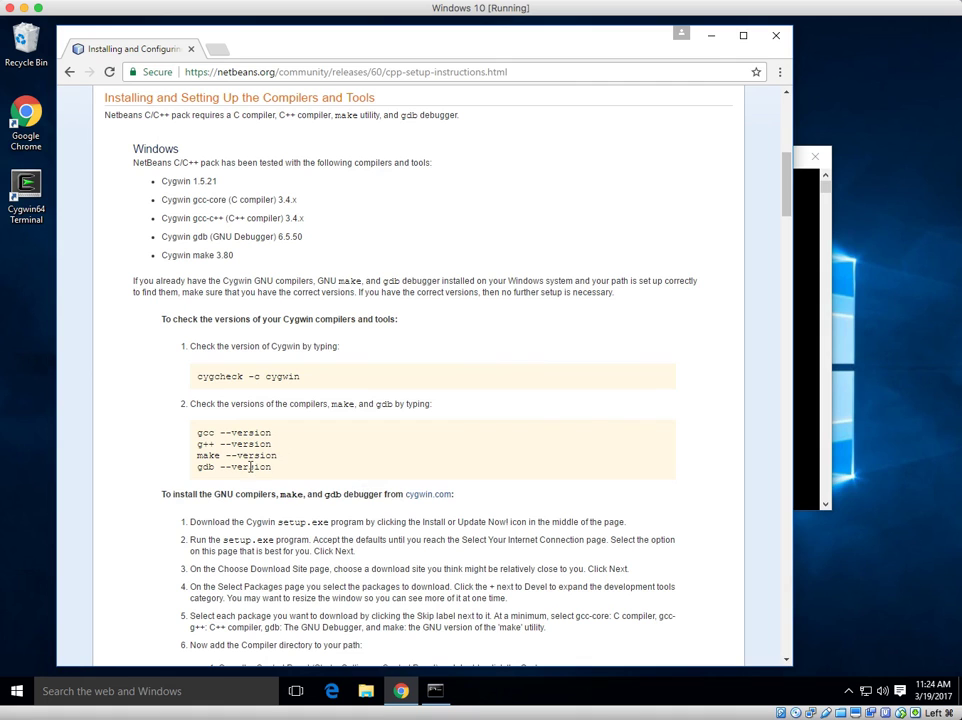
right_click(250, 467)
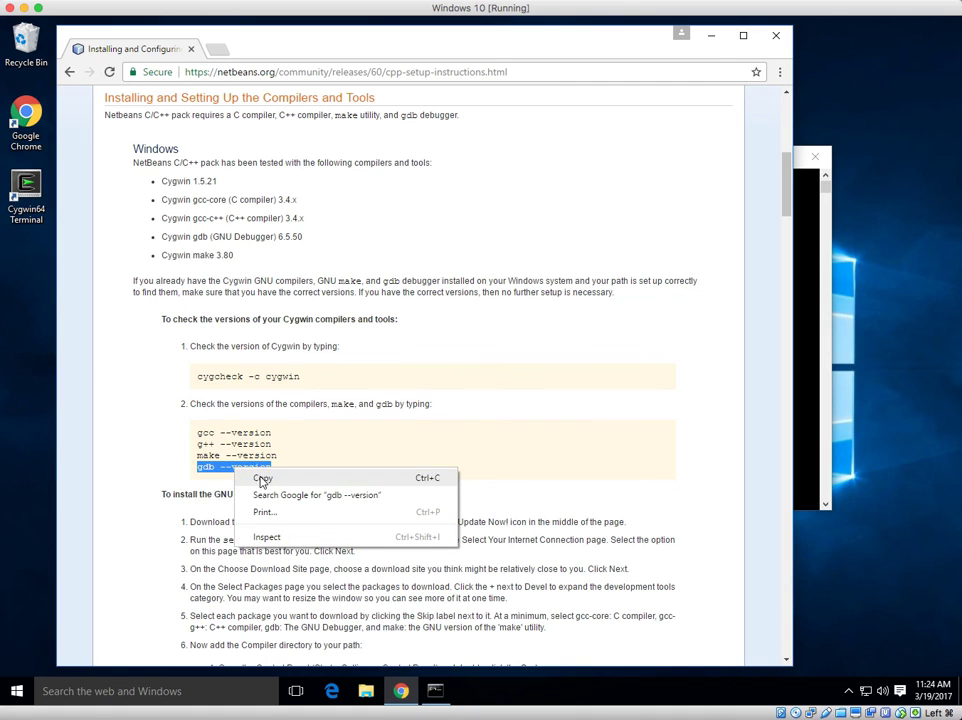